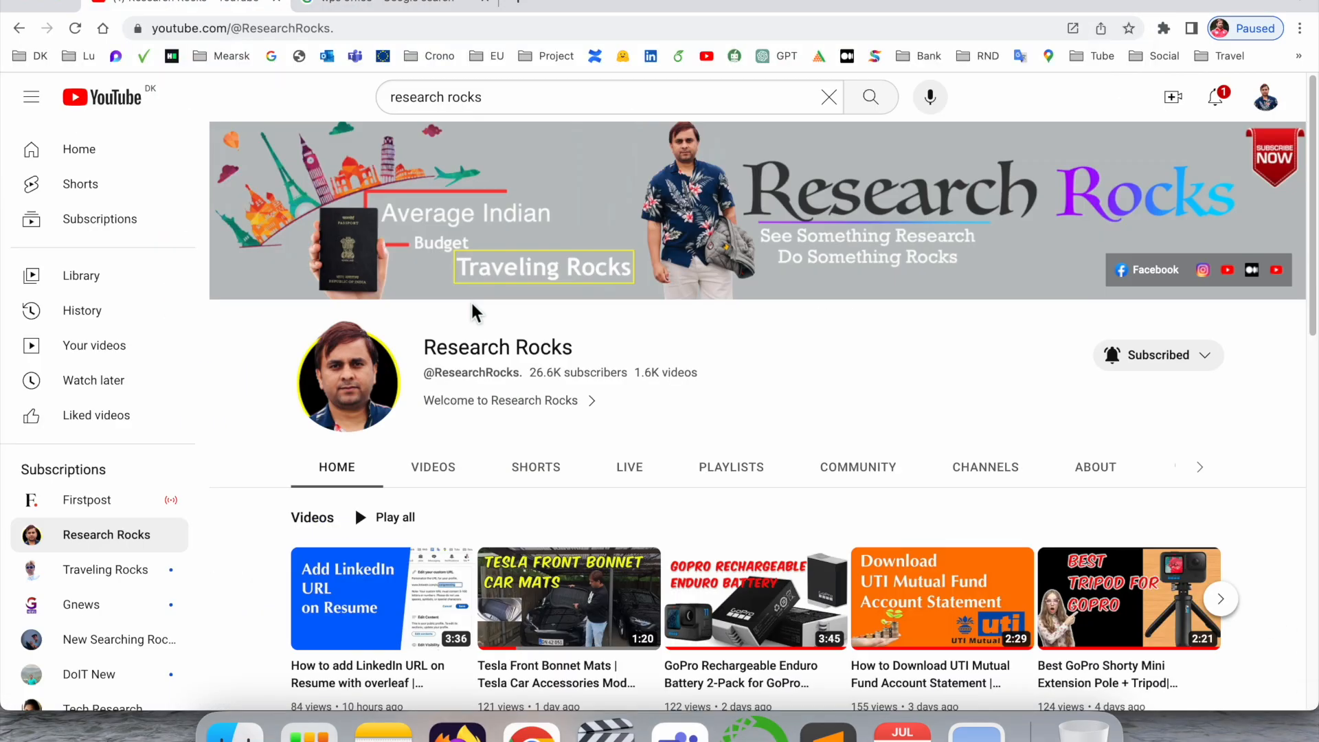
- Search Google for 'wps office' and show the results in English, dismissing the Translate popup
{"action": "double_click", "coordinate": [497, 347]}
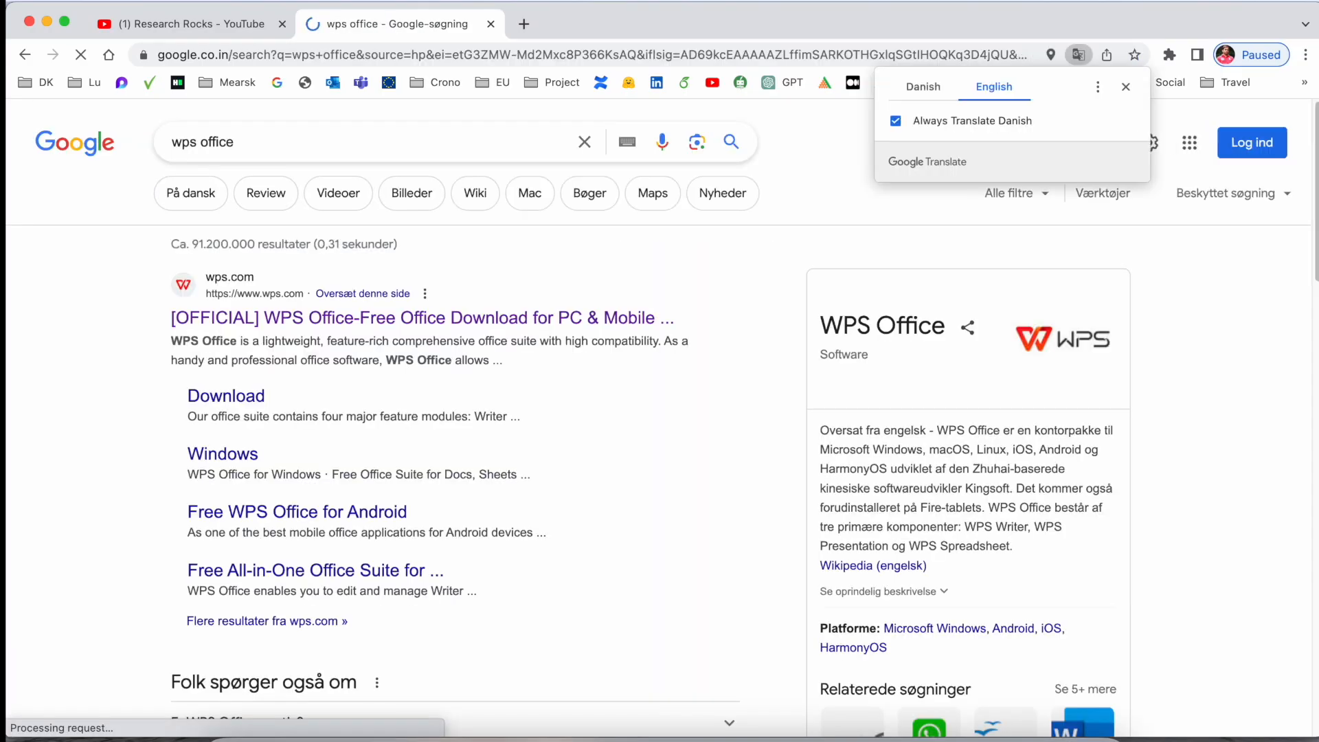
{"action": "left_click", "coordinate": [993, 86]}
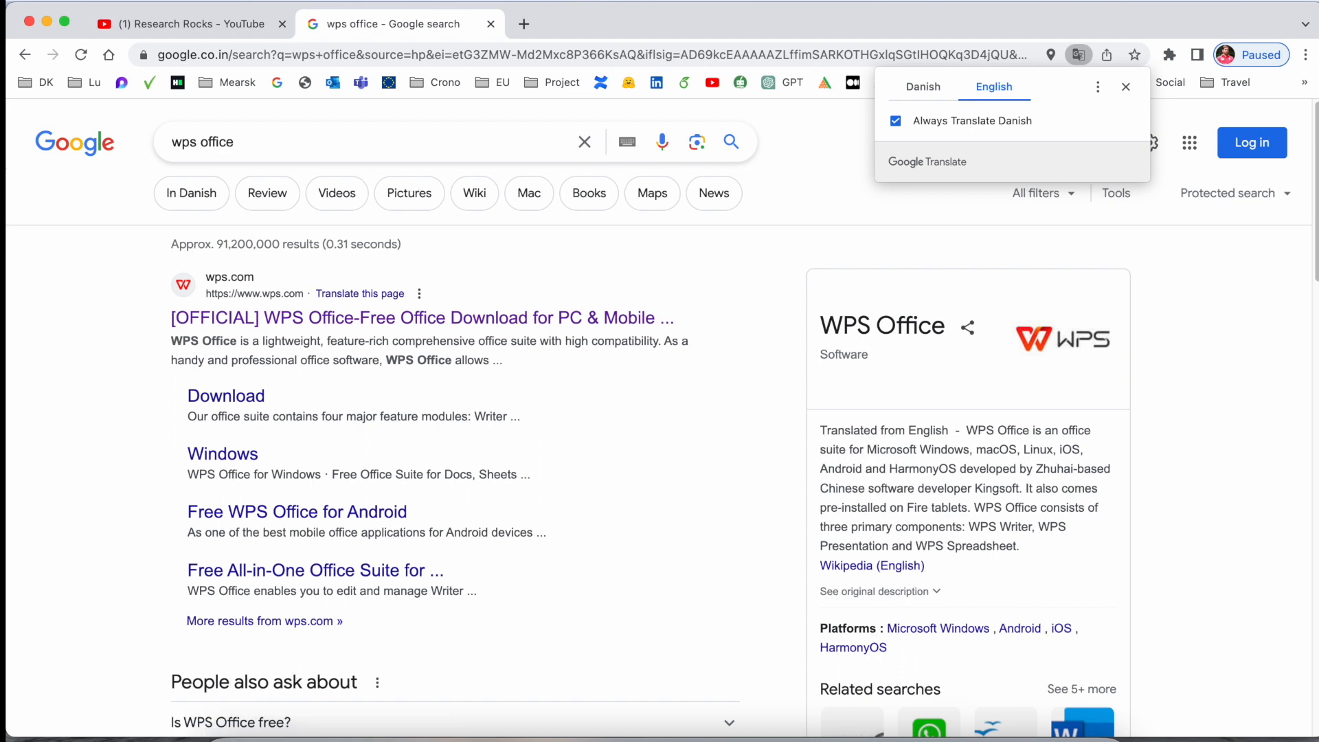
{"action": "left_click", "coordinate": [1125, 87]}
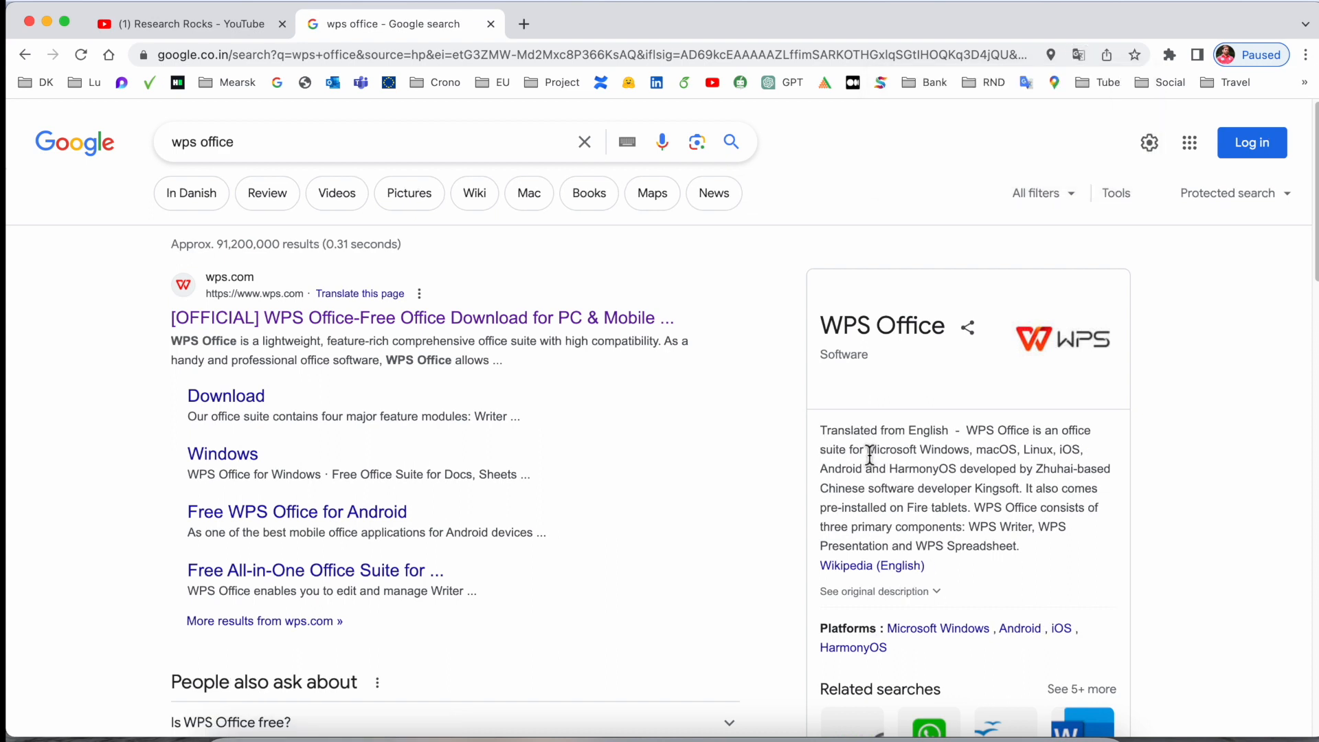
- Select 'Microsoft Windows' and extend the selection in the WPS Office description panel
{"action": "double_click", "coordinate": [916, 449]}
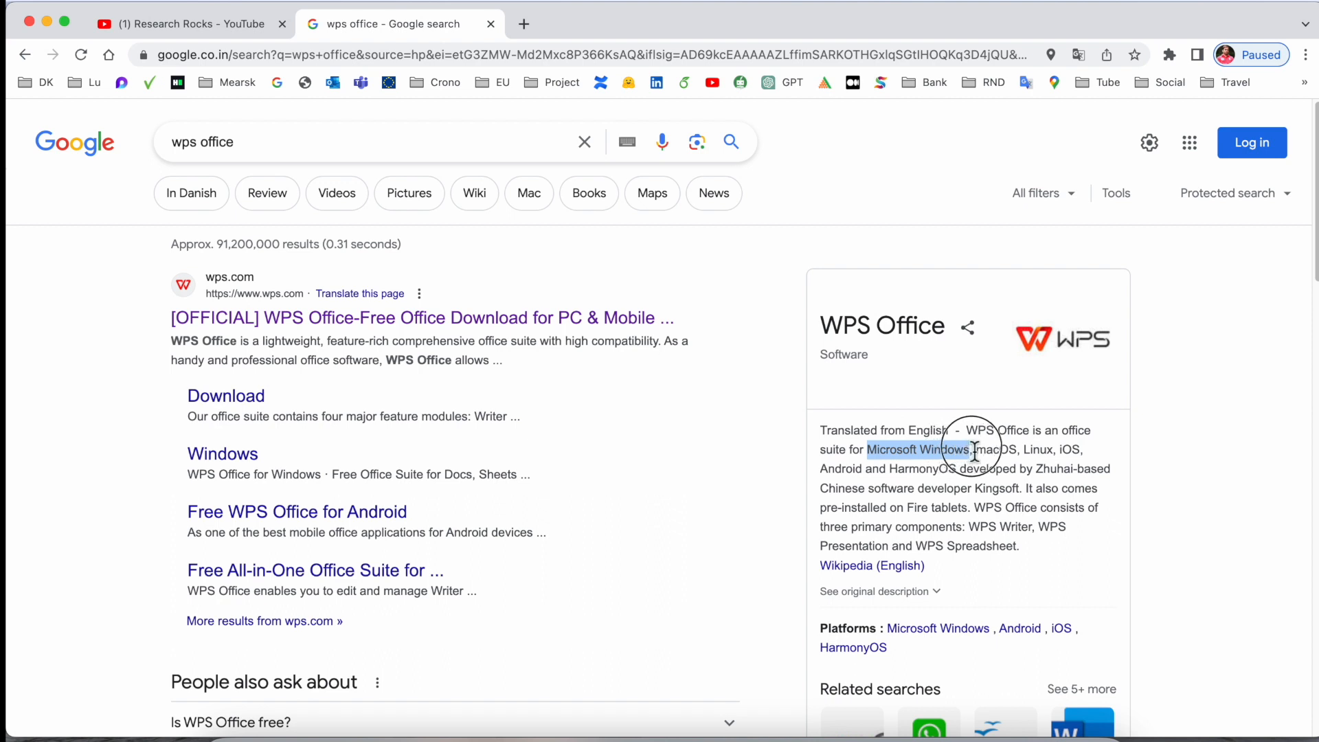
{"action": "left_click_drag", "start_coordinate": [972, 448], "coordinate": [1082, 448]}
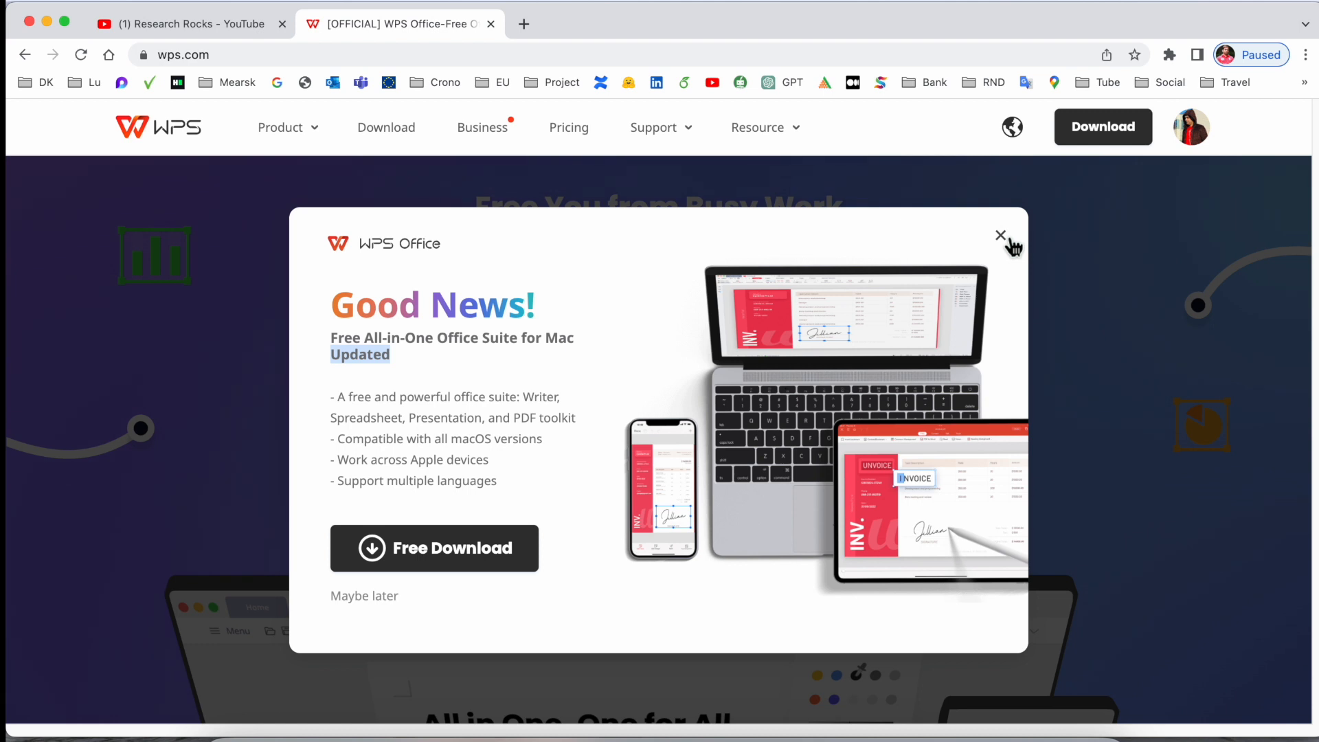
- Dismiss the Mac suite announcement and browse down the wps.com home page
{"action": "left_click", "coordinate": [1000, 234]}
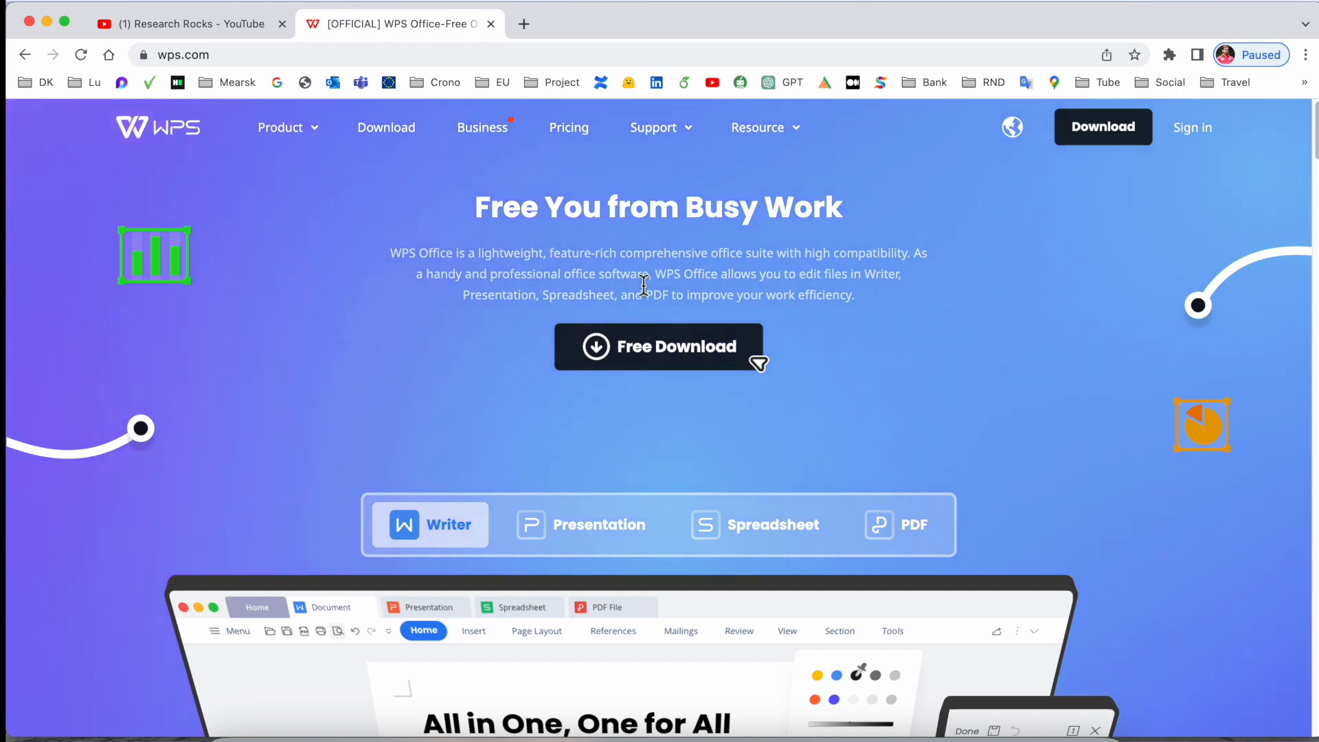
{"action": "scroll", "scroll_direction": "down", "scroll_amount": 3}
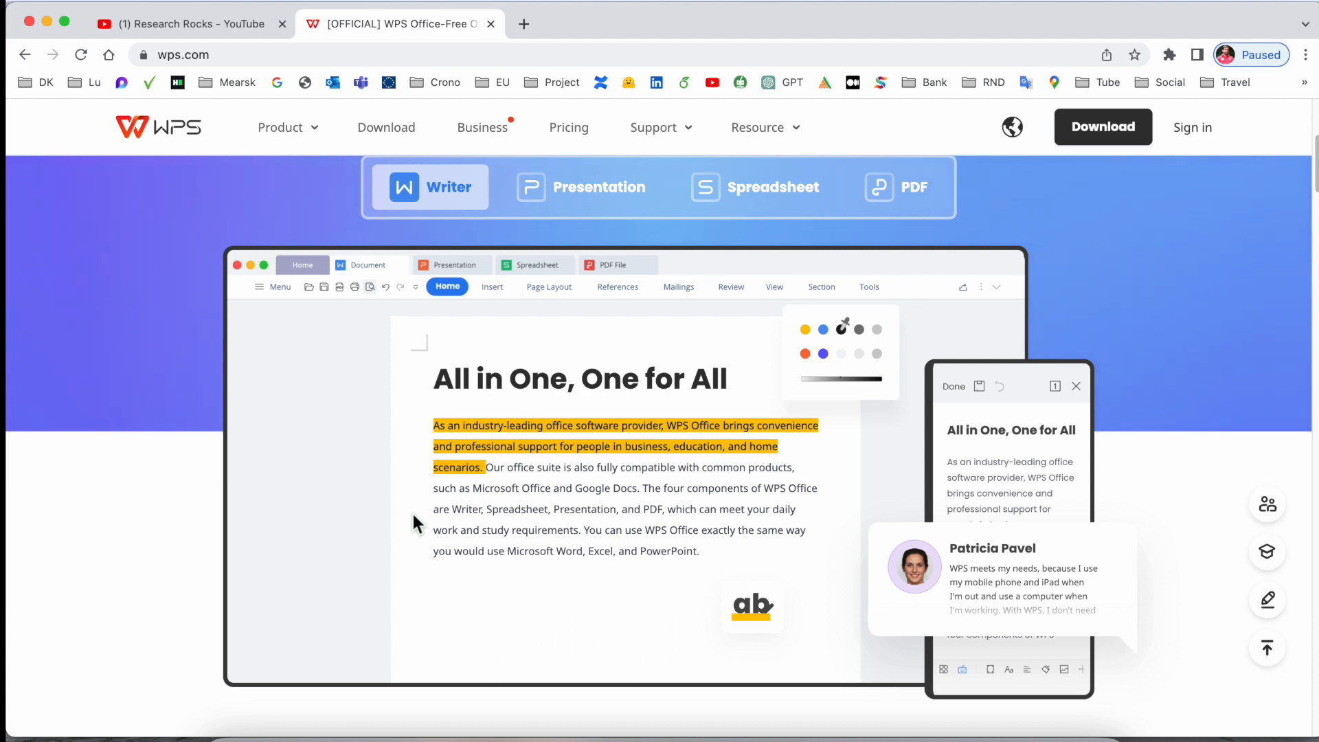
{"action": "scroll", "scroll_direction": "down", "scroll_amount": 3}
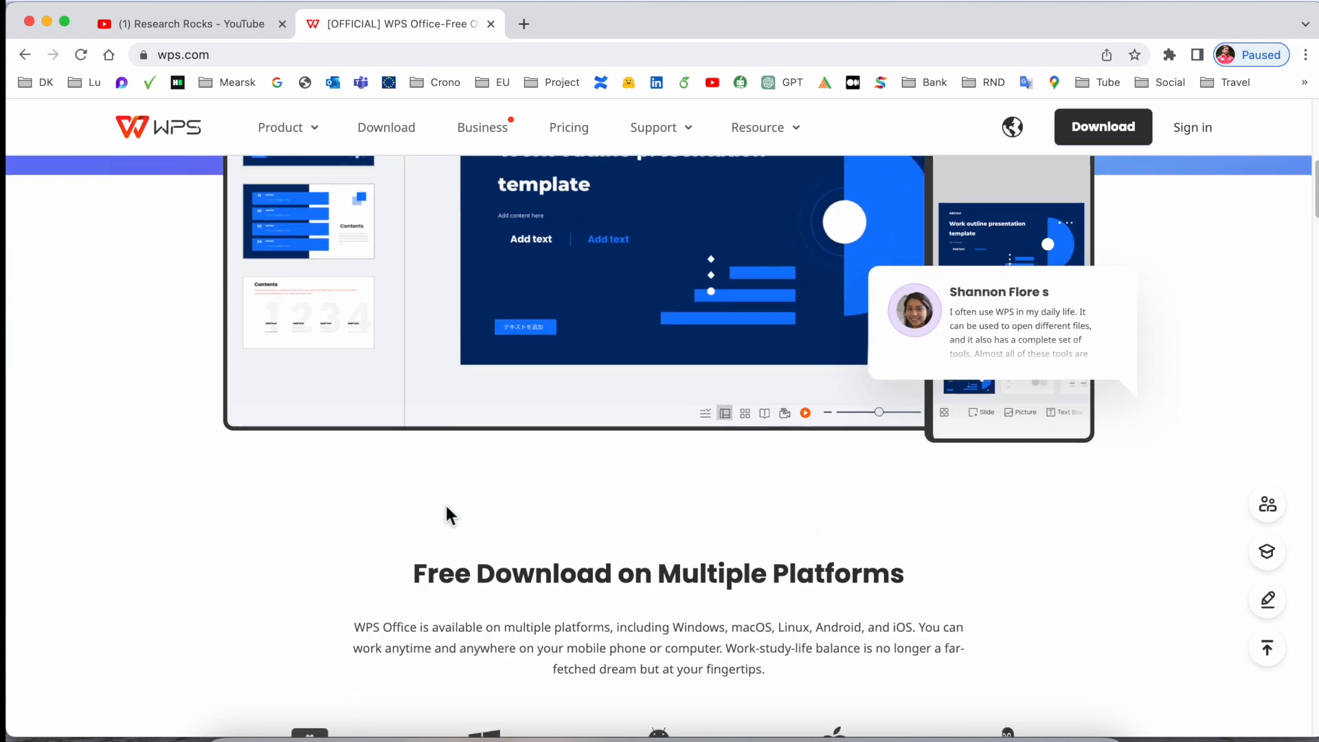
{"action": "scroll", "scroll_direction": "down", "scroll_amount": 3}
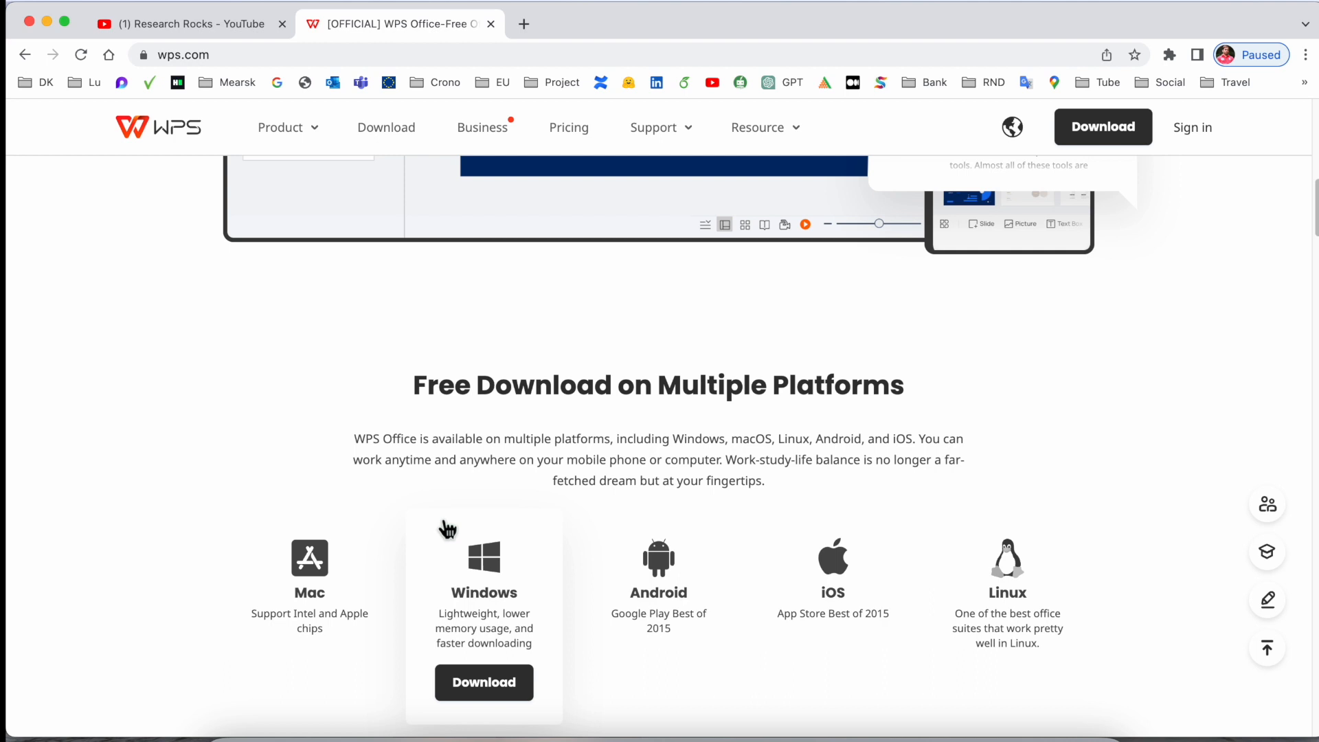
{"action": "scroll", "scroll_direction": "down", "scroll_amount": 3}
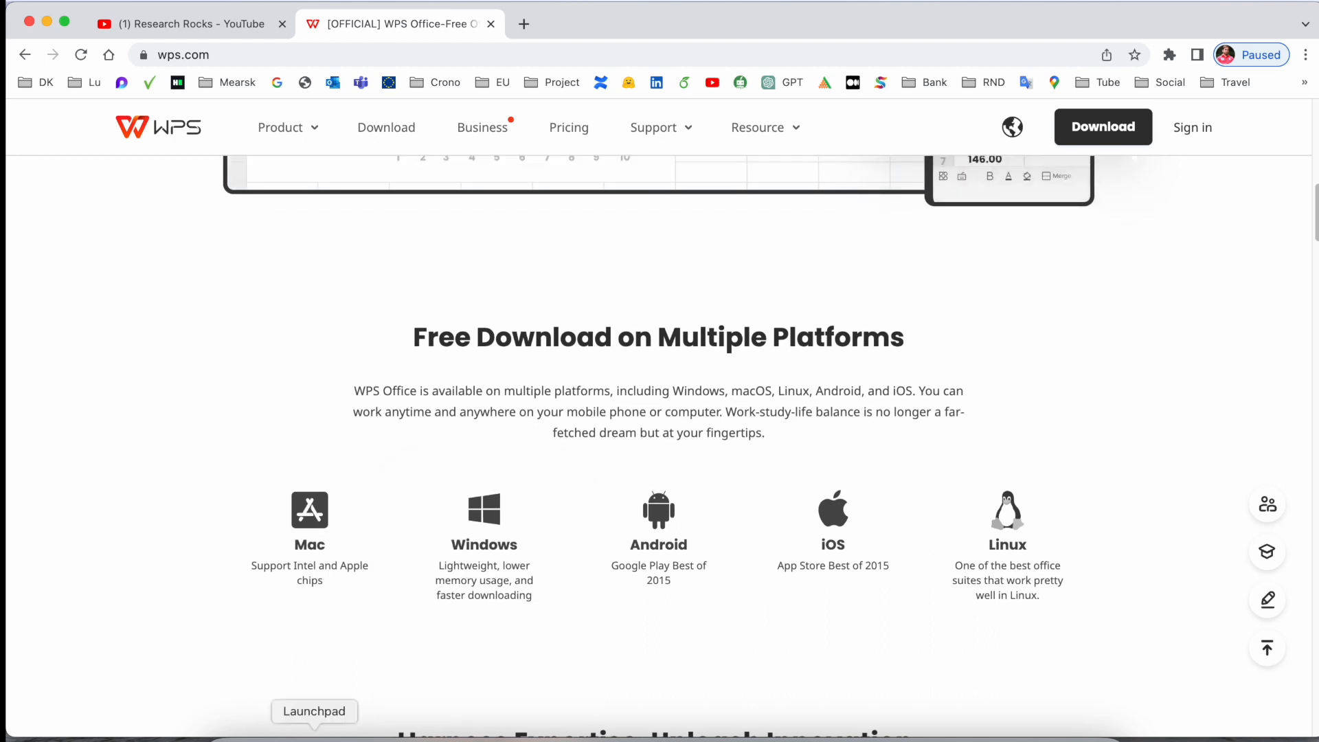
{"action": "left_click", "coordinate": [313, 710]}
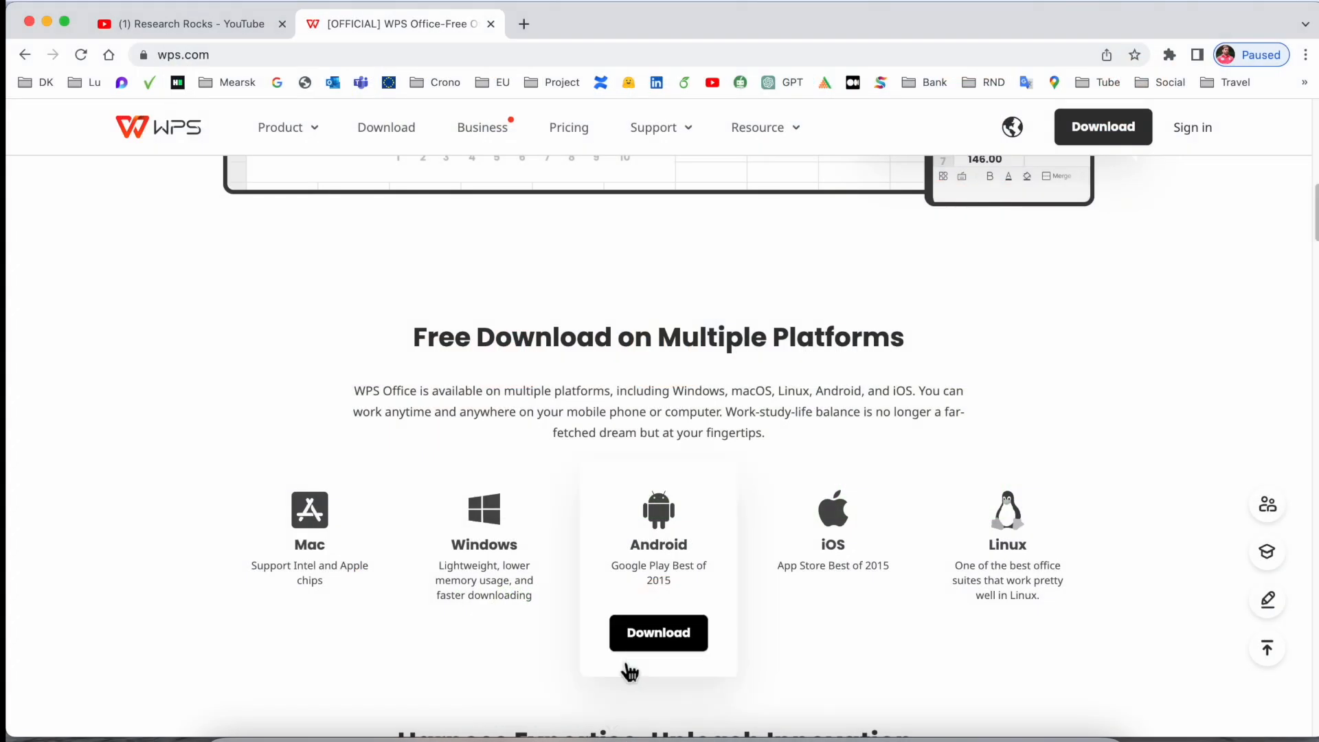
{"action": "scroll", "scroll_direction": "down", "scroll_amount": 3}
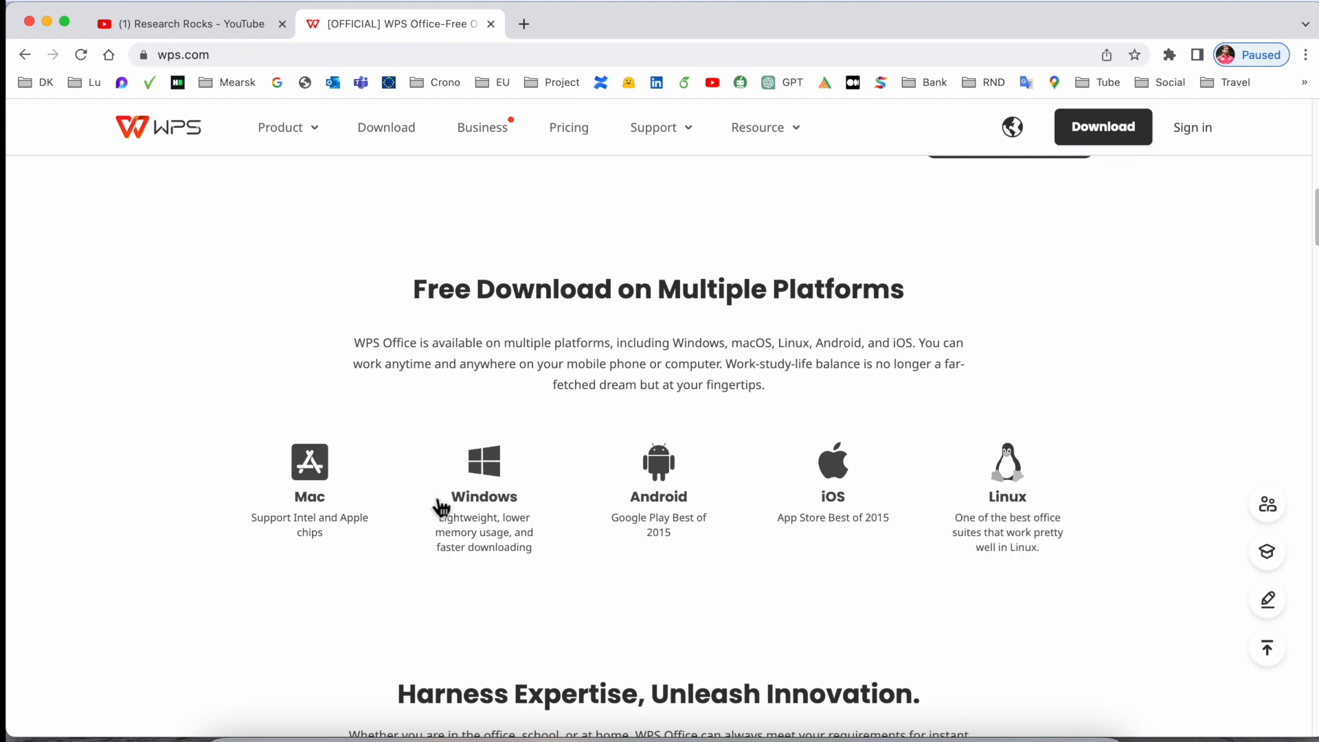
{"action": "scroll", "scroll_direction": "down", "scroll_amount": 3}
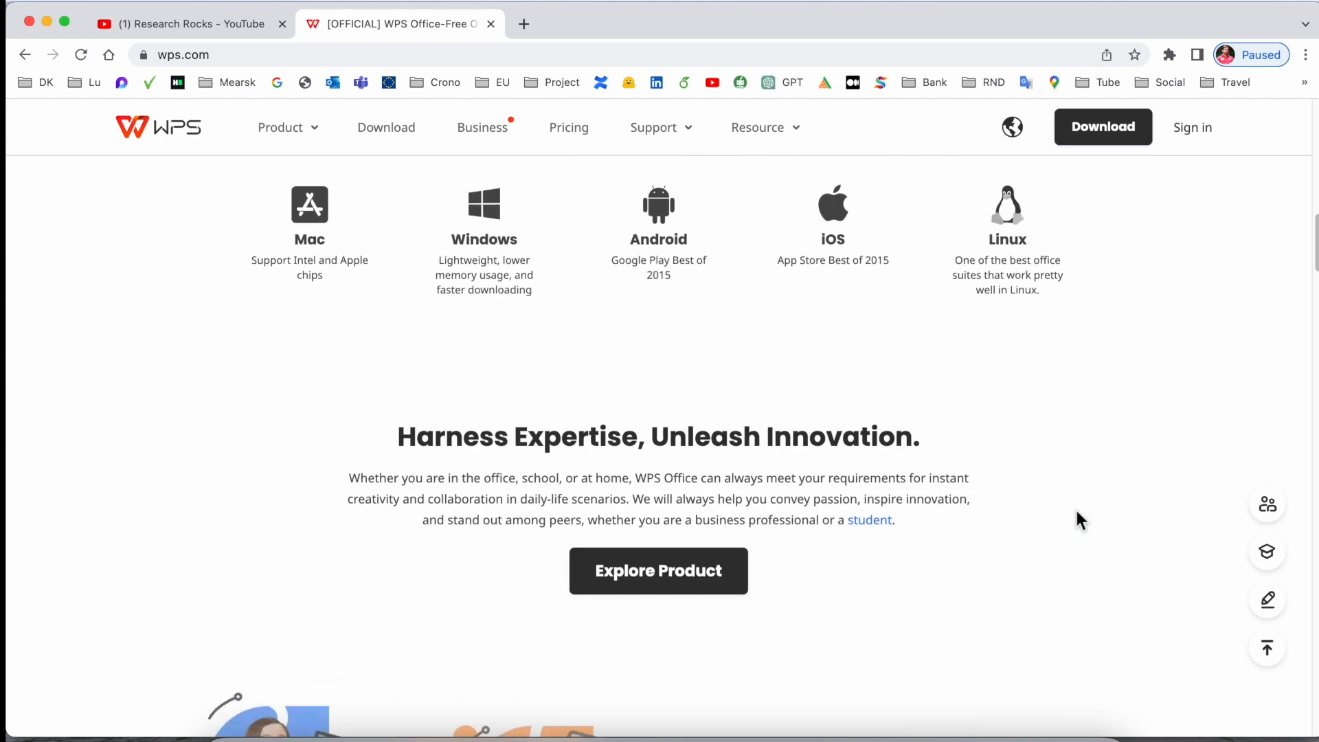
{"action": "scroll", "scroll_direction": "down", "scroll_amount": 3}
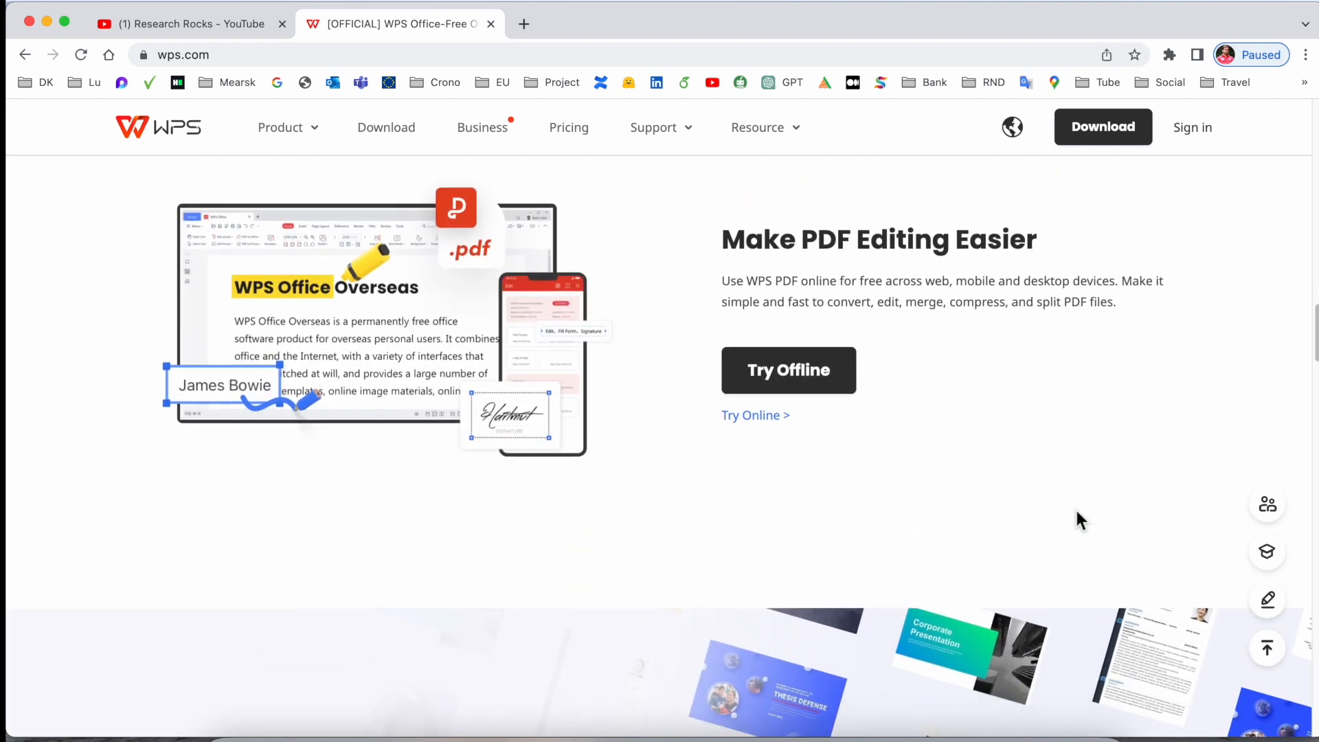
{"action": "scroll", "scroll_direction": "down", "scroll_amount": 3}
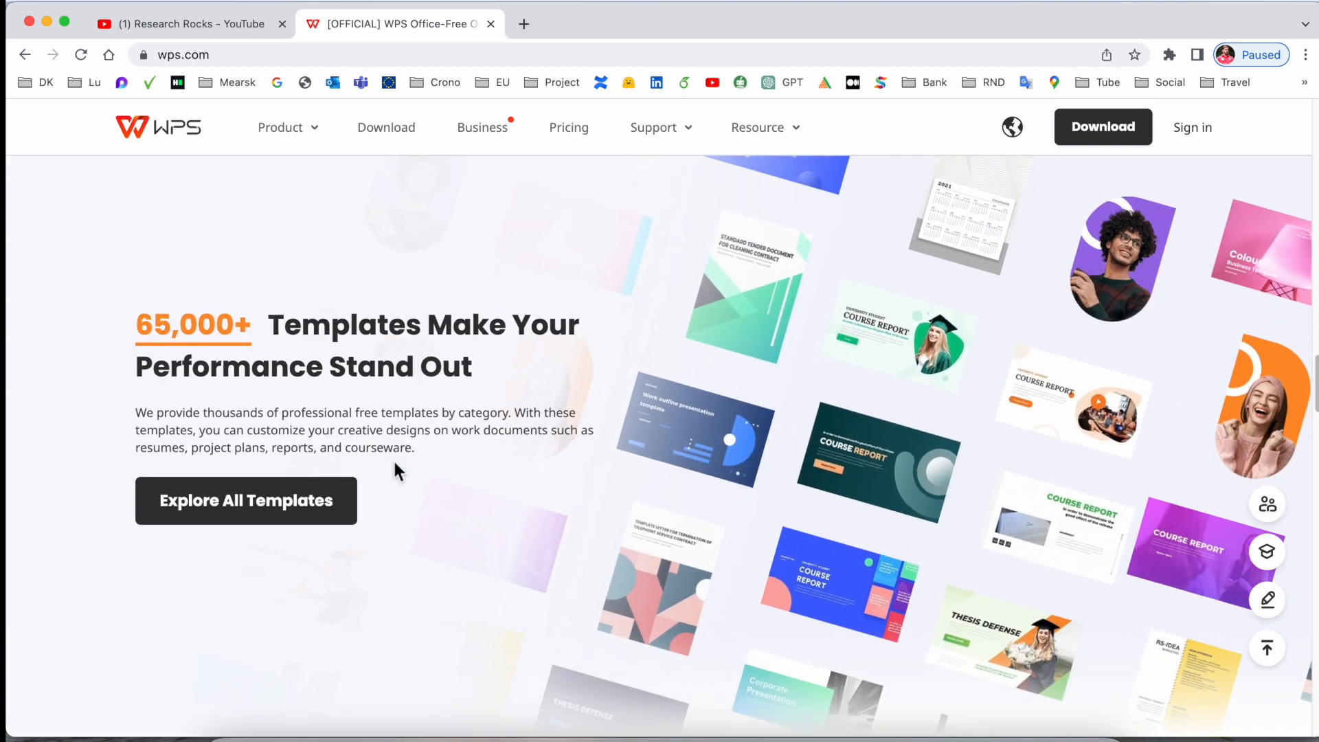
{"action": "scroll", "scroll_direction": "down", "scroll_amount": 3}
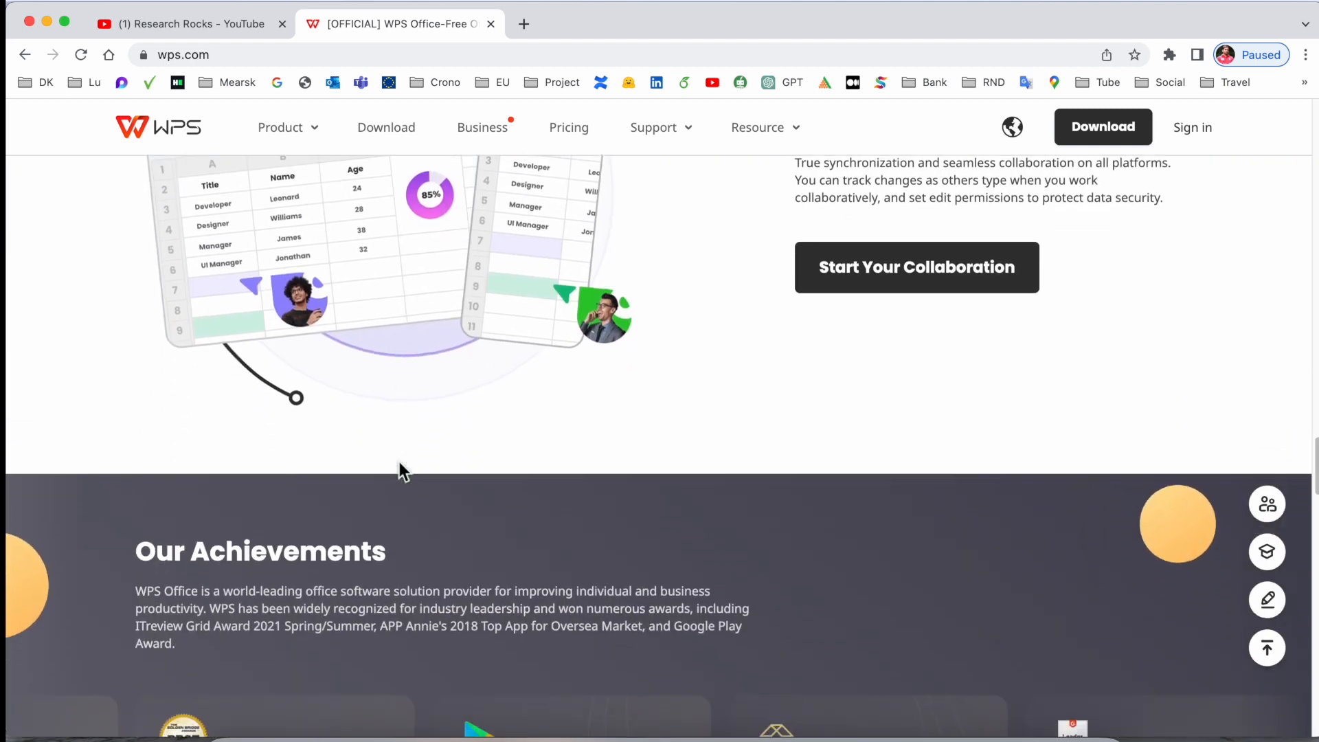
{"action": "scroll", "scroll_direction": "up", "scroll_amount": 3}
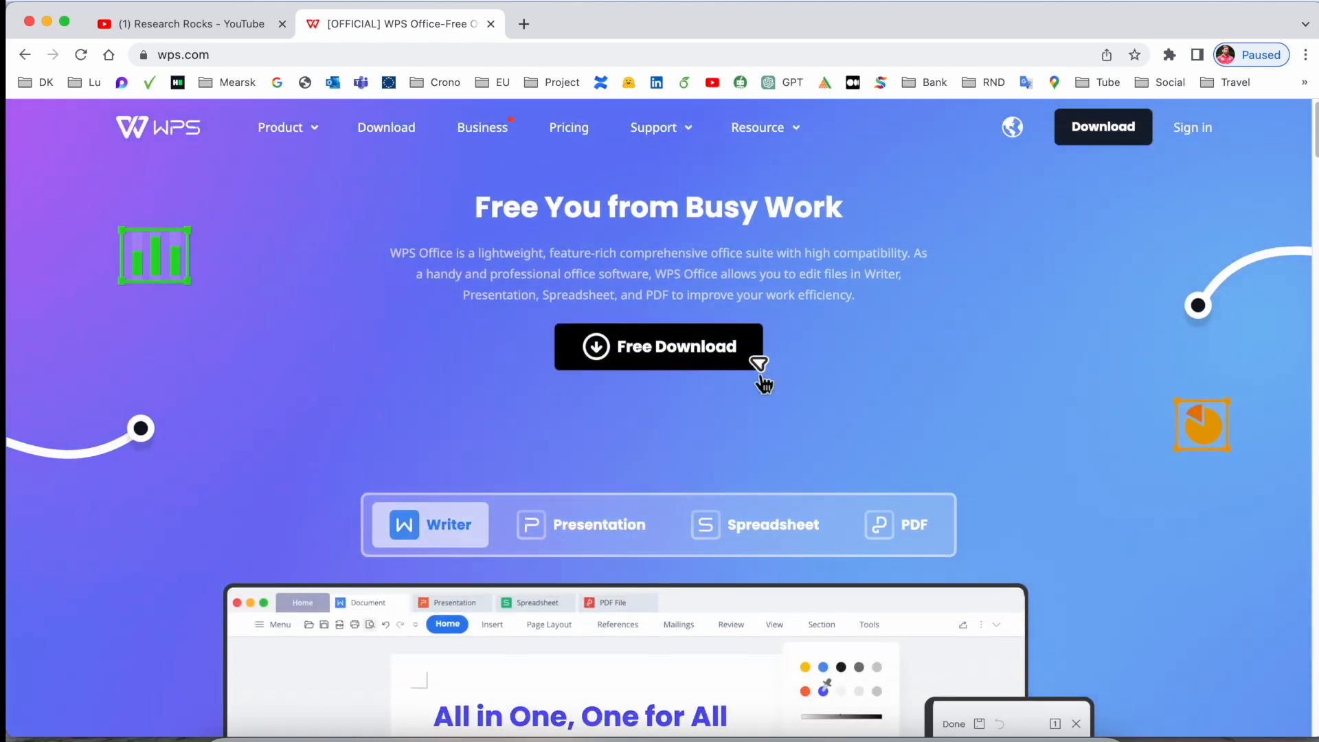
- Go to the WPS Office download page and scroll to the Windows, Mac and Linux download cards
{"action": "left_click", "coordinate": [385, 126]}
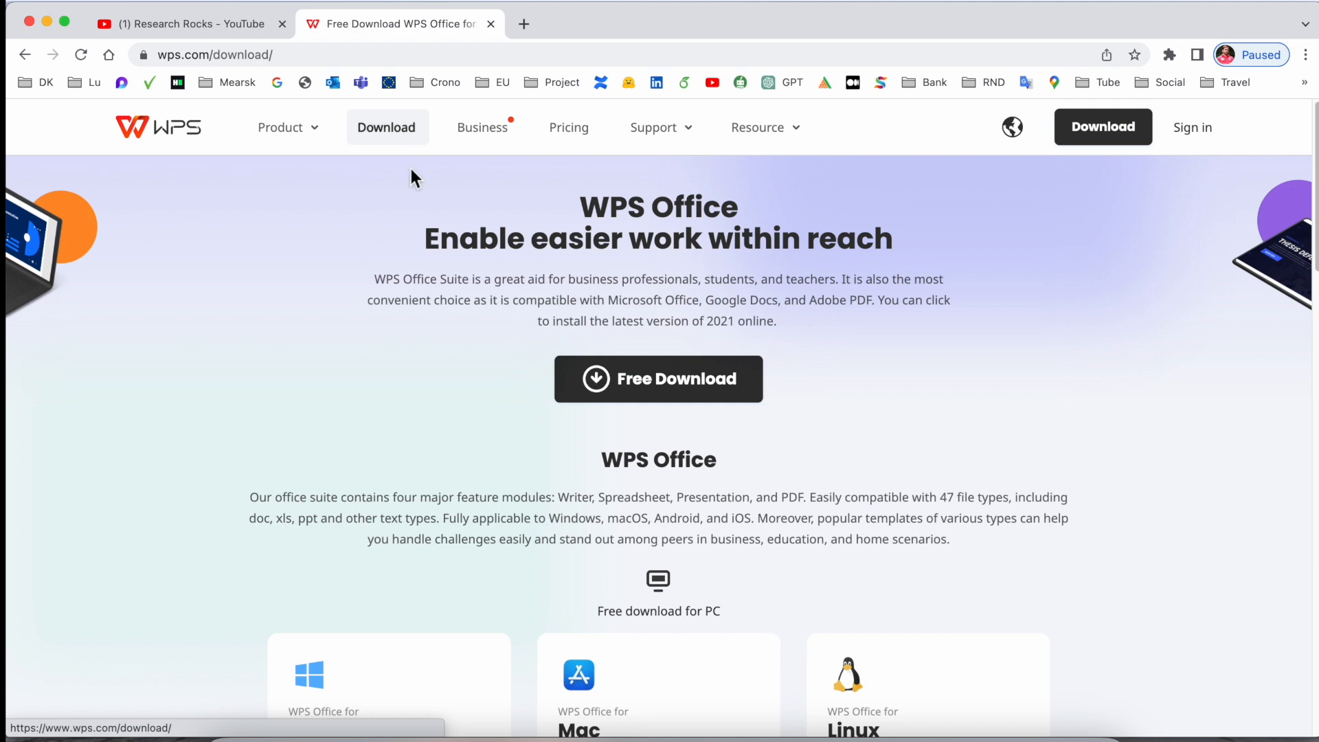
{"action": "scroll", "scroll_direction": "down", "scroll_amount": 3}
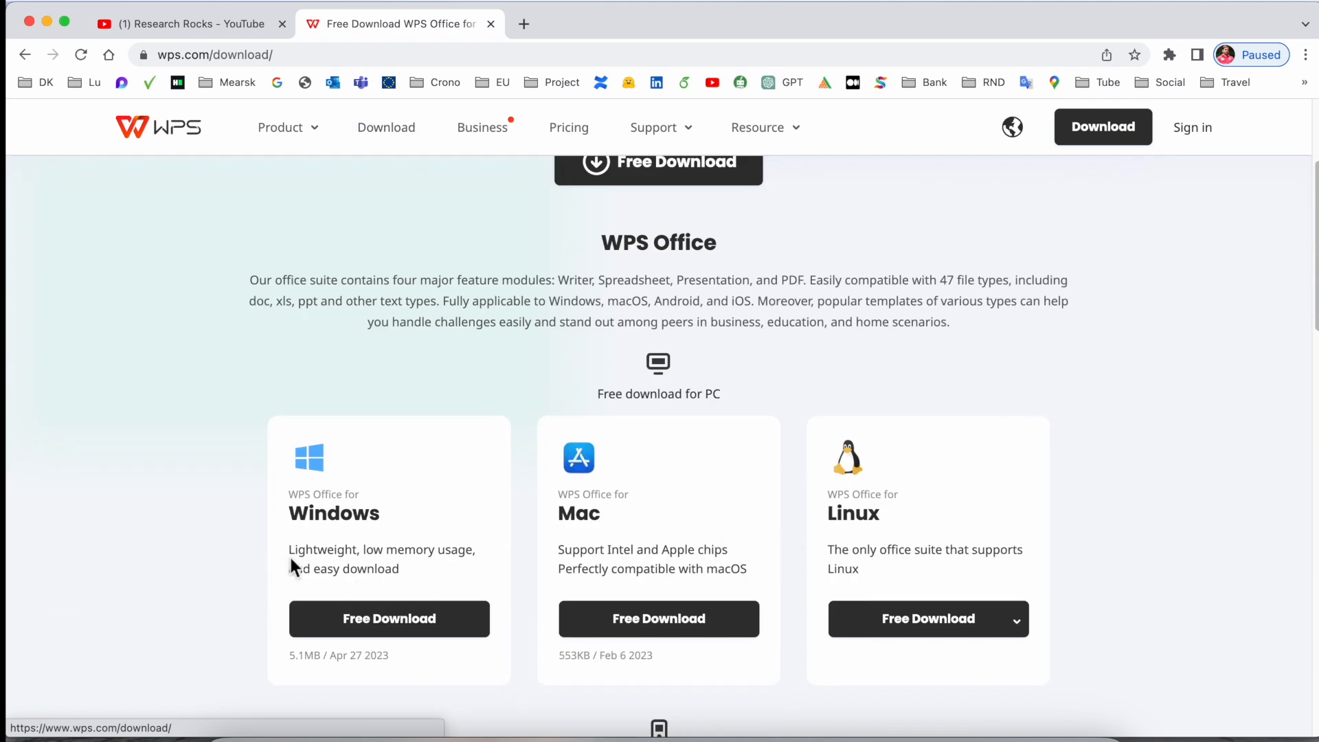
{"action": "scroll", "scroll_direction": "down", "scroll_amount": 3}
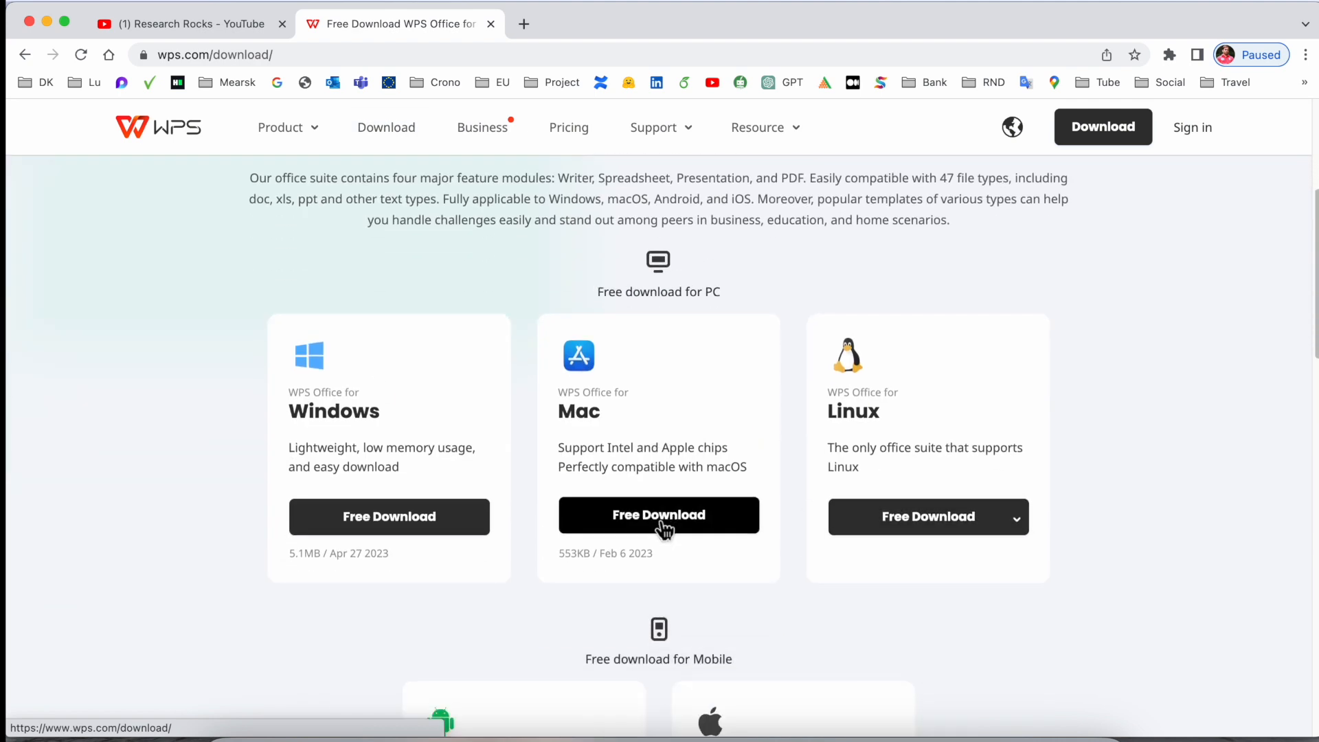
- Download the Mac version, launch WPS Office Installer 2 from Downloads and answer the Gatekeeper warning
{"action": "left_click", "coordinate": [658, 516]}
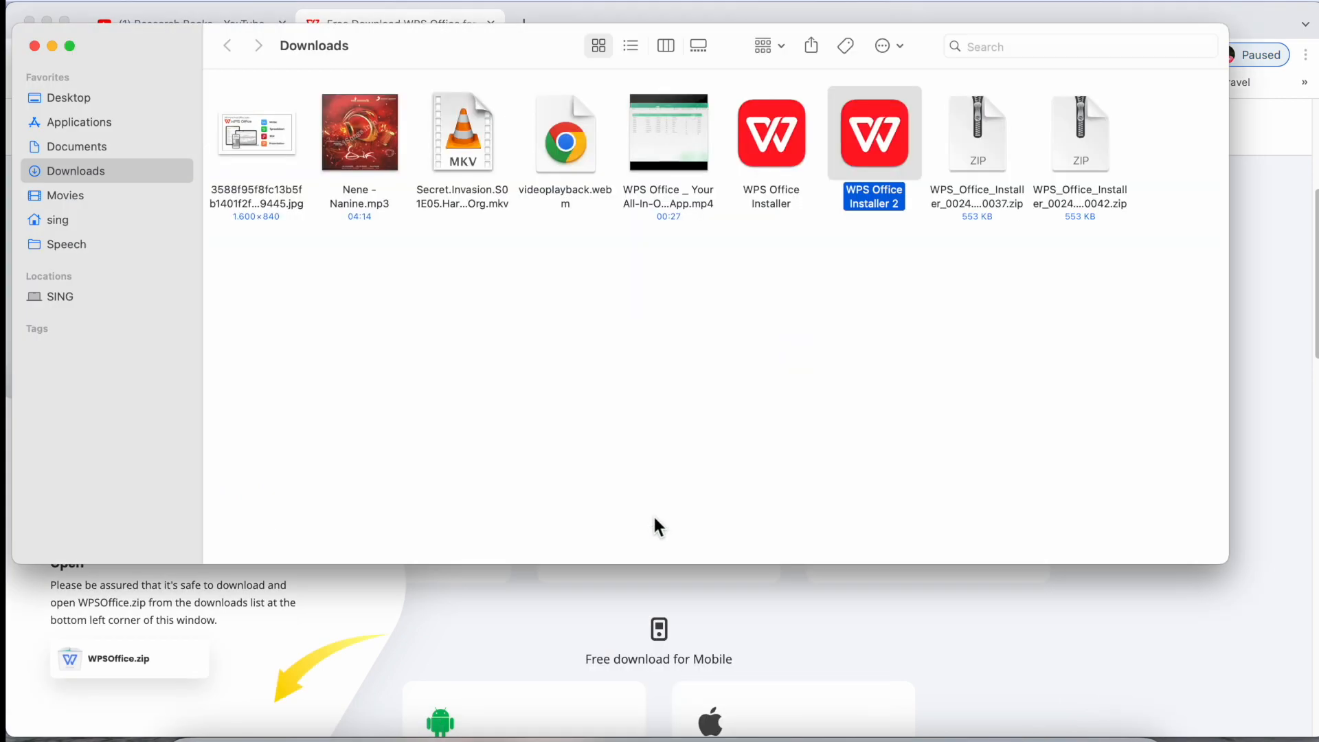
{"action": "mouse_move", "coordinate": [875, 159]}
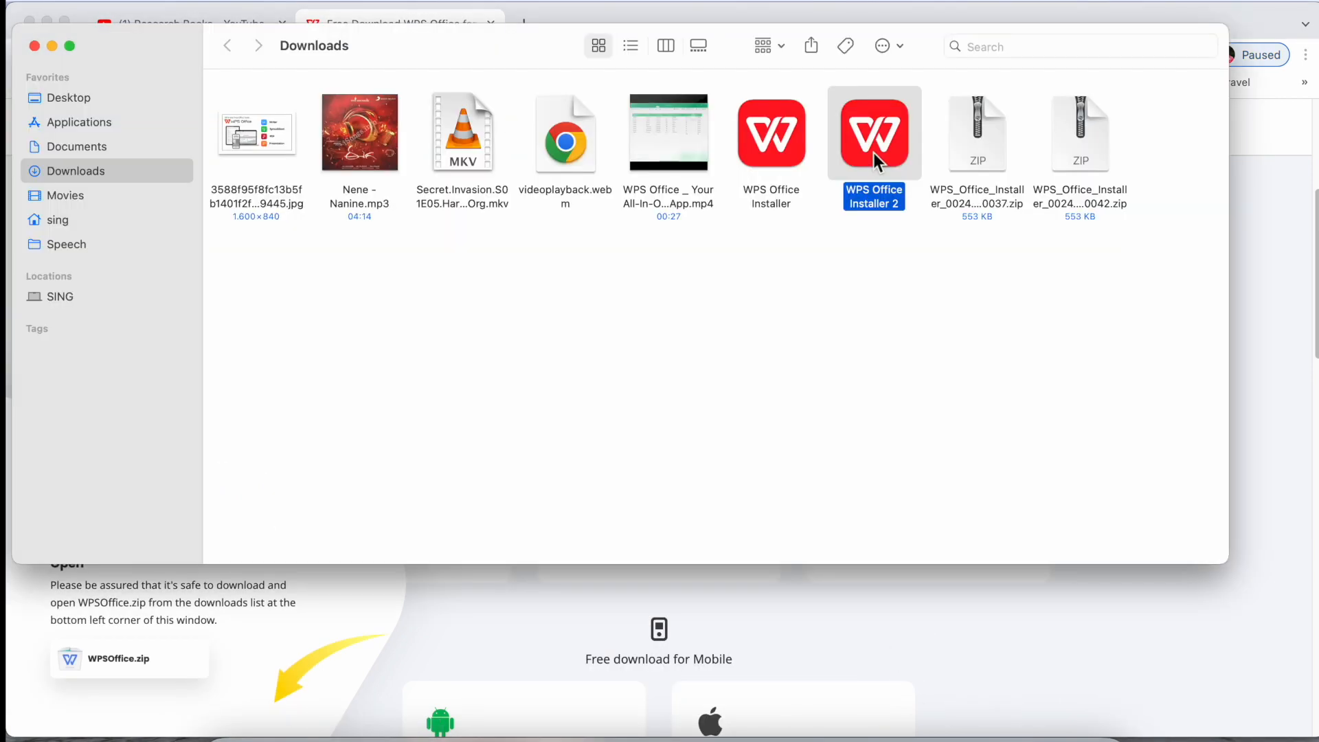
{"action": "double_click", "coordinate": [874, 132]}
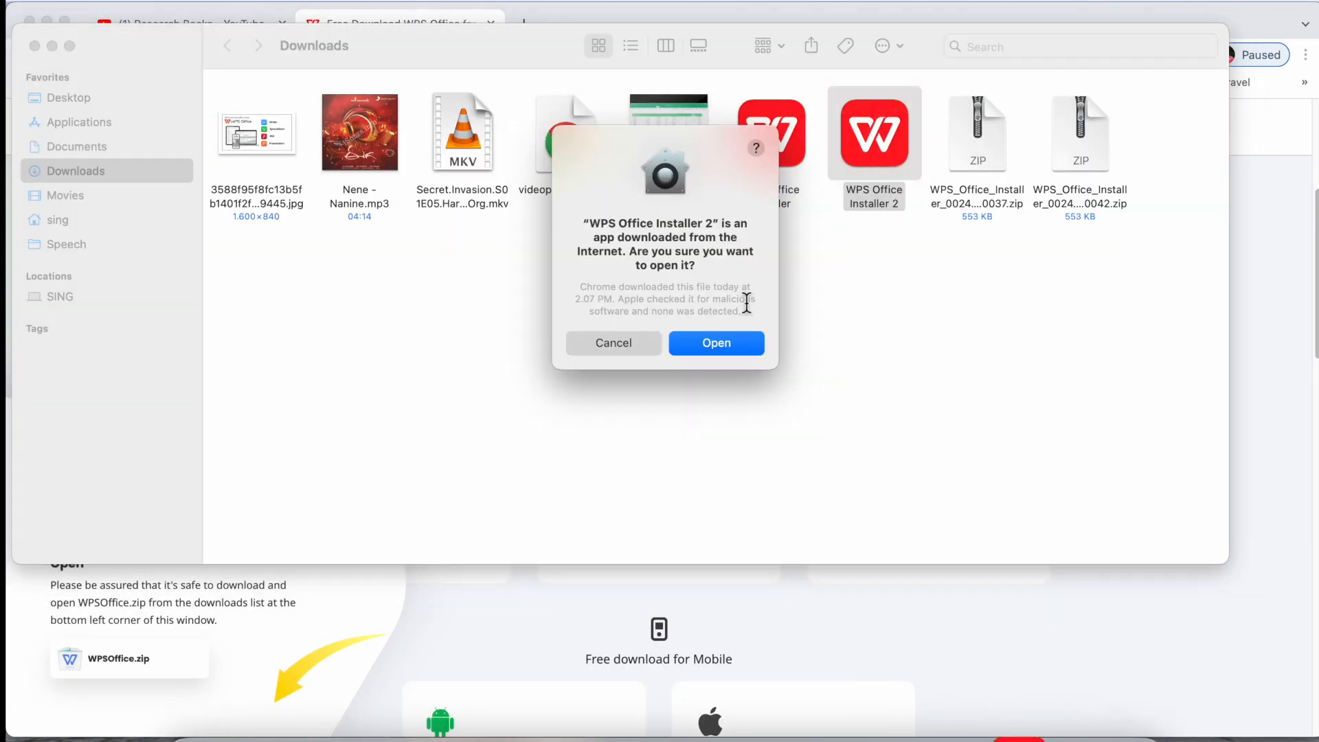
{"action": "left_click", "coordinate": [716, 342]}
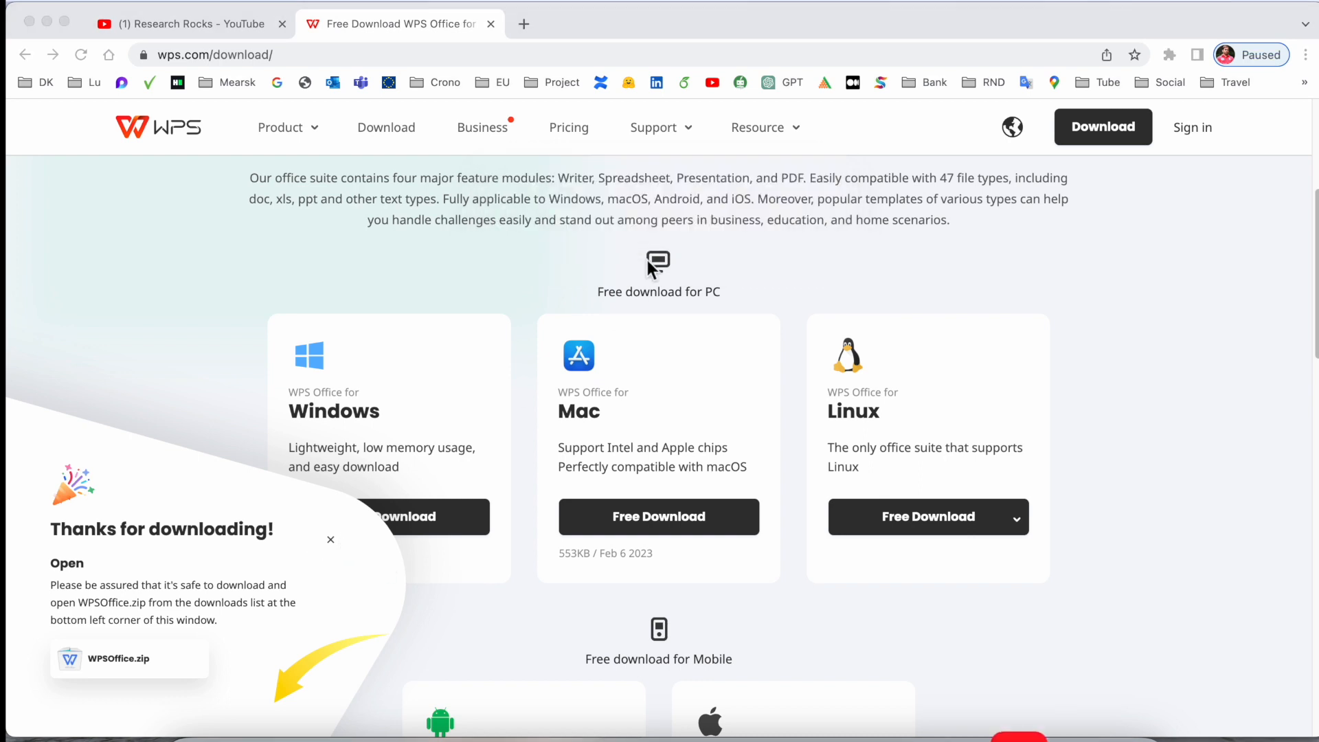
{"action": "mouse_move", "coordinate": [571, 612]}
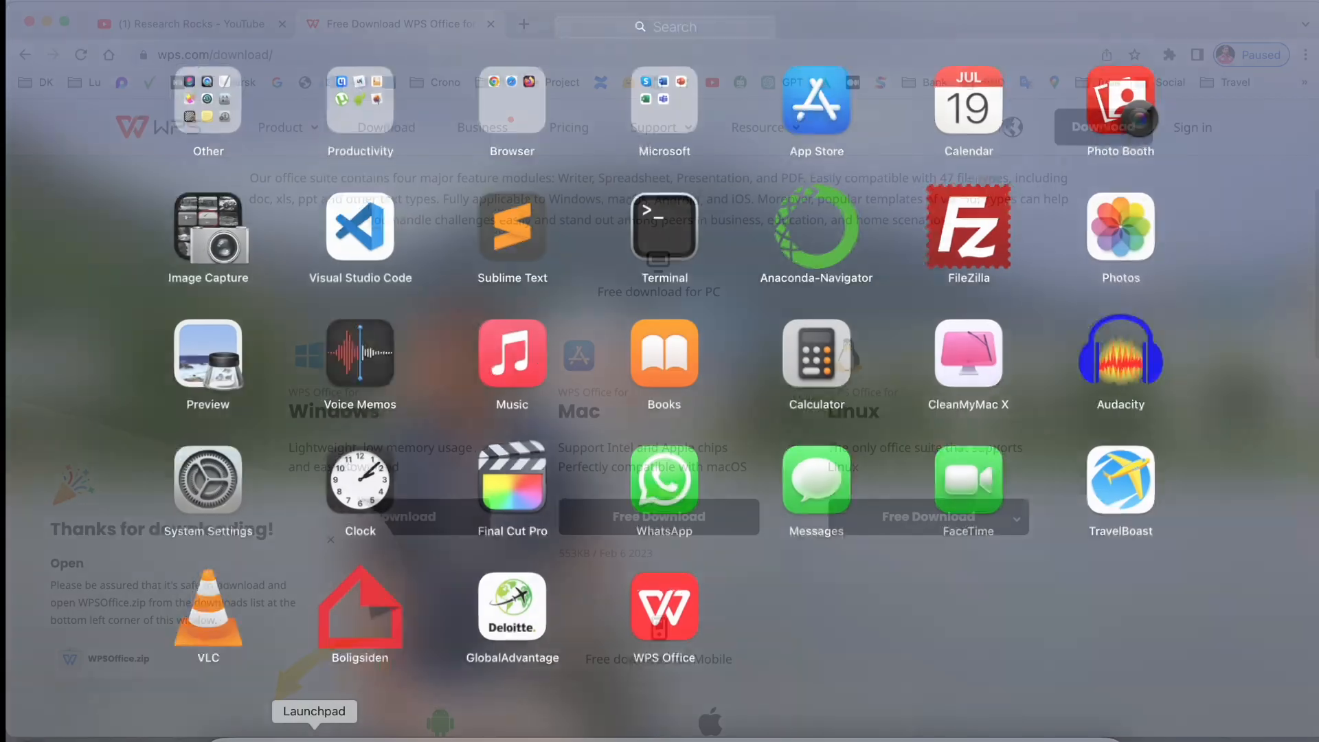
- Launch WPS Office from Launchpad
{"action": "left_click", "coordinate": [664, 606]}
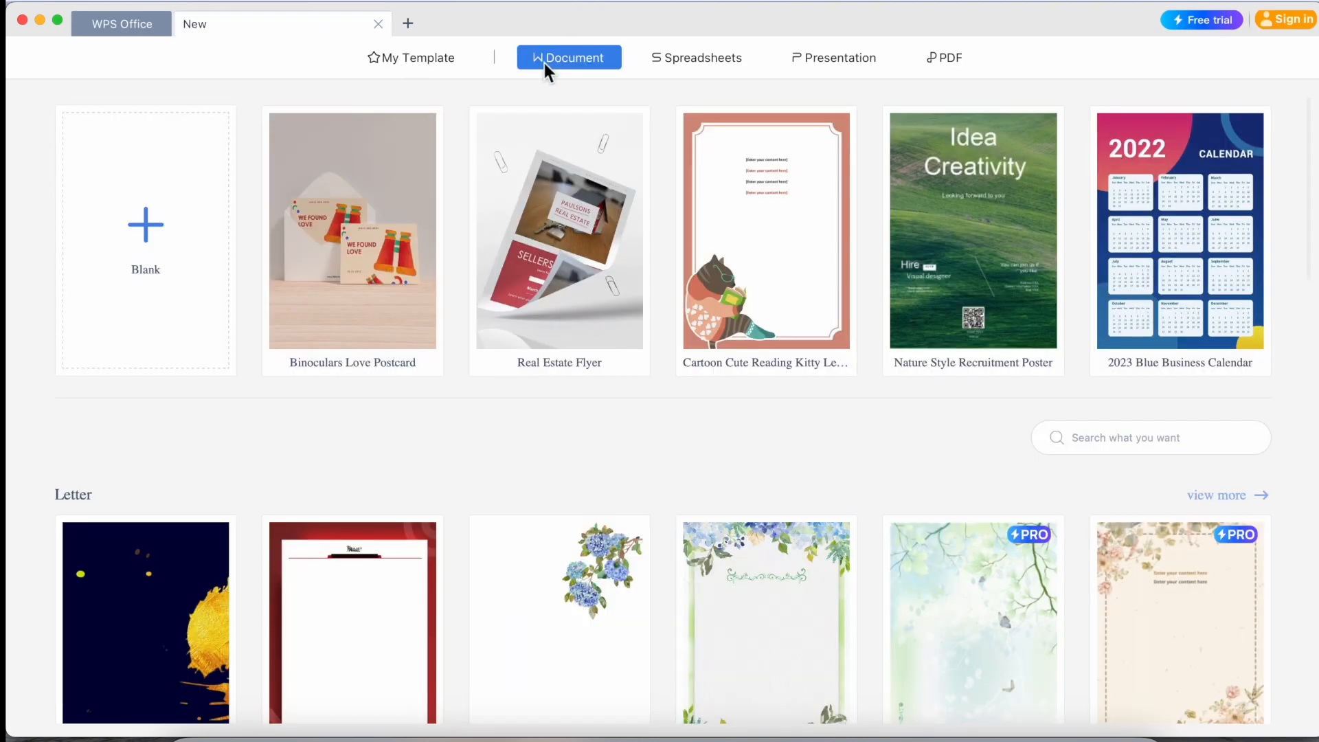
- Browse the spreadsheet, presentation and PDF template categories, then return to document templates
{"action": "left_click", "coordinate": [698, 58]}
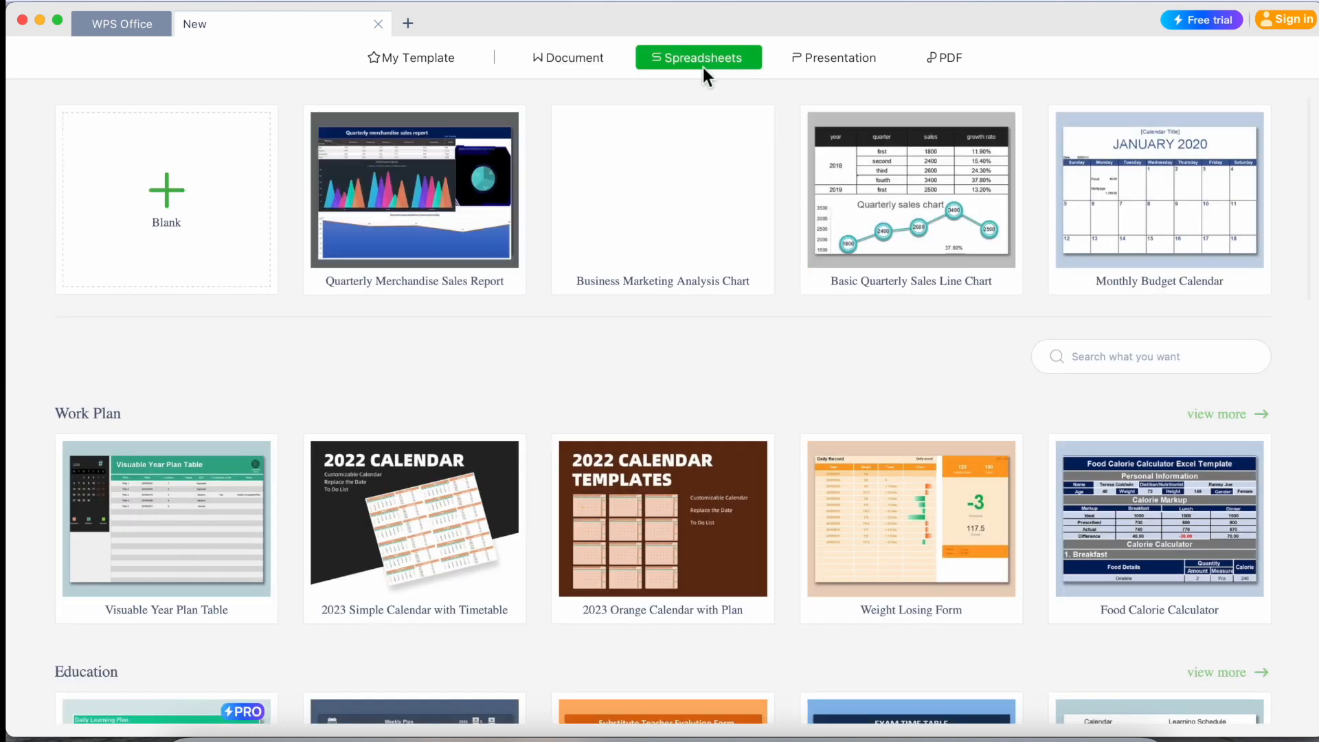
{"action": "left_click", "coordinate": [834, 58]}
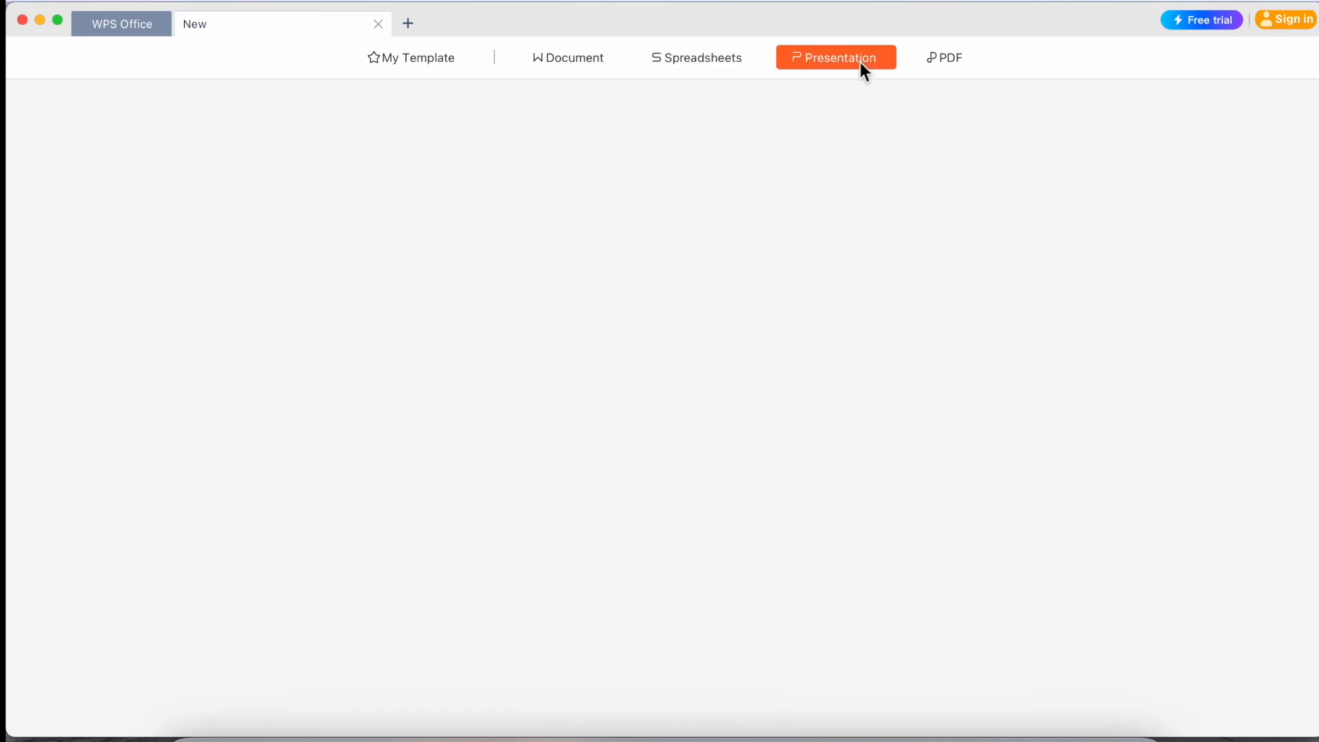
{"action": "left_click", "coordinate": [944, 57]}
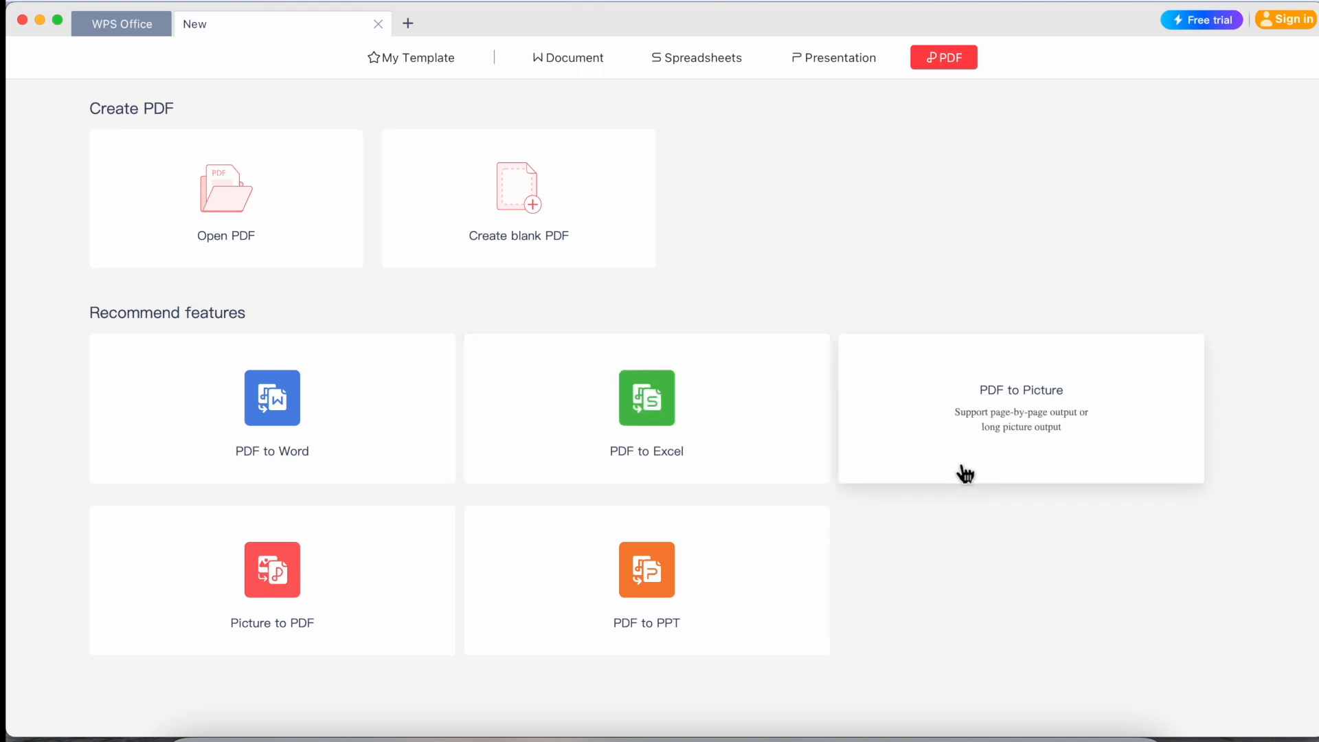
{"action": "mouse_move", "coordinate": [670, 647]}
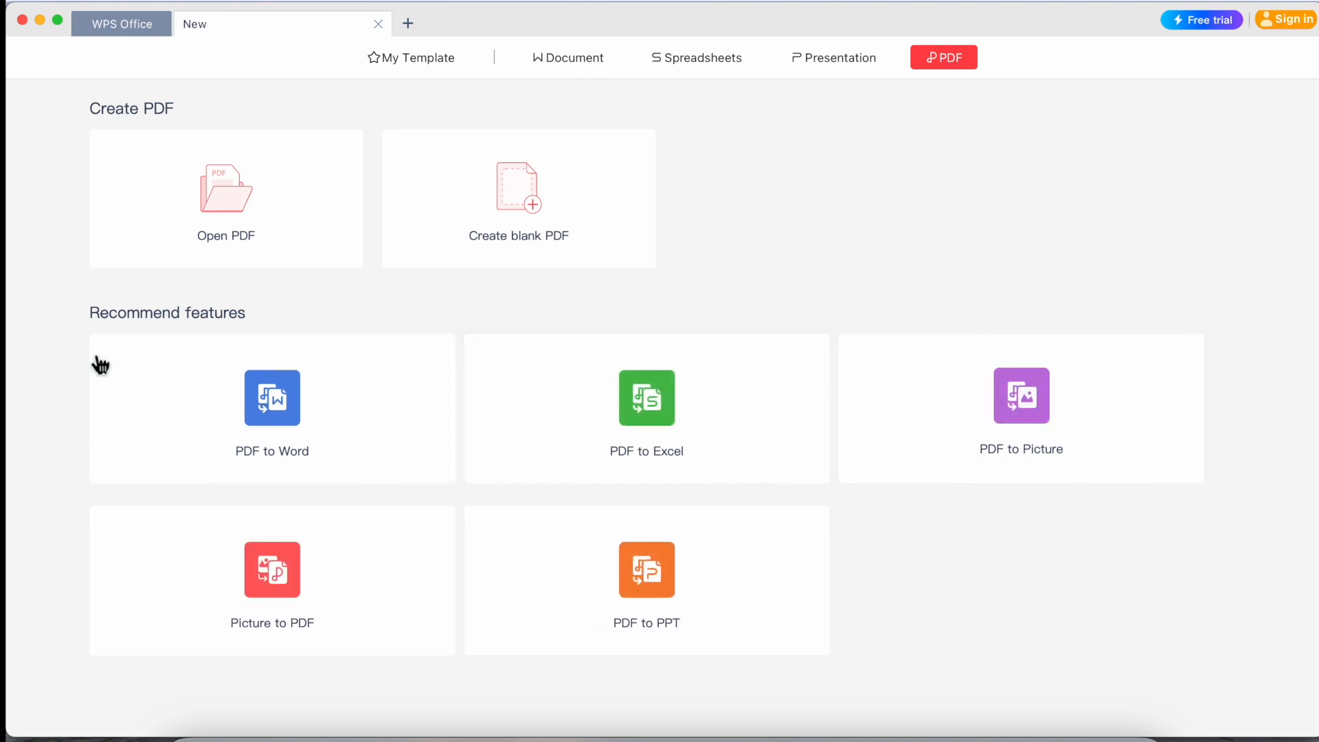
{"action": "mouse_move", "coordinate": [587, 93]}
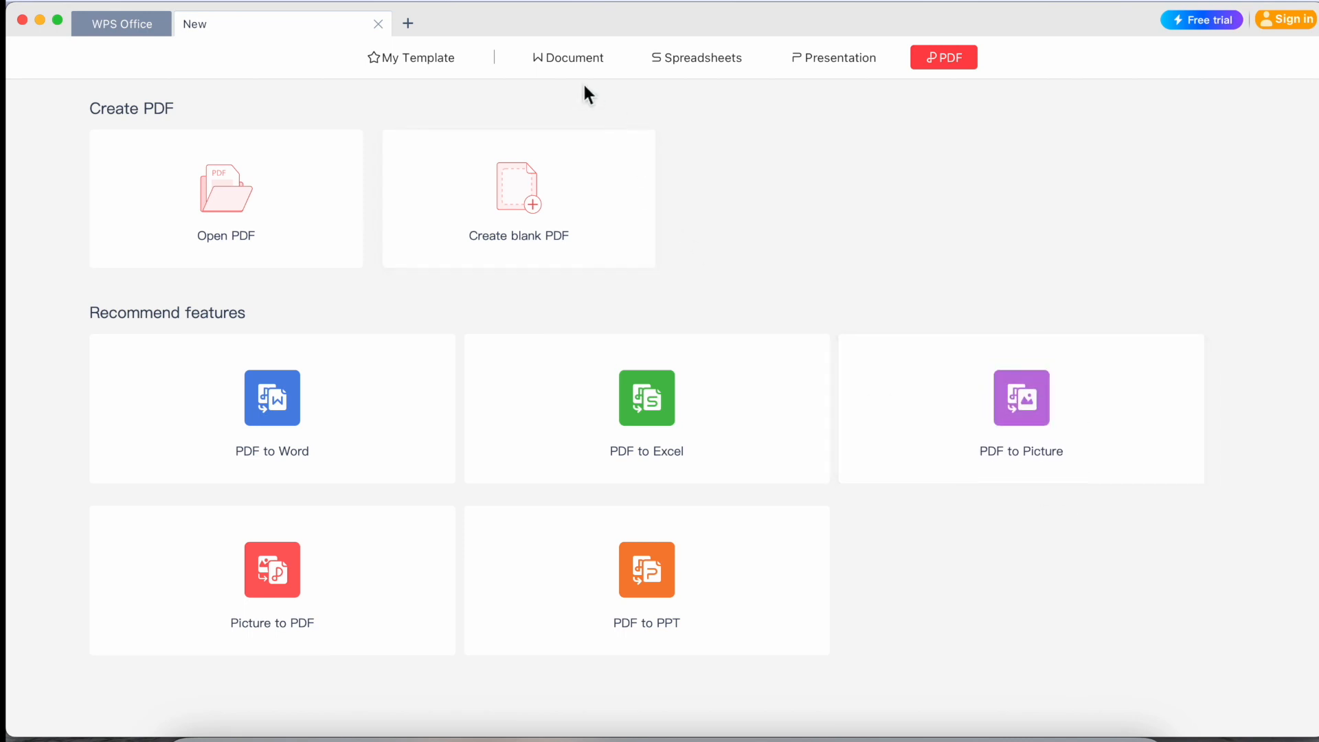
{"action": "left_click", "coordinate": [568, 58]}
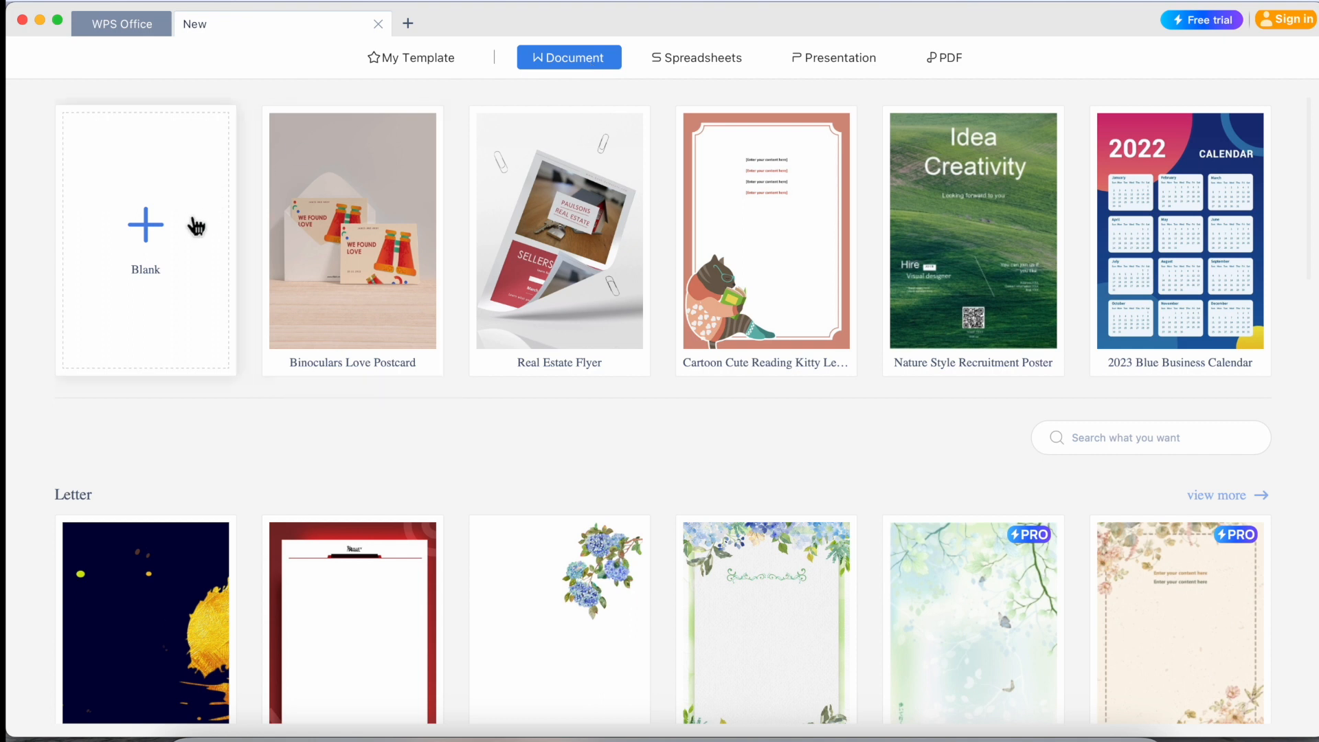
- Create a blank Document1, then go to the upgrade plans from the account menu
{"action": "left_click", "coordinate": [144, 239]}
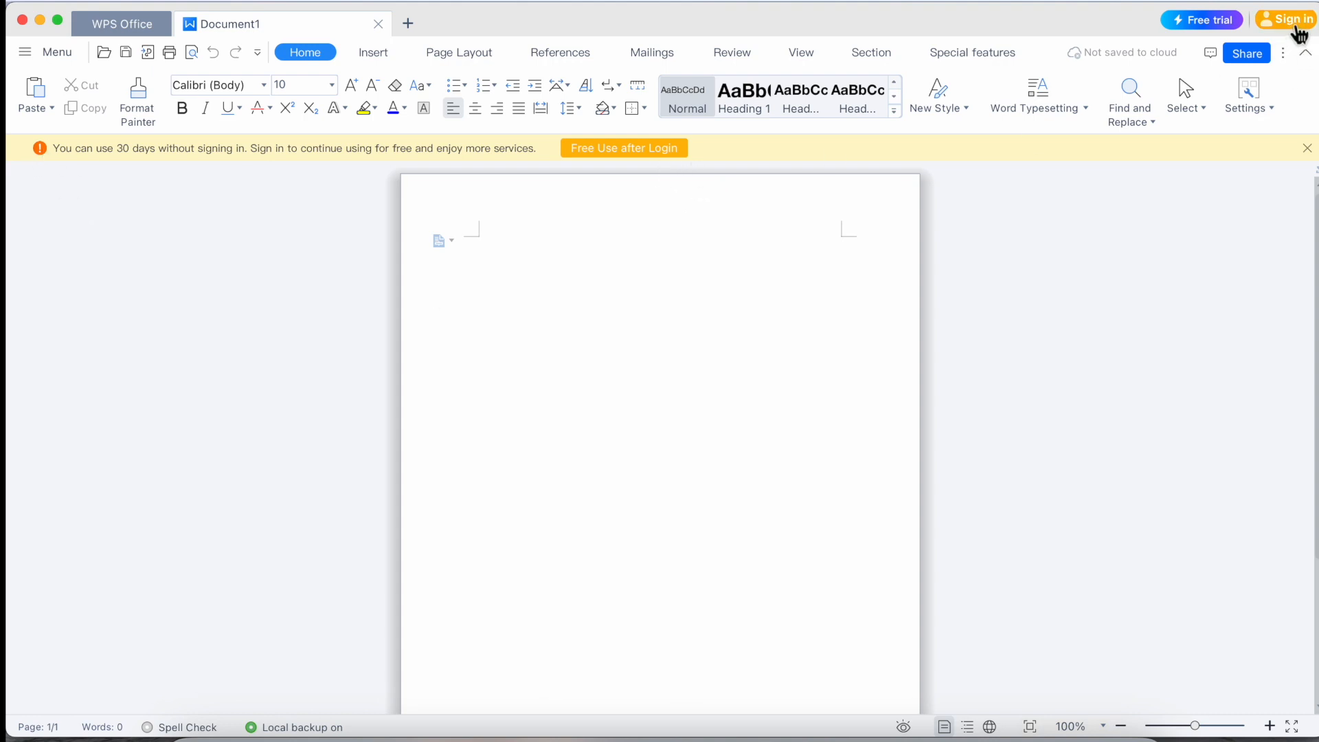
{"action": "left_click", "coordinate": [1291, 18]}
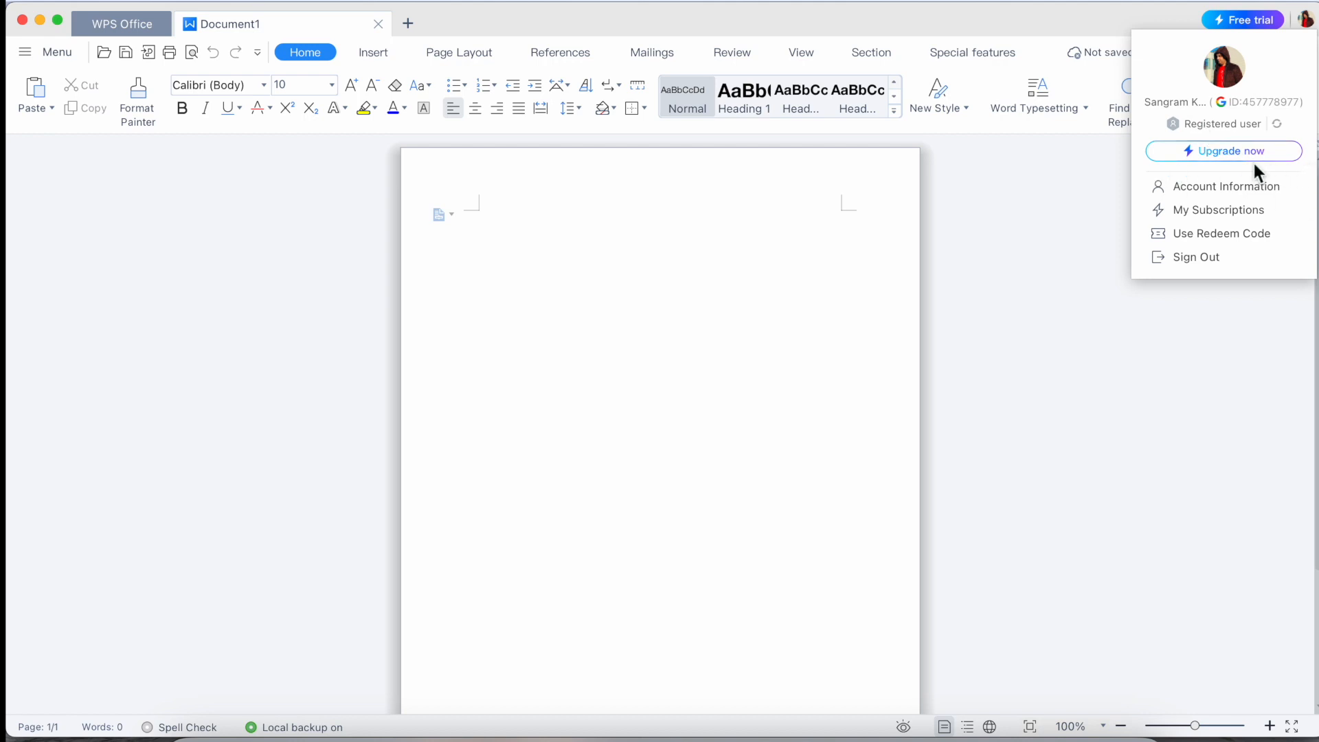
{"action": "left_click", "coordinate": [1223, 152]}
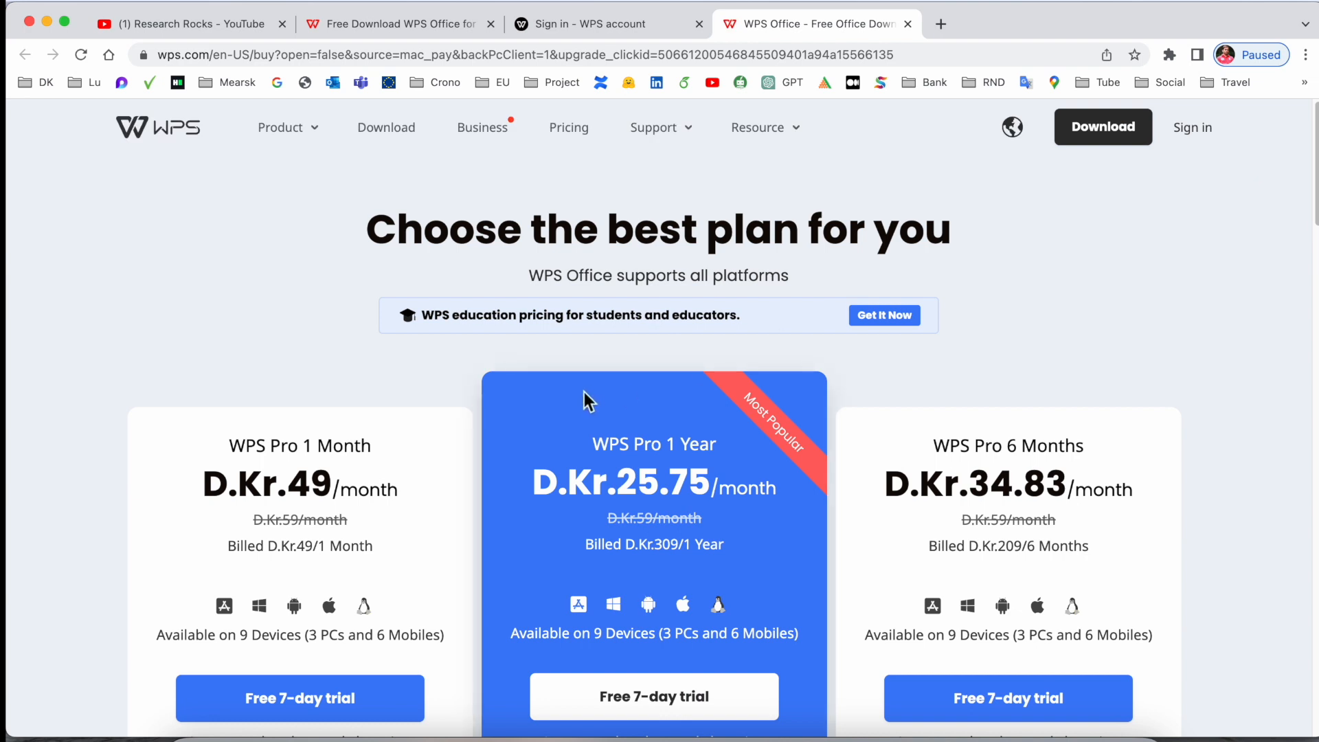
{"action": "scroll", "scroll_direction": "down", "scroll_amount": 3}
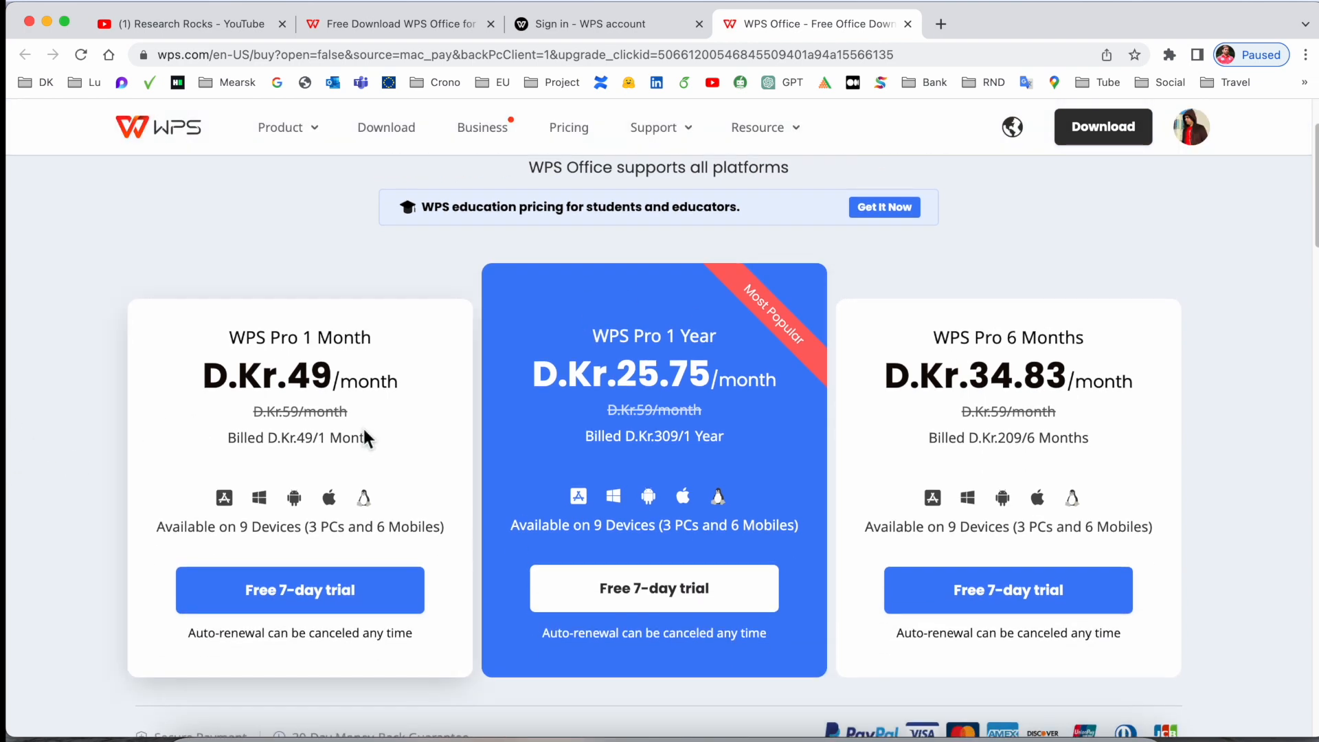
{"action": "mouse_move", "coordinate": [331, 345]}
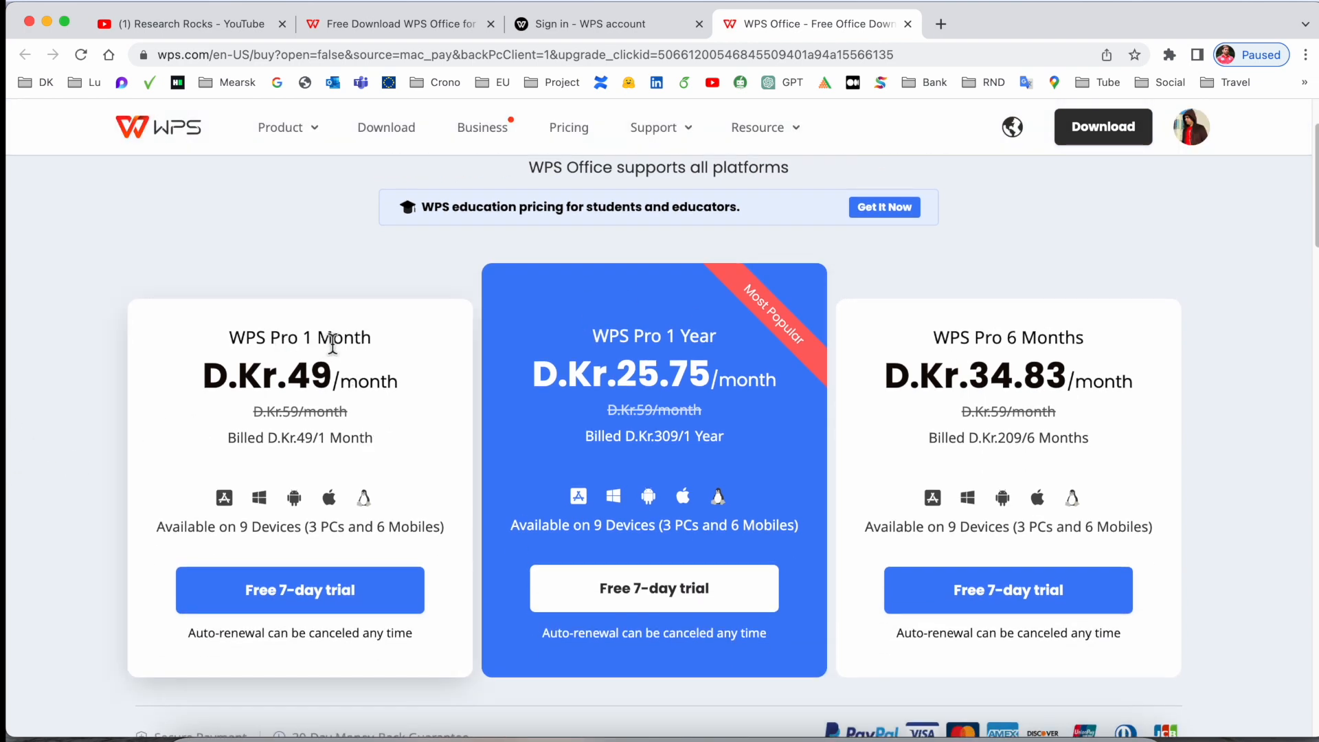
{"action": "double_click", "coordinate": [306, 379]}
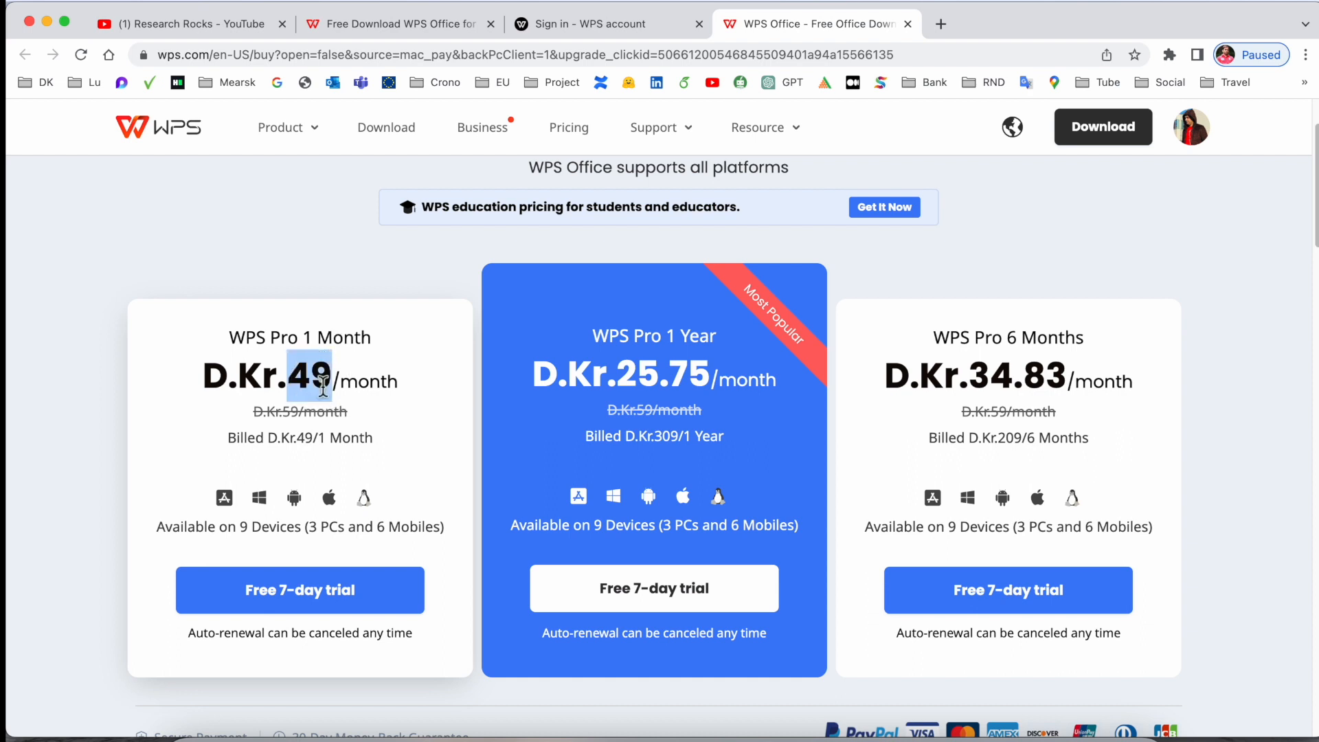
{"action": "mouse_move", "coordinate": [186, 538]}
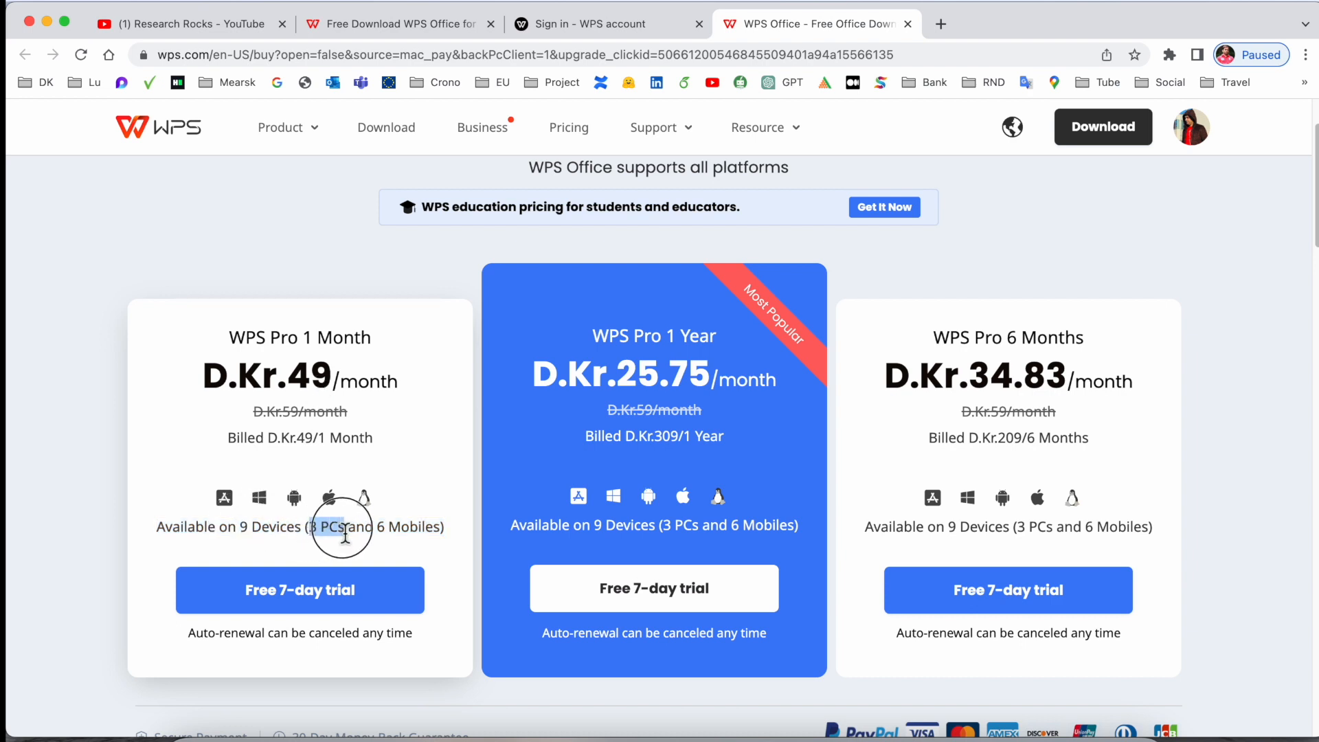
{"action": "left_click_drag", "start_coordinate": [322, 527], "coordinate": [444, 527]}
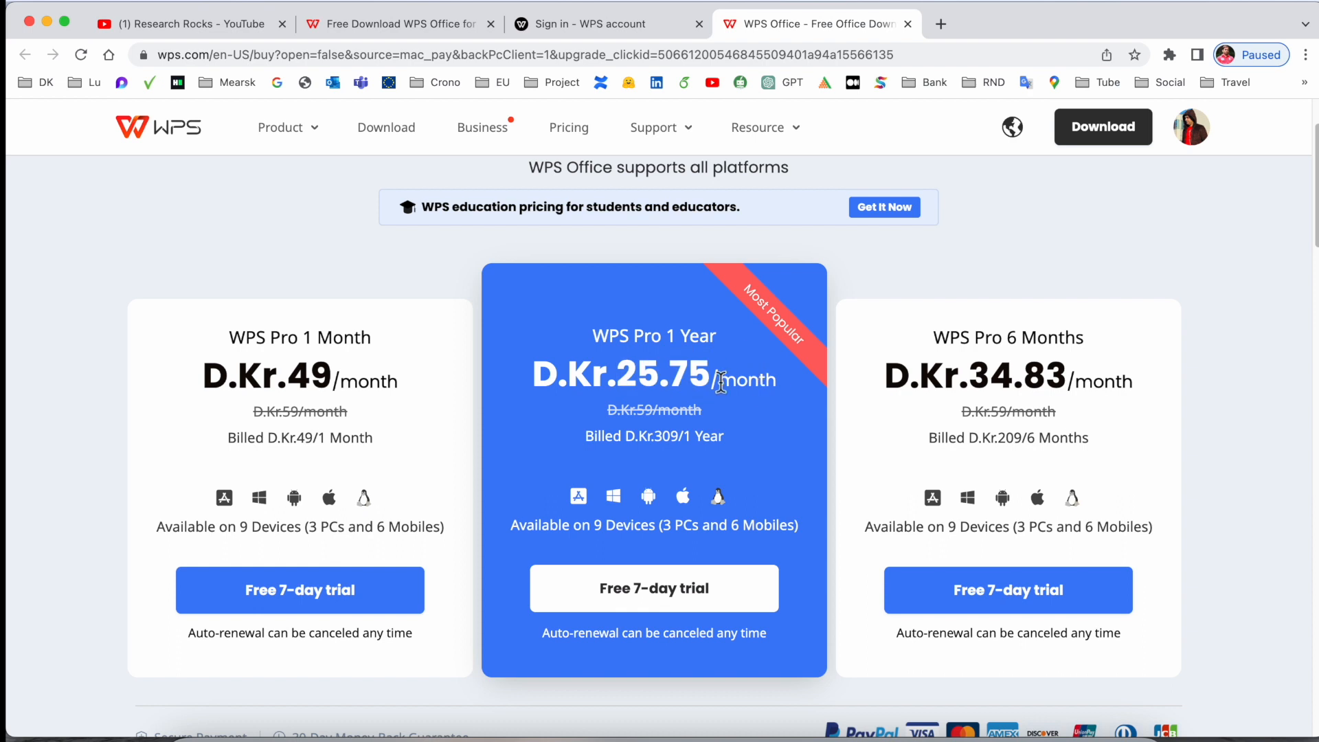
{"action": "mouse_move", "coordinate": [705, 475]}
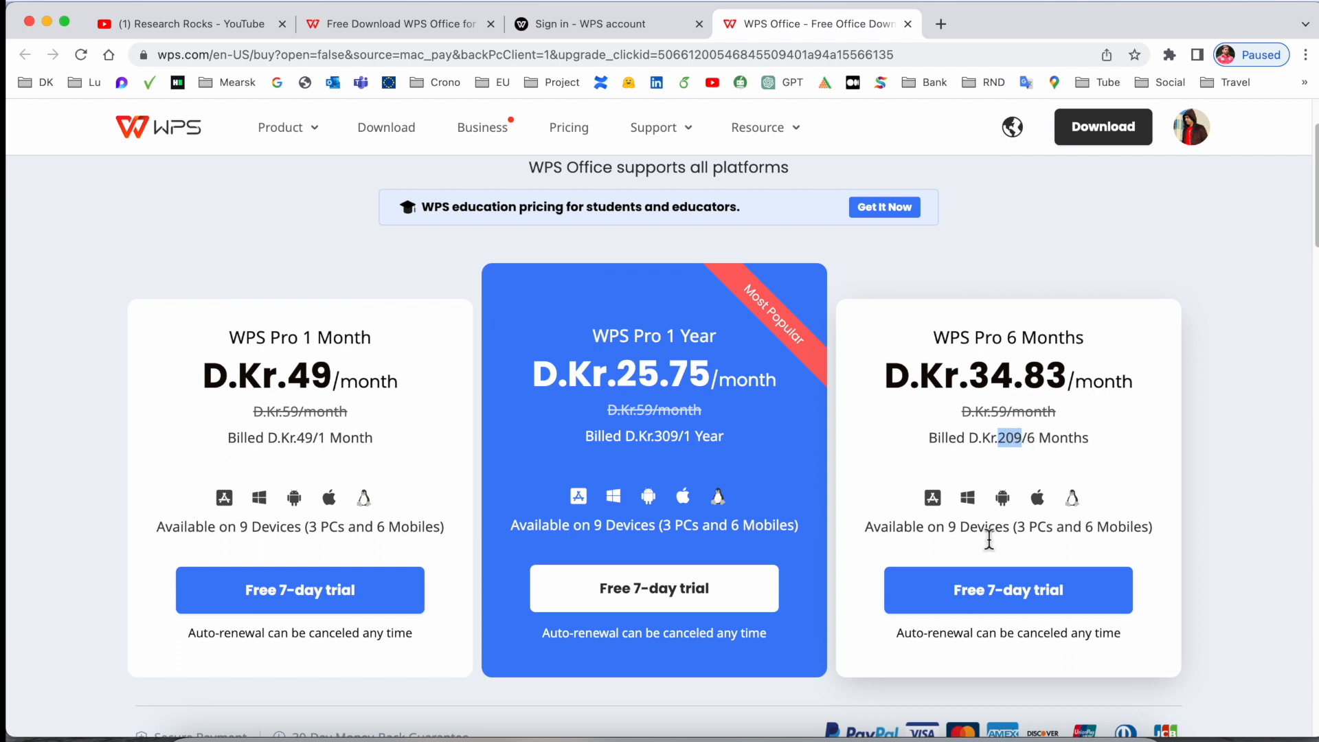
{"action": "mouse_move", "coordinate": [168, 486]}
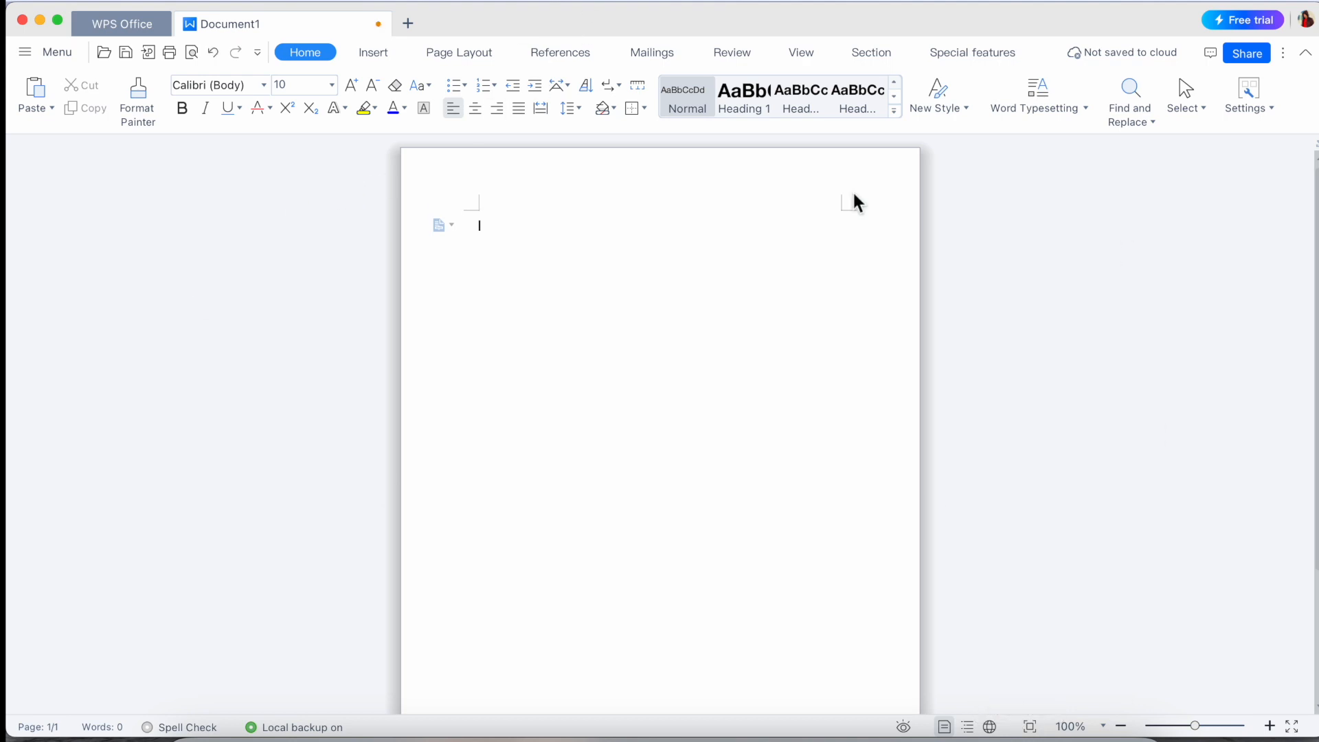
- Write the line 'Hello it's me Research Rocks' in the new document
{"action": "type", "text": "Hello it's"}
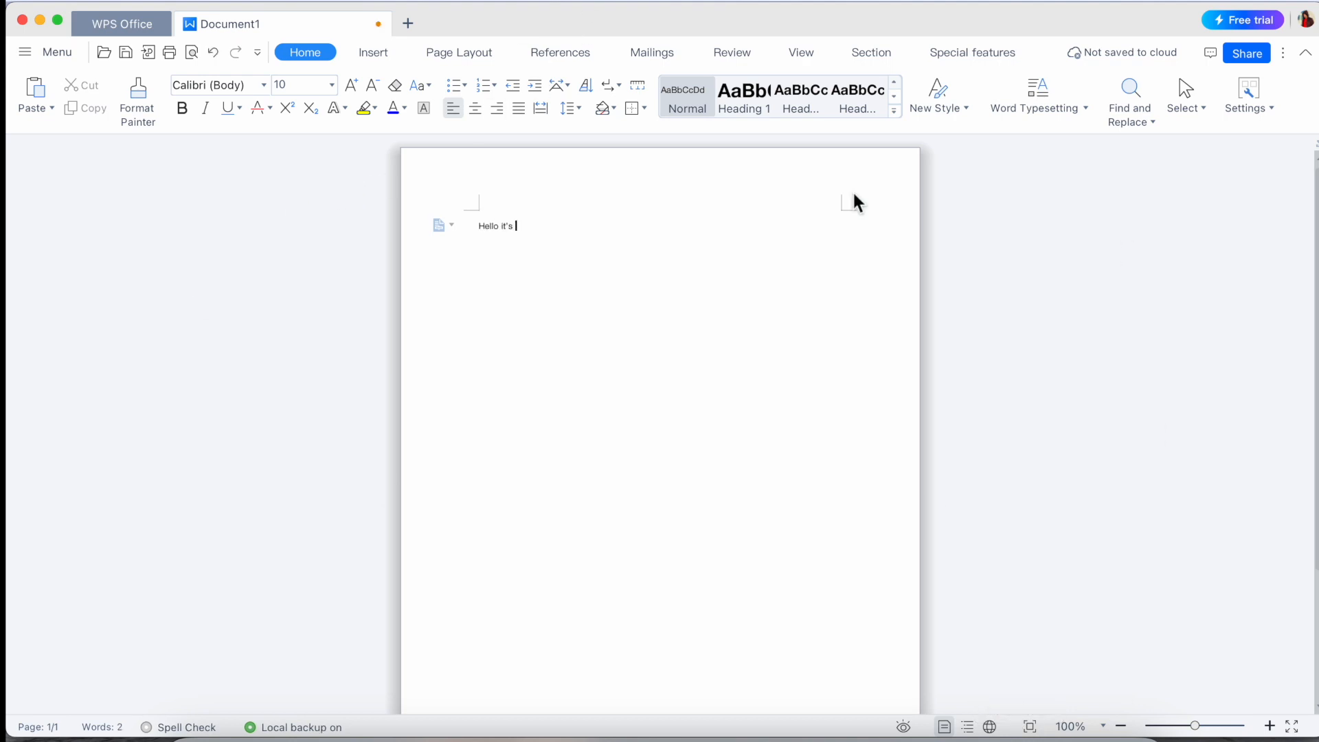
{"action": "type", "text": ",me Research"}
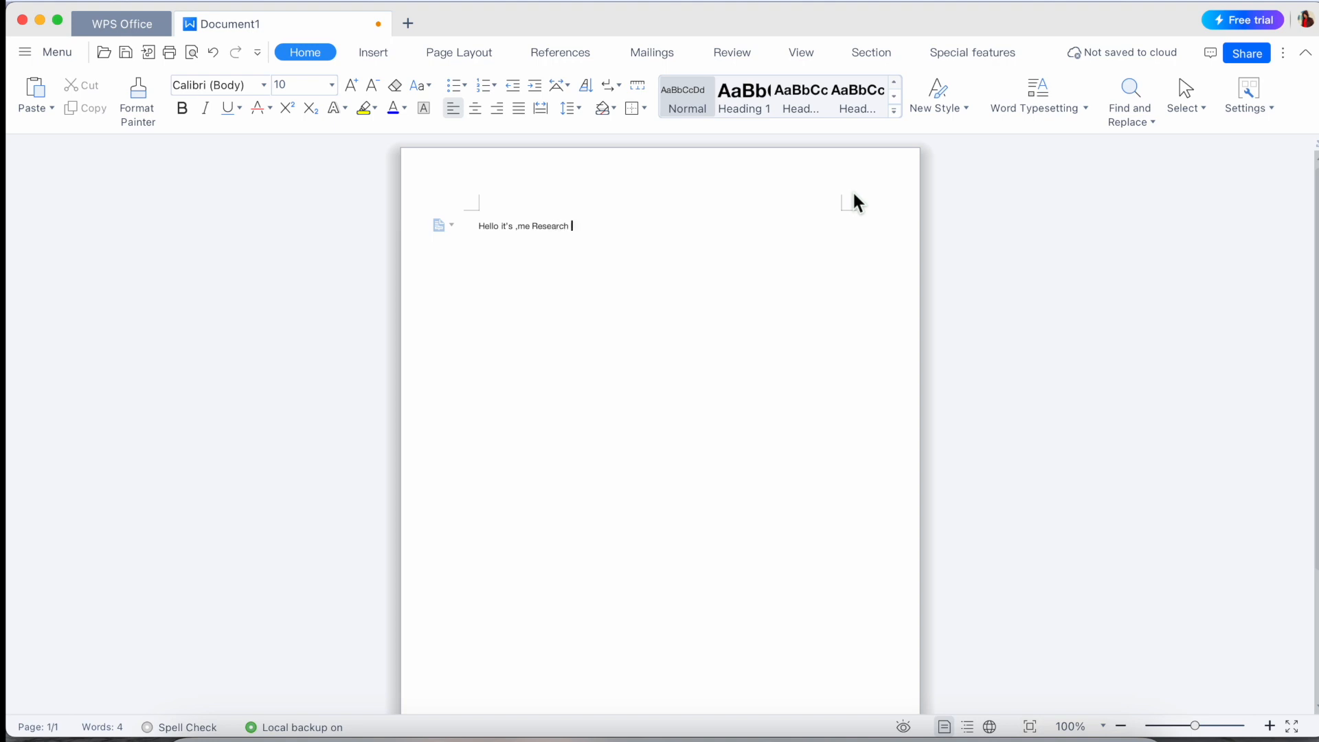
{"action": "type", "text": "Rocks"}
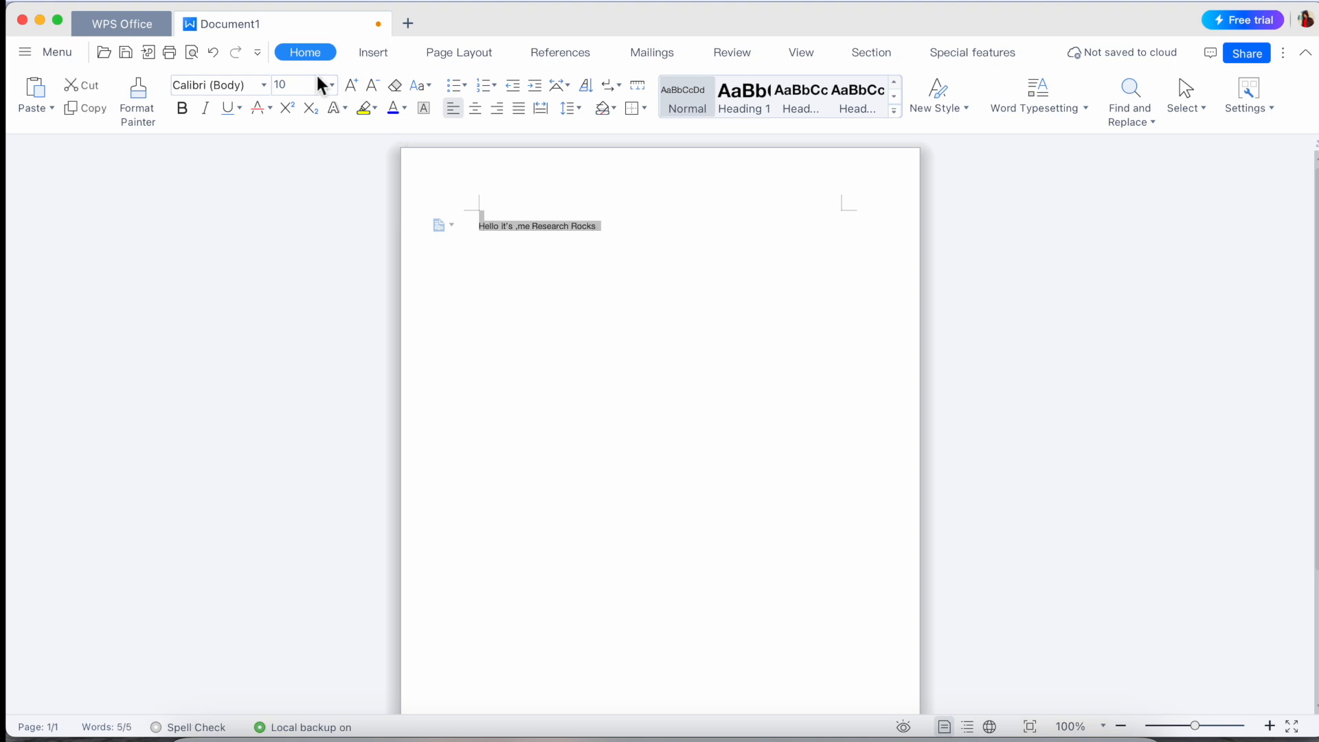
- Make the line 28-point and bold
{"action": "left_click", "coordinate": [328, 85]}
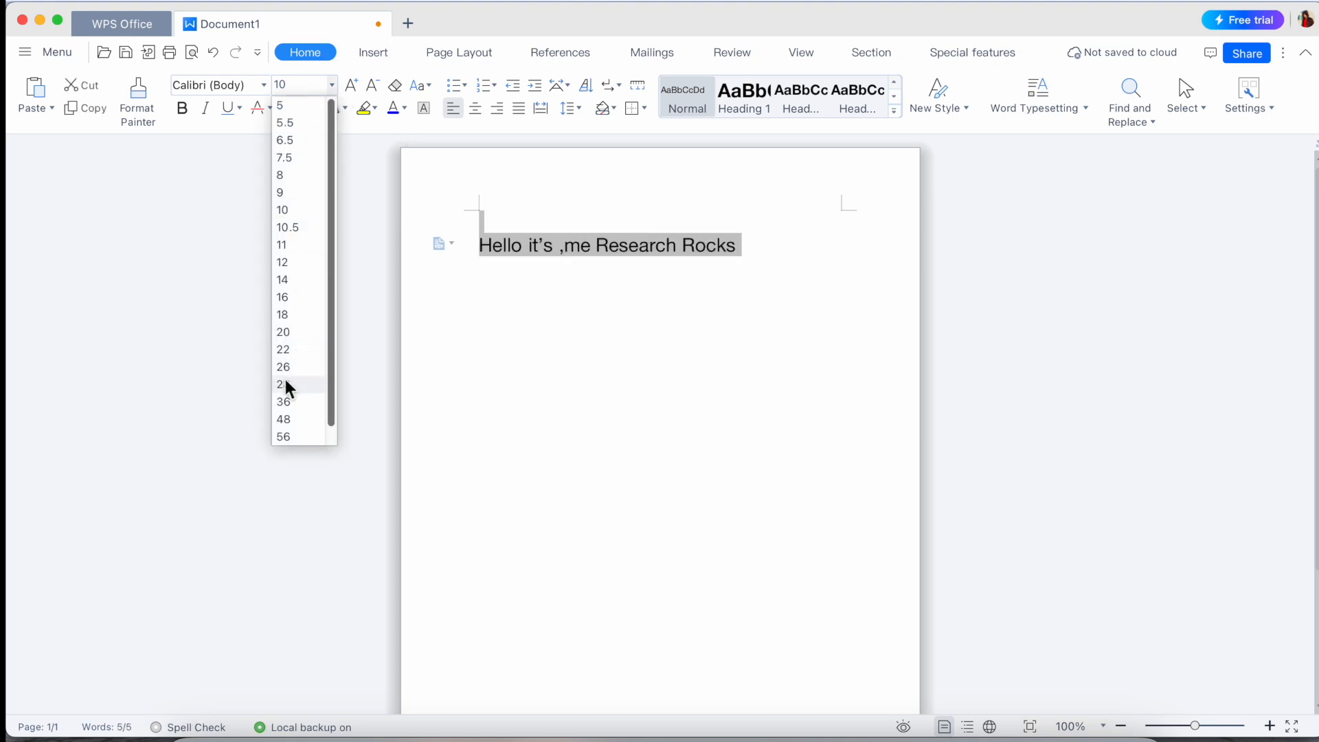
{"action": "left_click", "coordinate": [284, 383]}
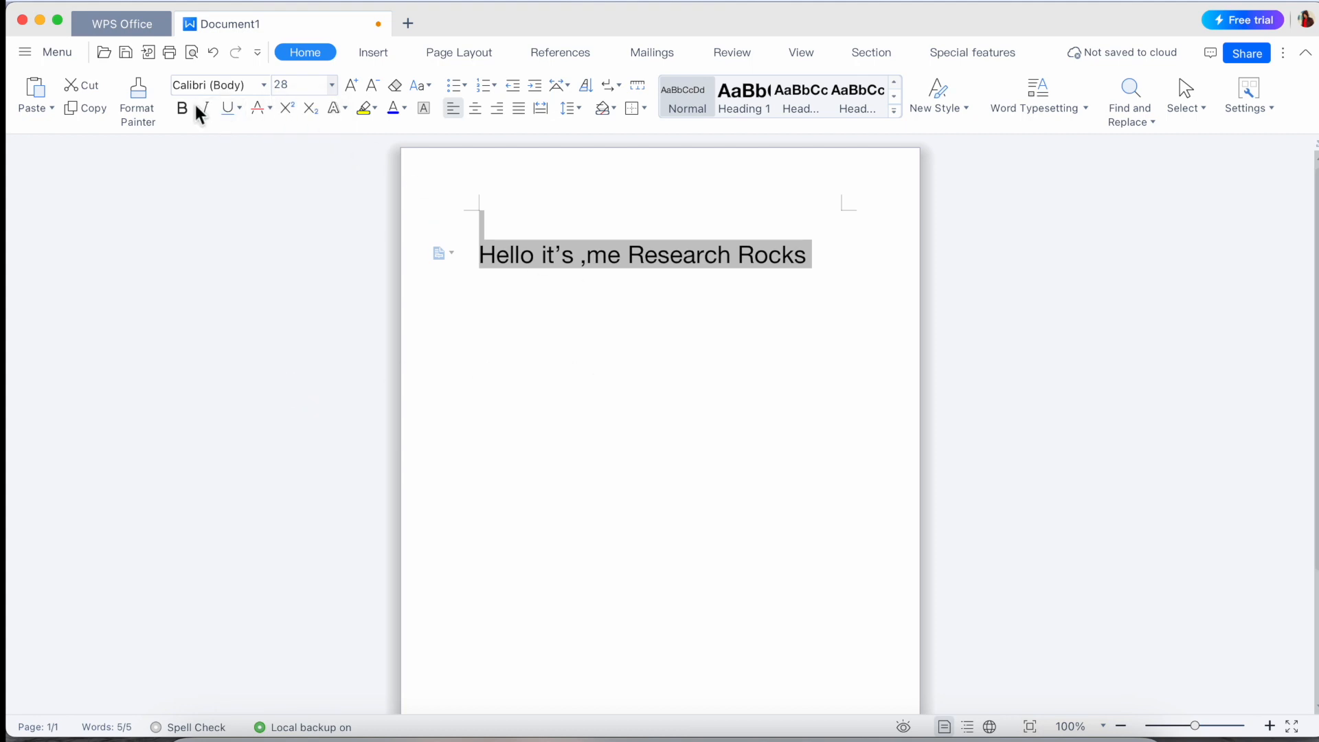
{"action": "left_click", "coordinate": [181, 108]}
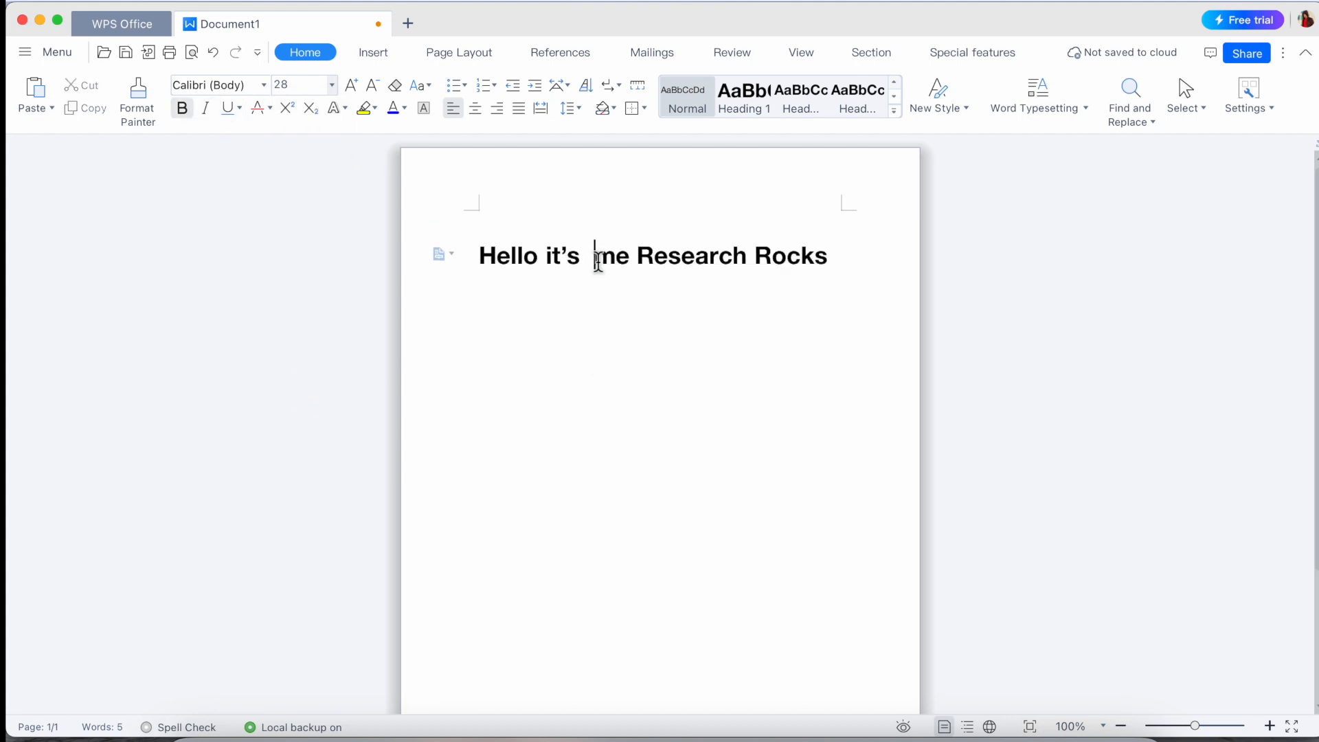
{"action": "mouse_move", "coordinate": [665, 347]}
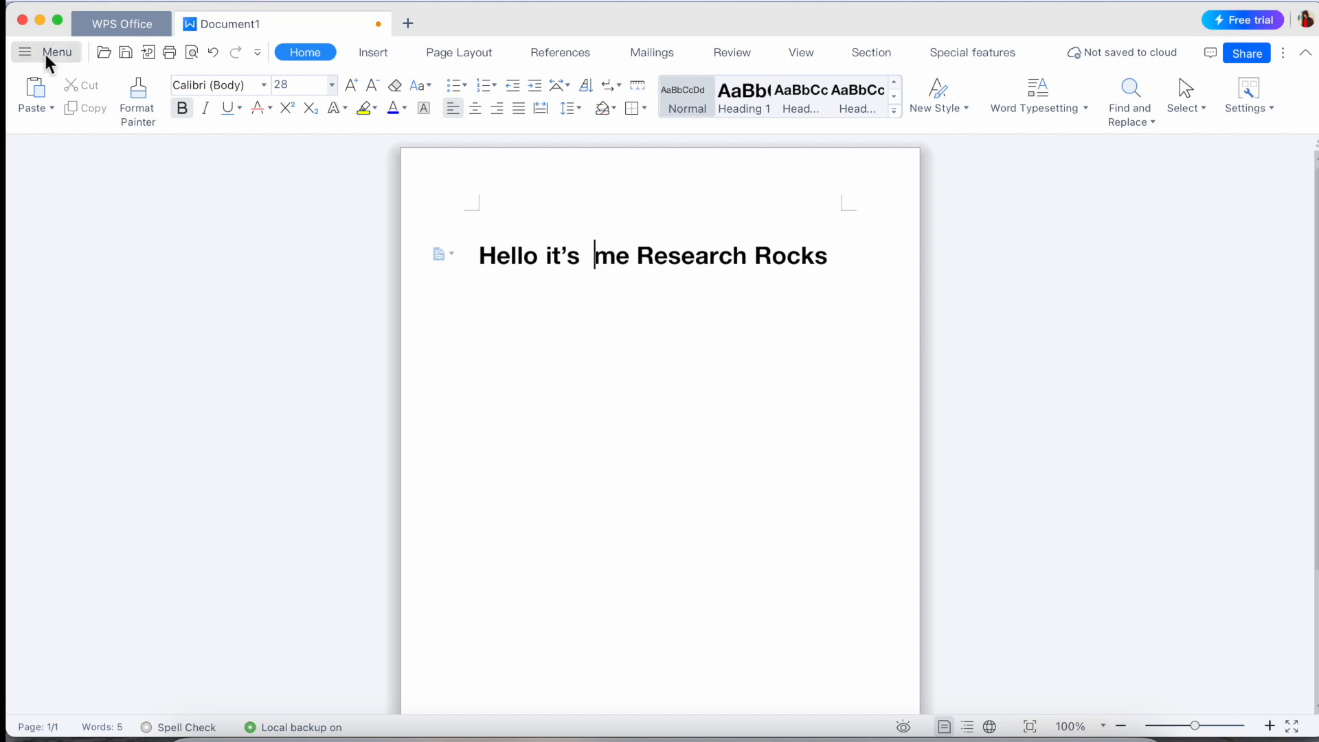
{"action": "left_click", "coordinate": [46, 52]}
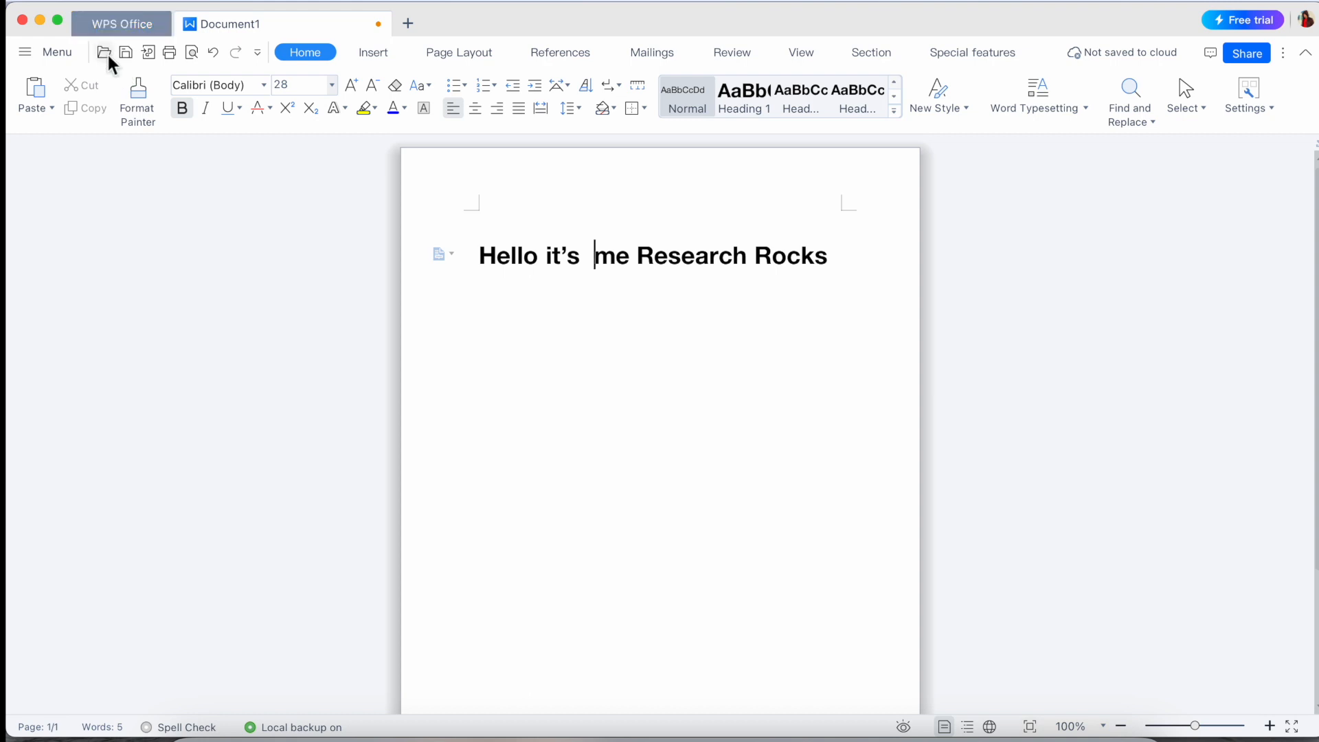
- Save the document as Hello it.docx
{"action": "left_click", "coordinate": [103, 52]}
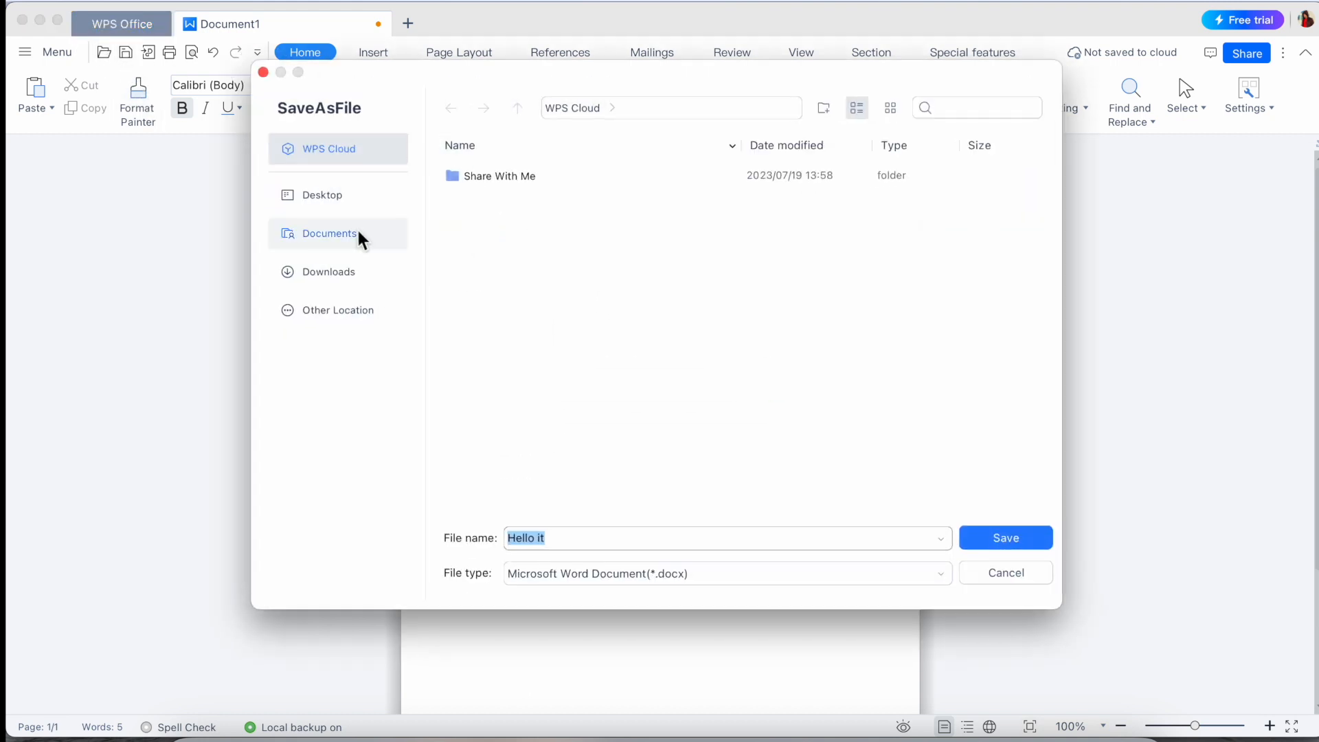
{"action": "left_click", "coordinate": [1004, 537]}
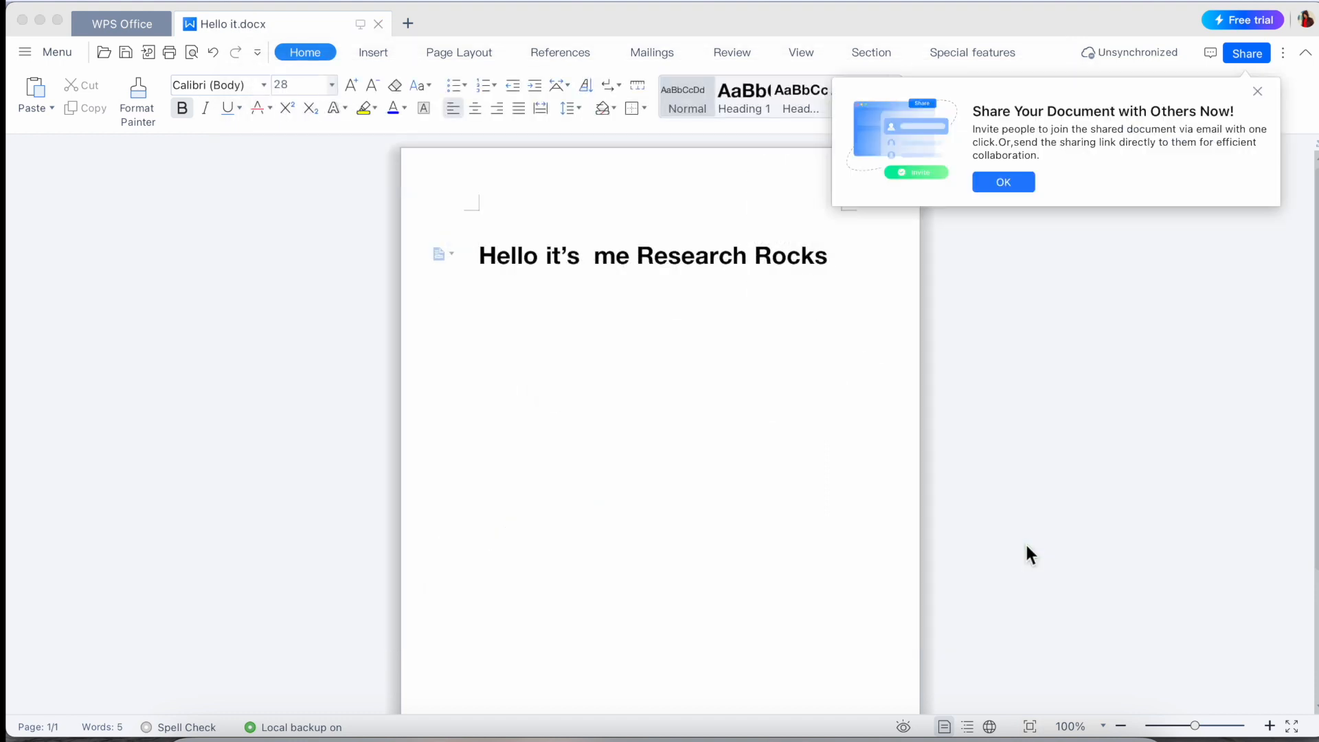
- Upload the file to WPS Cloud from the Share options, then close the Share window
{"action": "left_click", "coordinate": [1003, 182]}
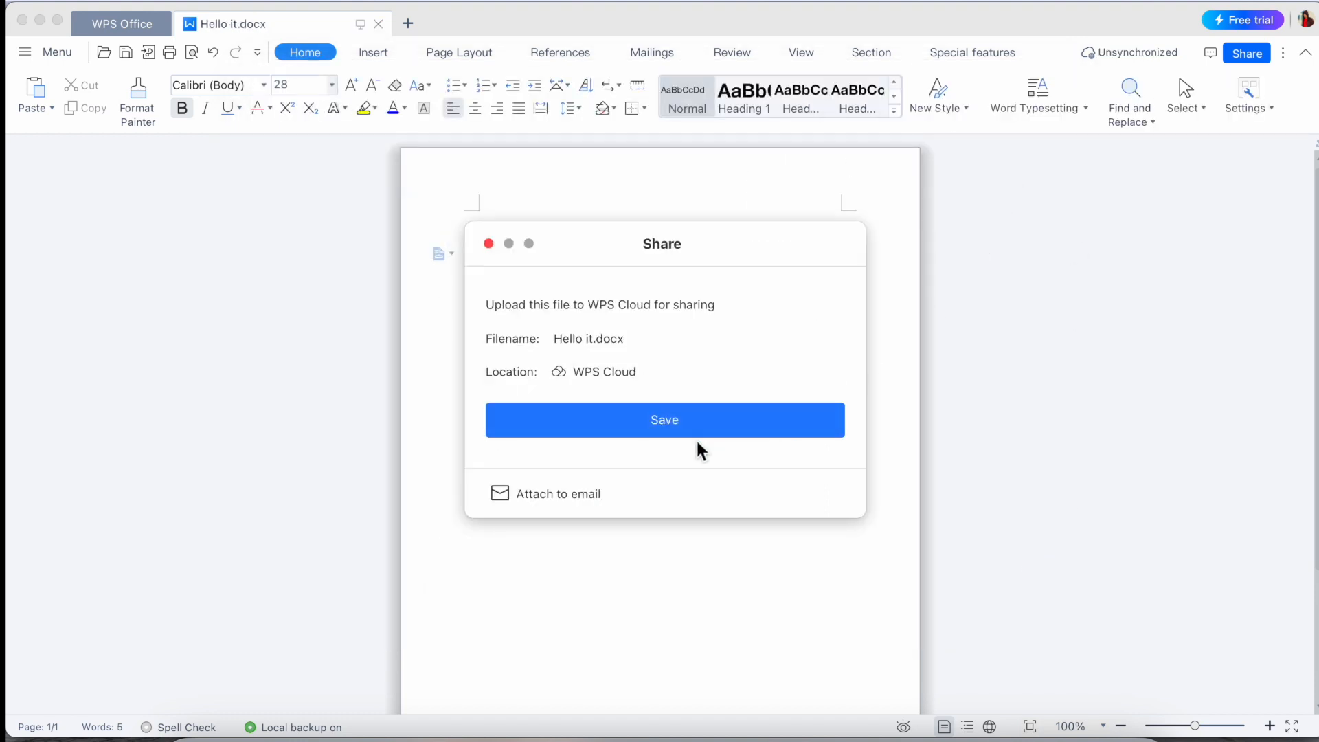
{"action": "left_click", "coordinate": [663, 420]}
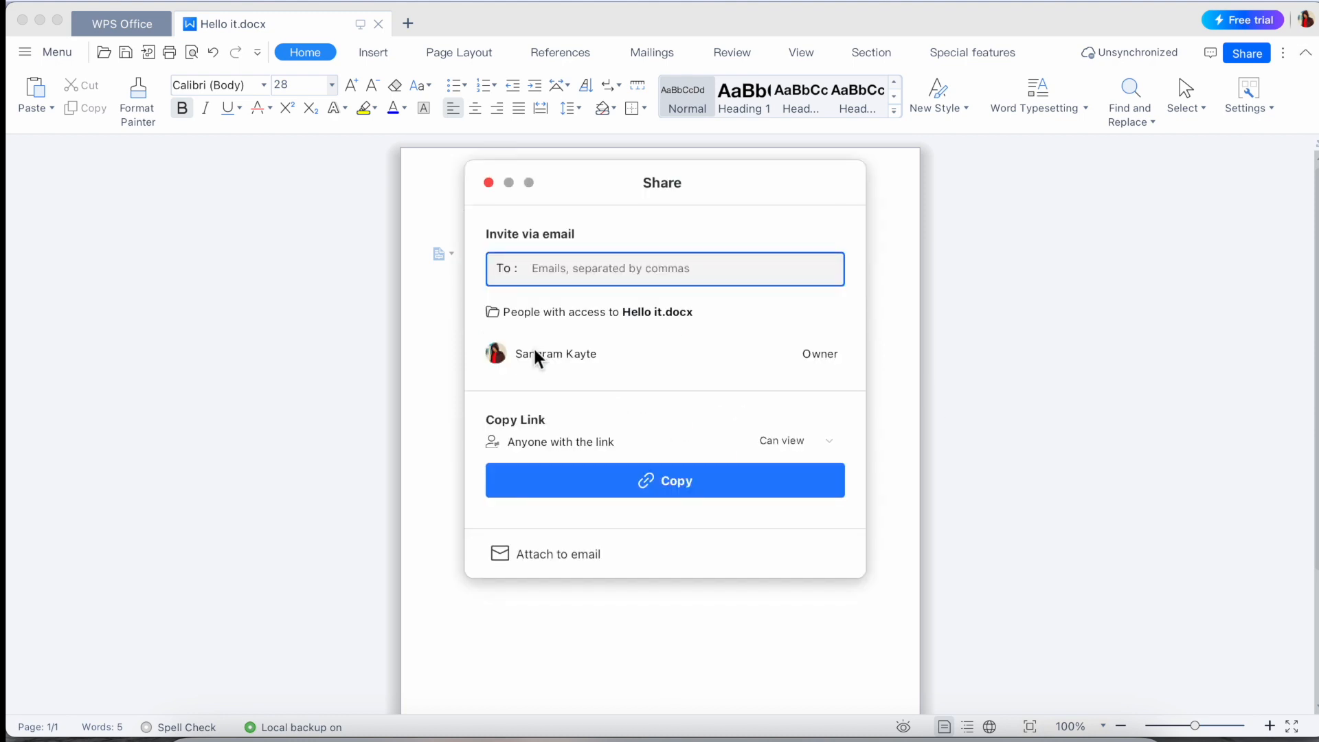
{"action": "mouse_move", "coordinate": [650, 330]}
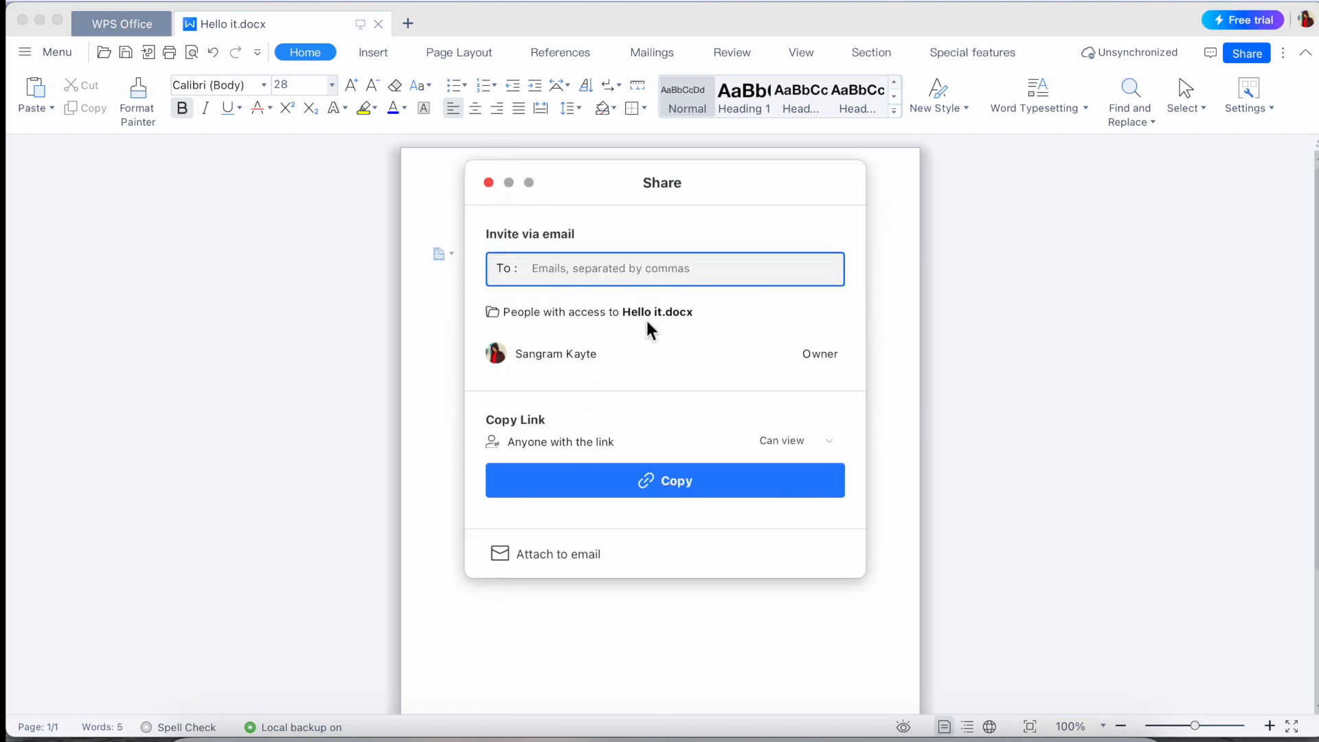
{"action": "left_click", "coordinate": [489, 182]}
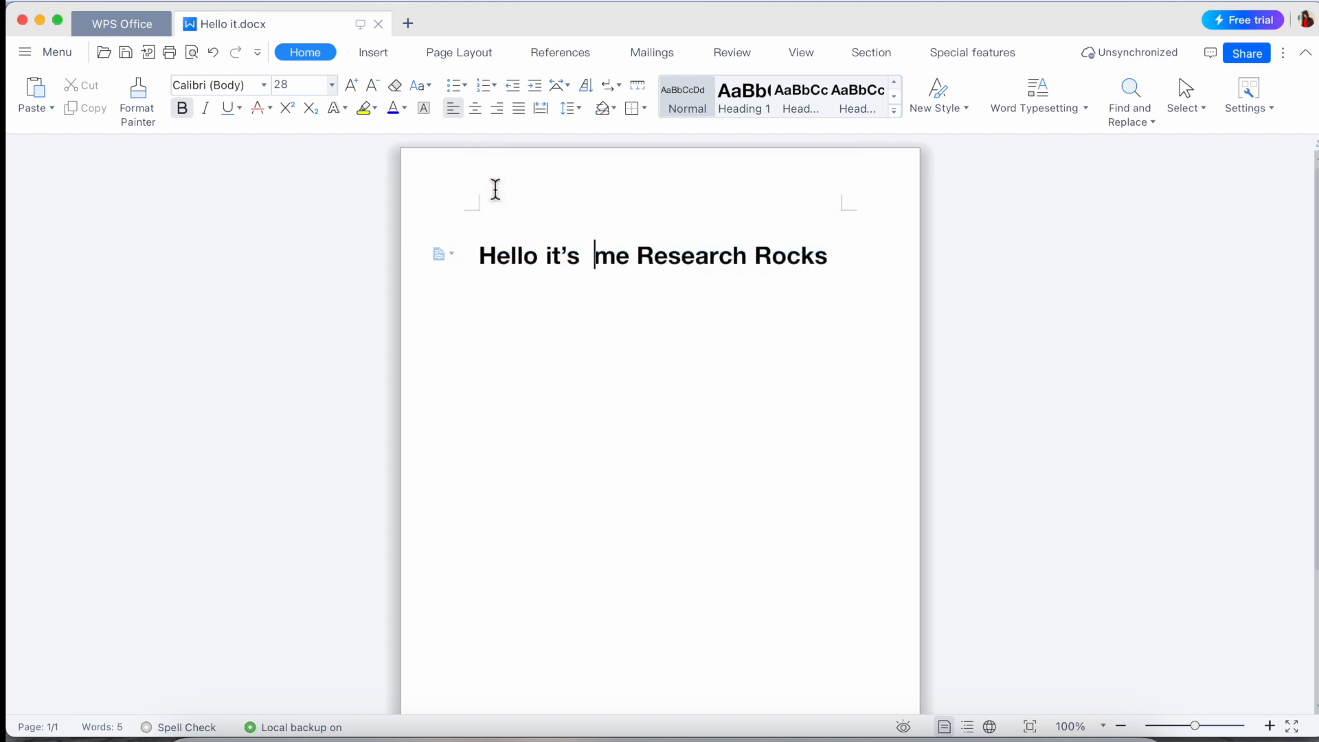
- Tour the Insert, References, Mailings, Review and View ribbon tabs for Hello it.docx
{"action": "left_click", "coordinate": [373, 52]}
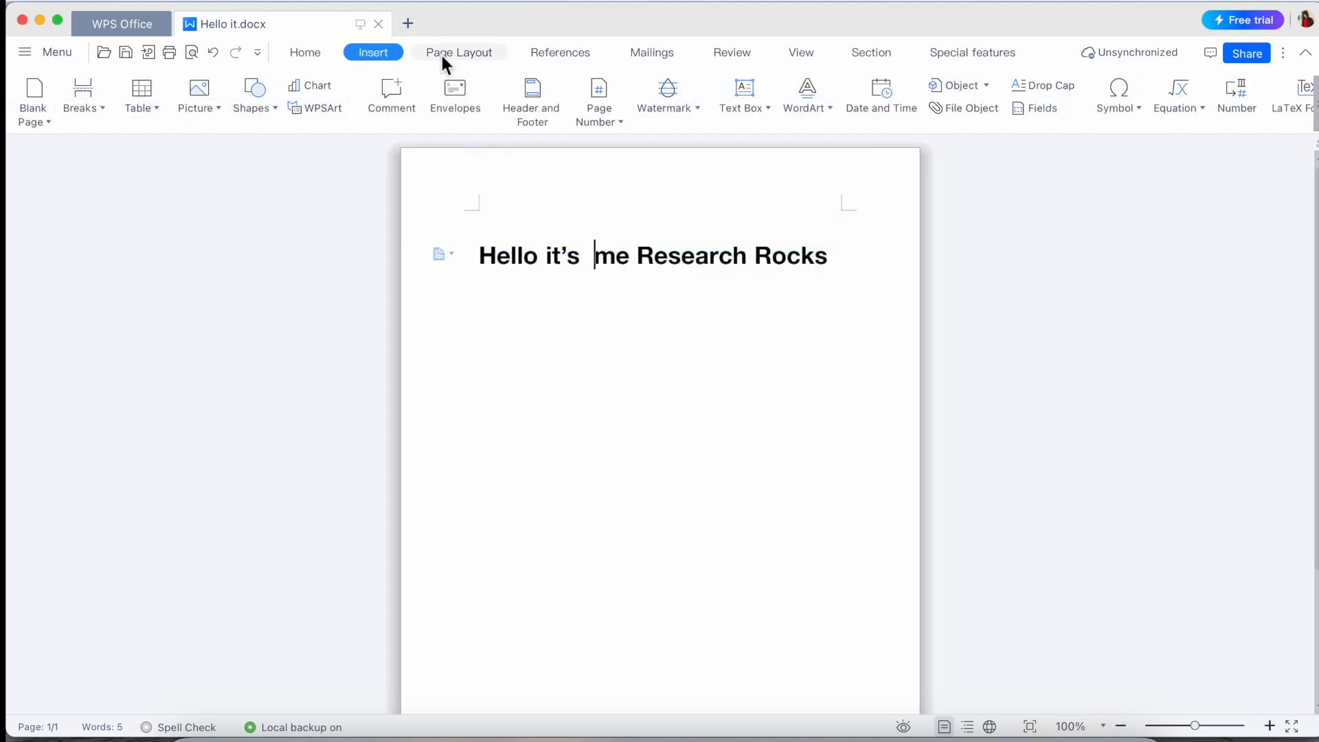
{"action": "left_click", "coordinate": [559, 52]}
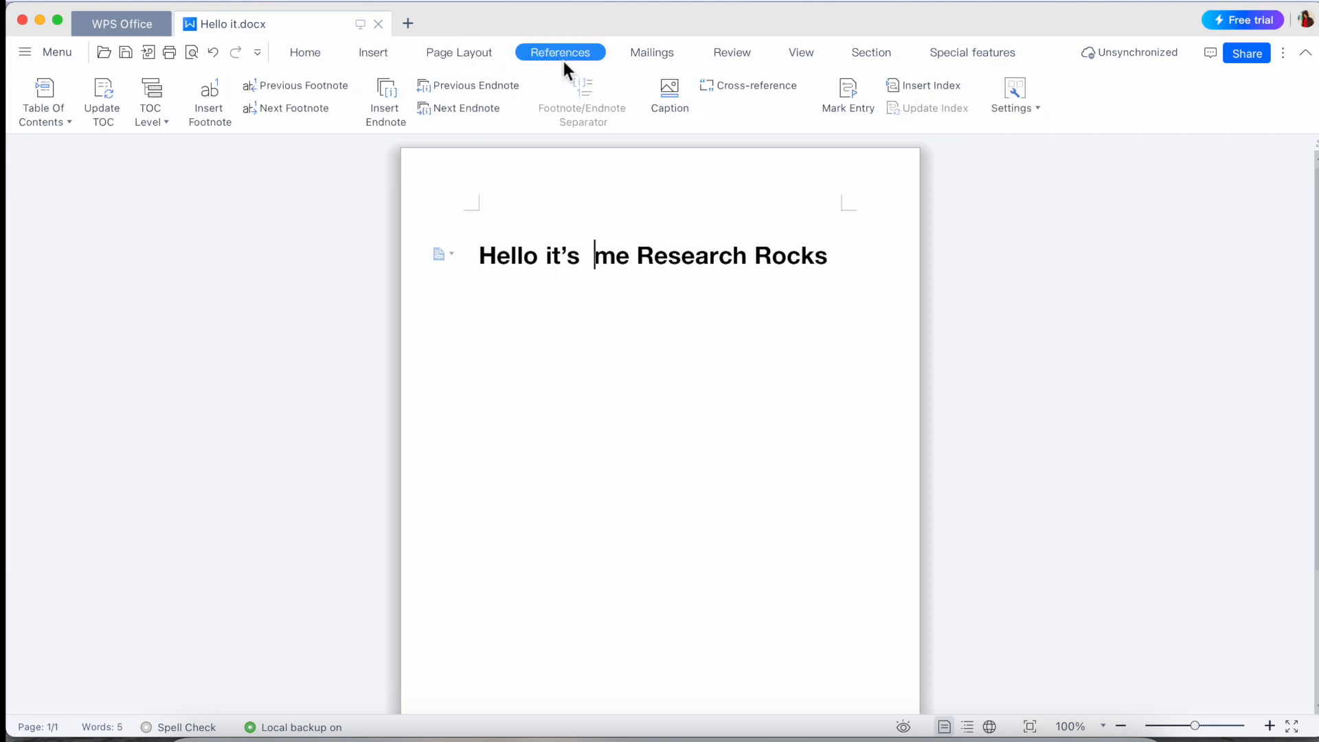
{"action": "mouse_move", "coordinate": [651, 52]}
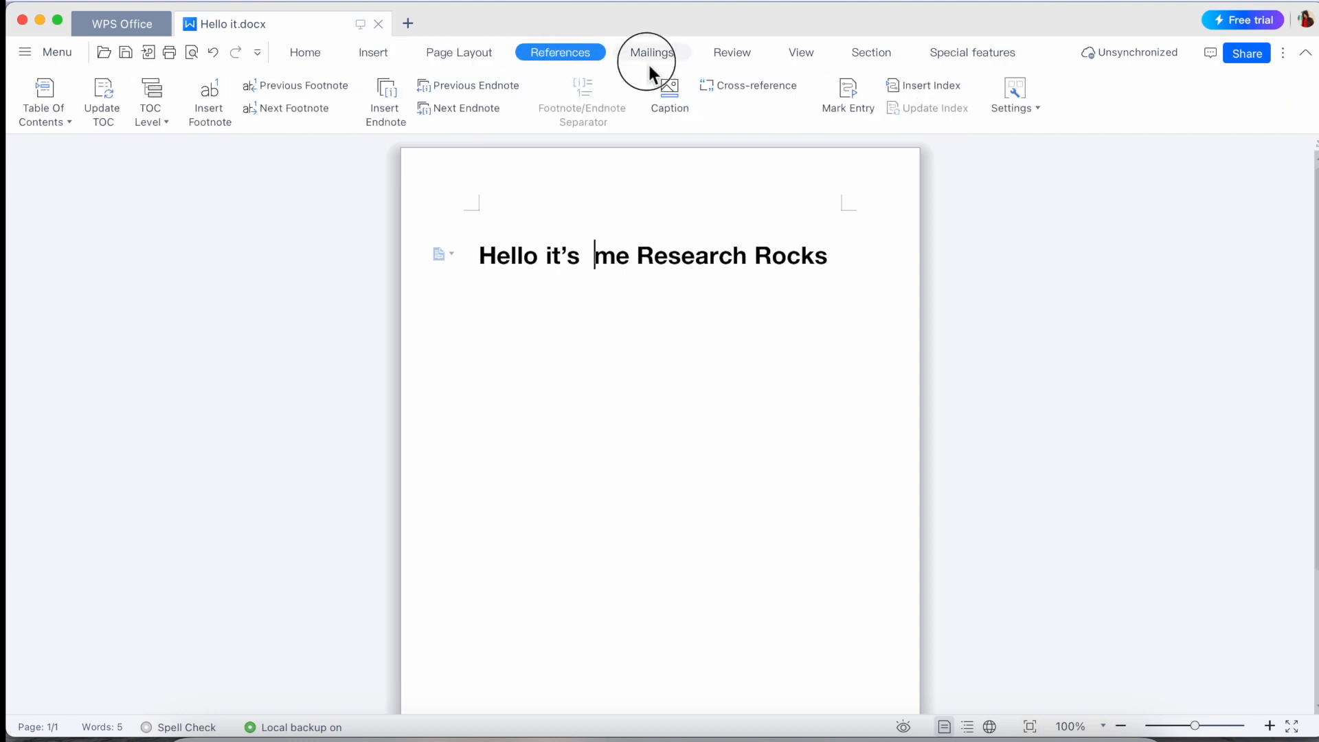
{"action": "left_click", "coordinate": [651, 52]}
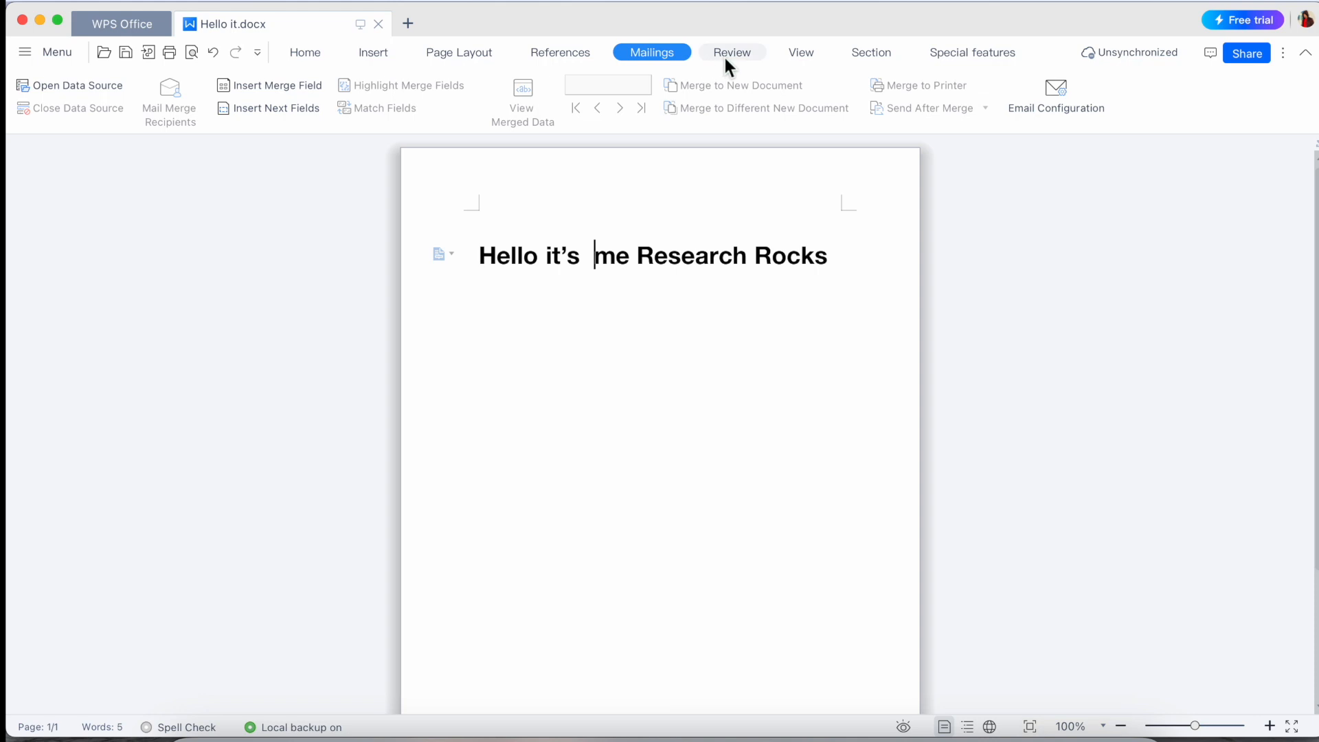
{"action": "left_click", "coordinate": [731, 52]}
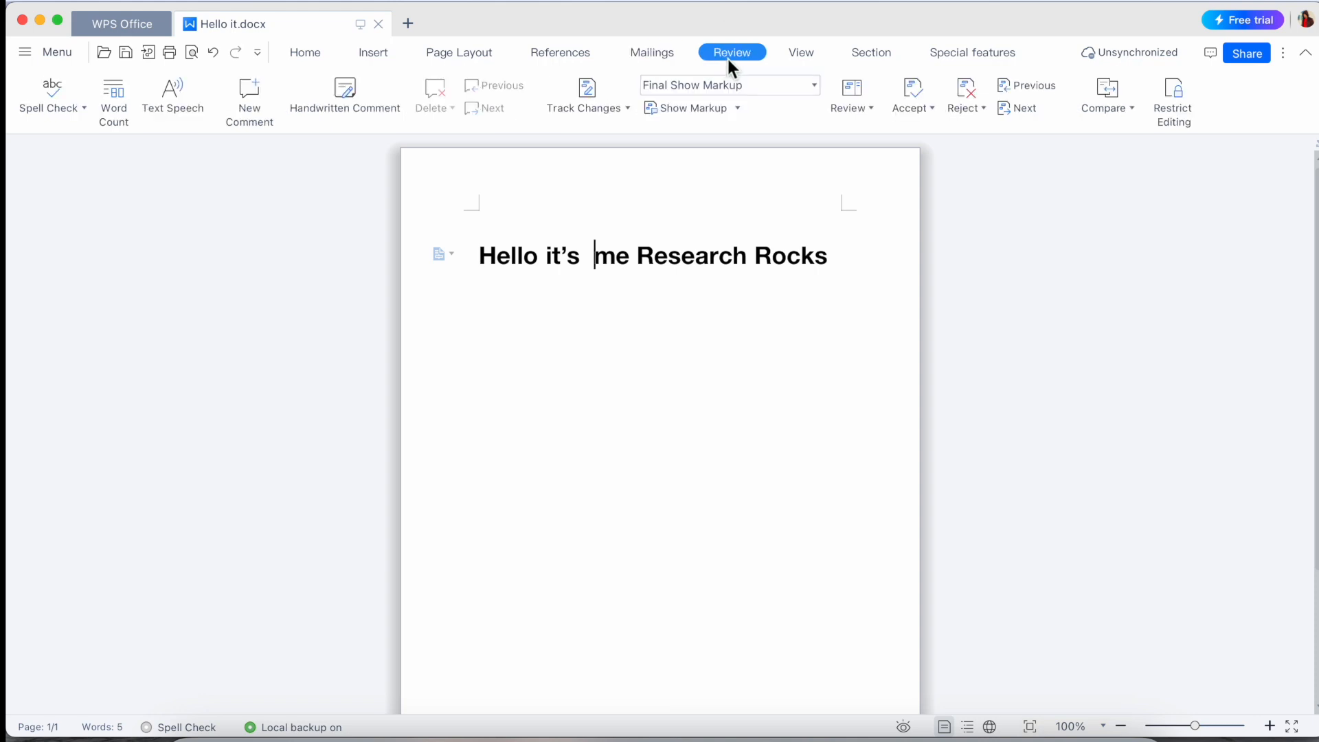
{"action": "left_click", "coordinate": [800, 52]}
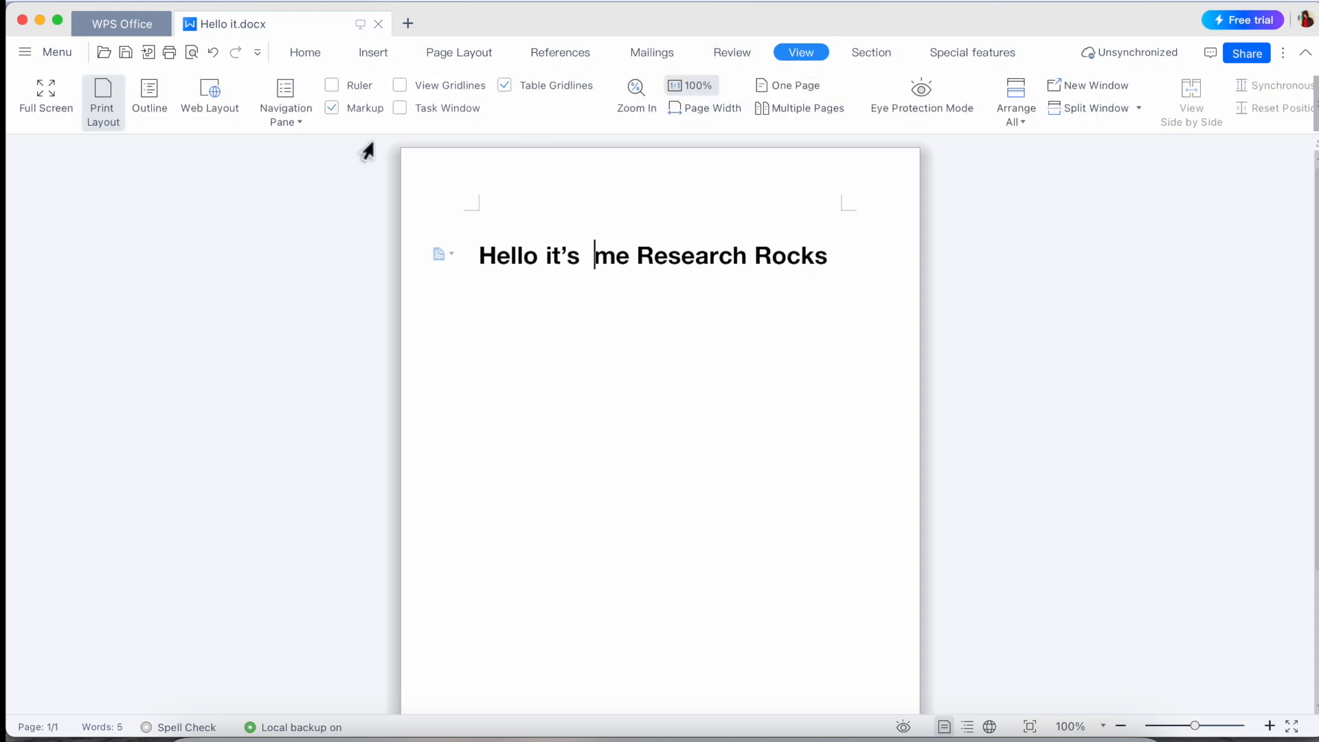
- Start a new file and create a spreadsheet from the Fresh Green Sales Record Form template
{"action": "left_click", "coordinate": [407, 24]}
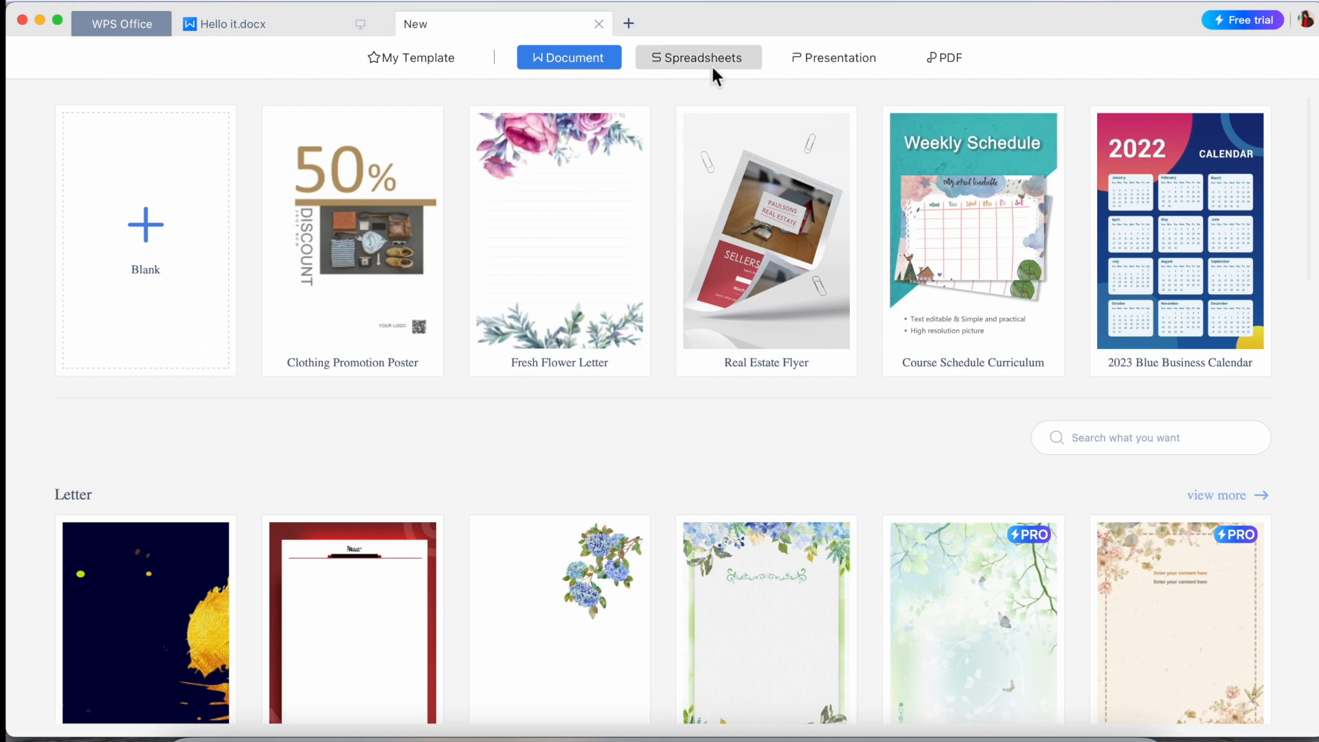
{"action": "left_click", "coordinate": [698, 57]}
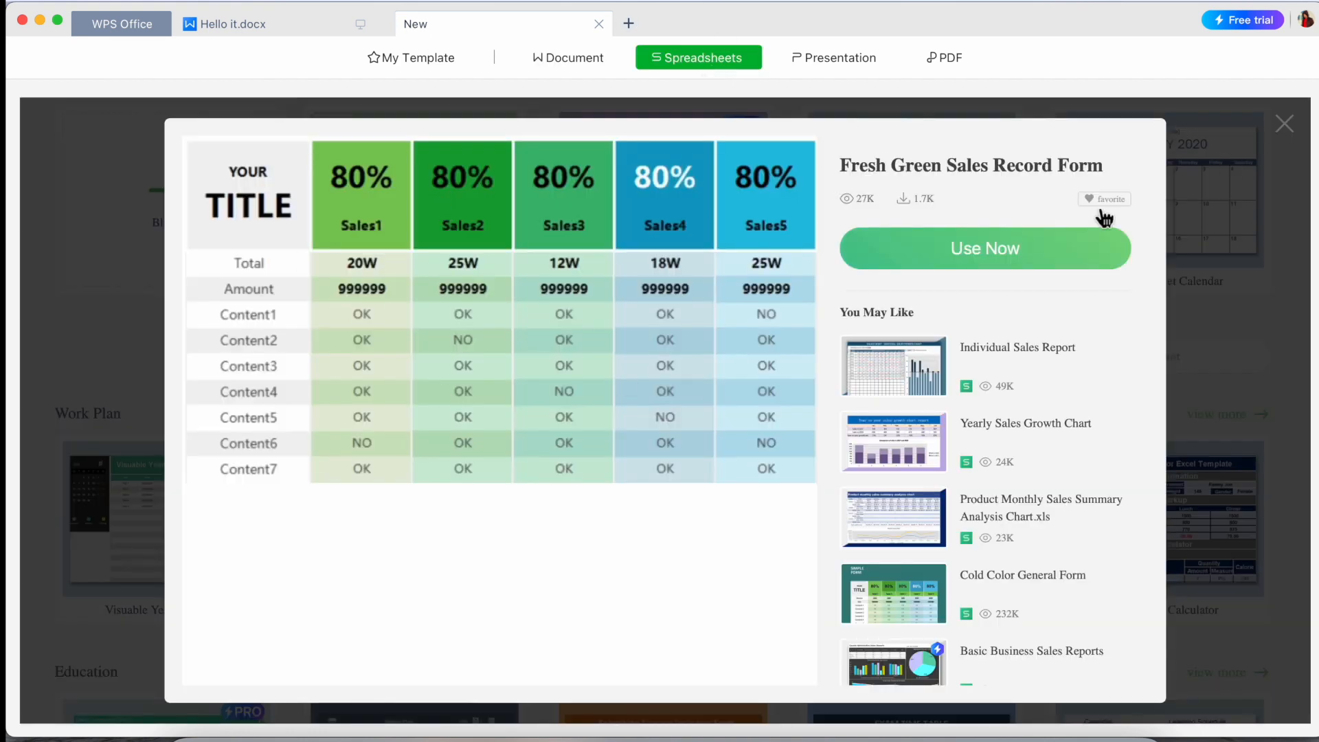
{"action": "left_click", "coordinate": [984, 249]}
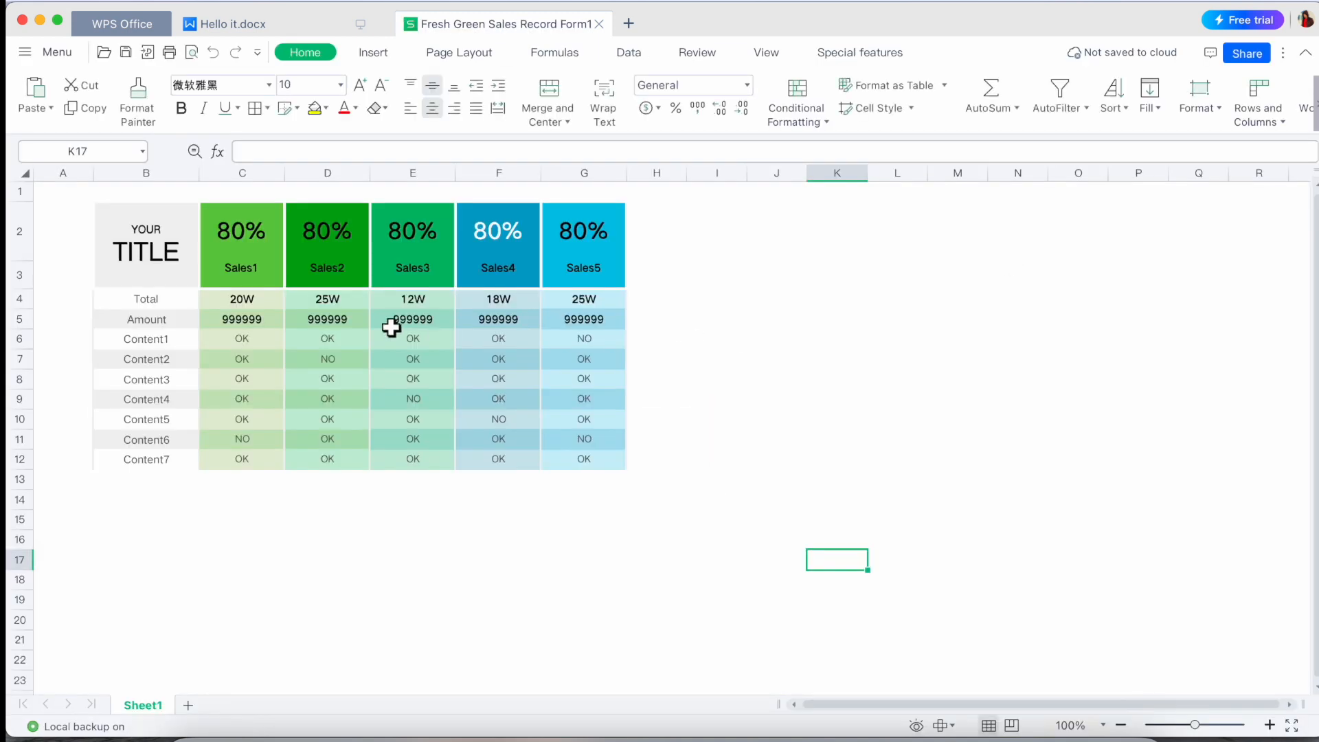
- Look over cells in the sales record form, including the 80% value in C2
{"action": "left_click_drag", "start_coordinate": [146, 298], "coordinate": [146, 359]}
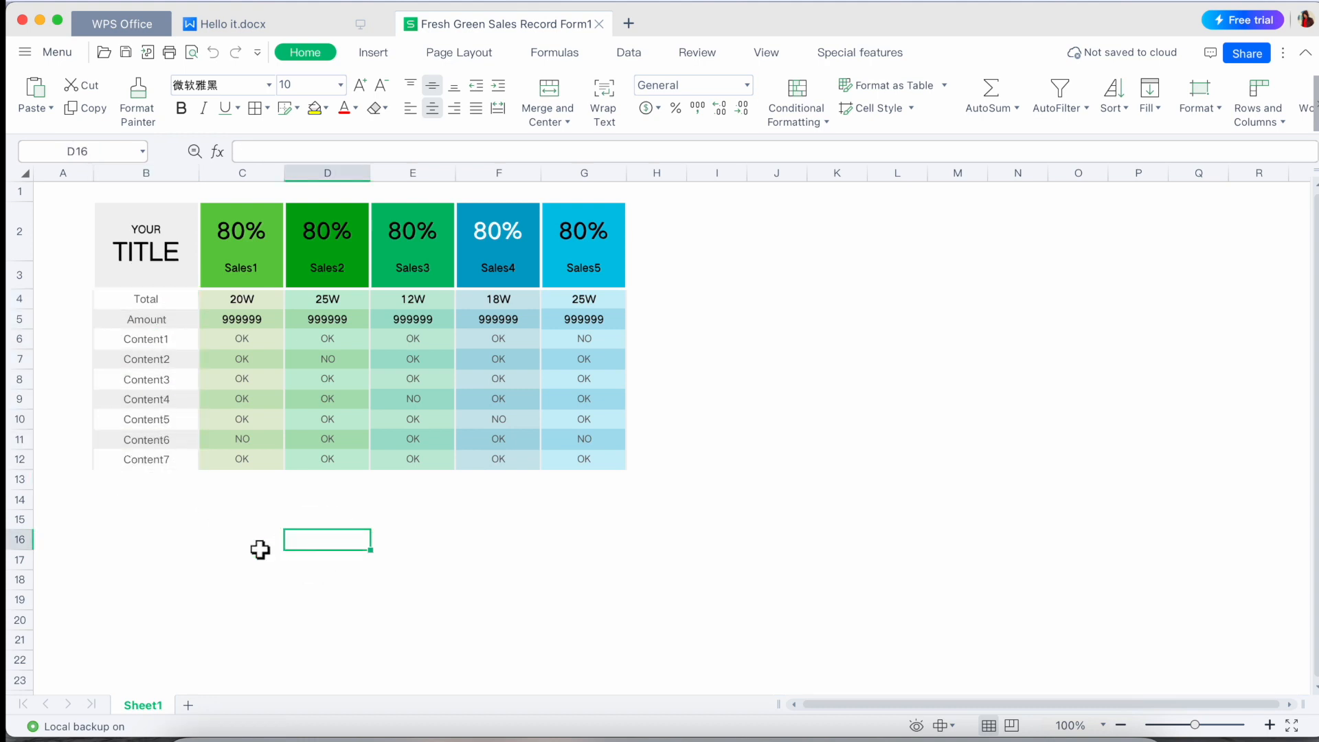
{"action": "left_click", "coordinate": [242, 231]}
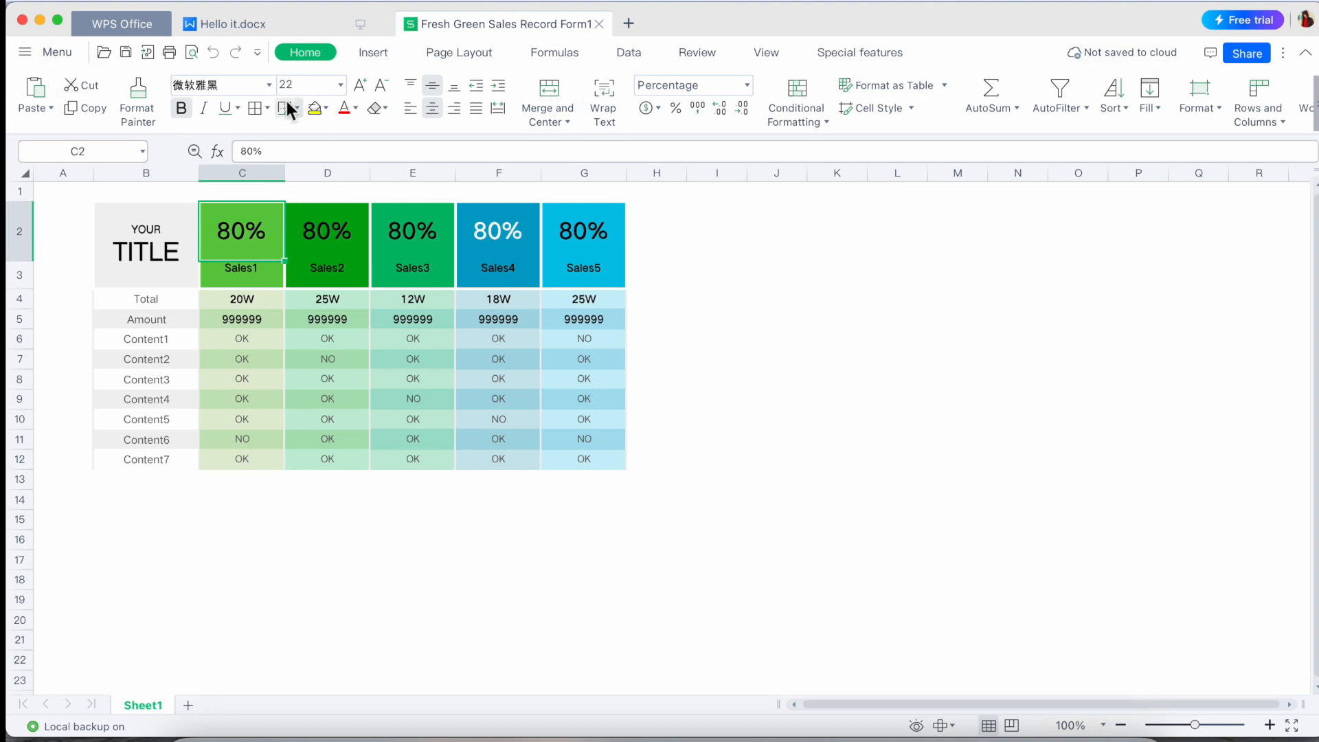
{"action": "left_click", "coordinate": [628, 23]}
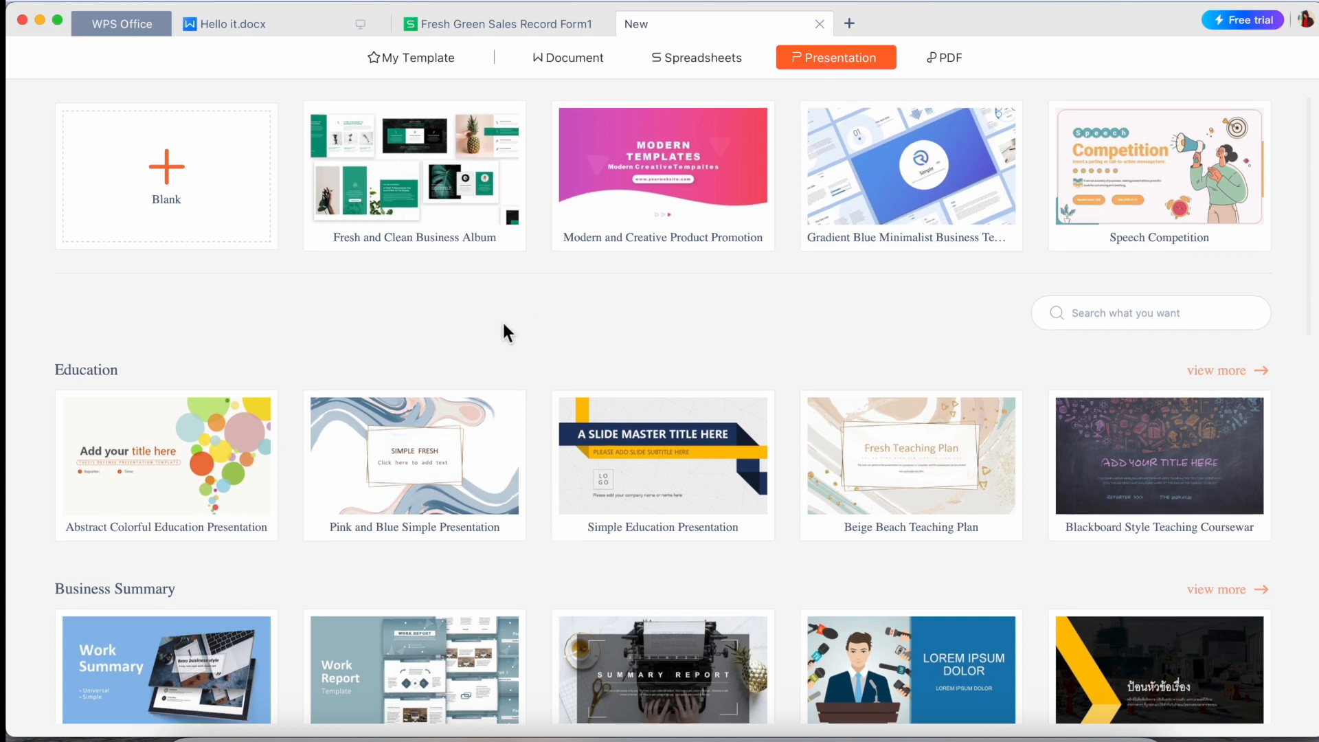
- Create a new presentation from the Fresh Retro Business Presentation template via Use Now
{"action": "scroll", "scroll_direction": "down", "scroll_amount": 3}
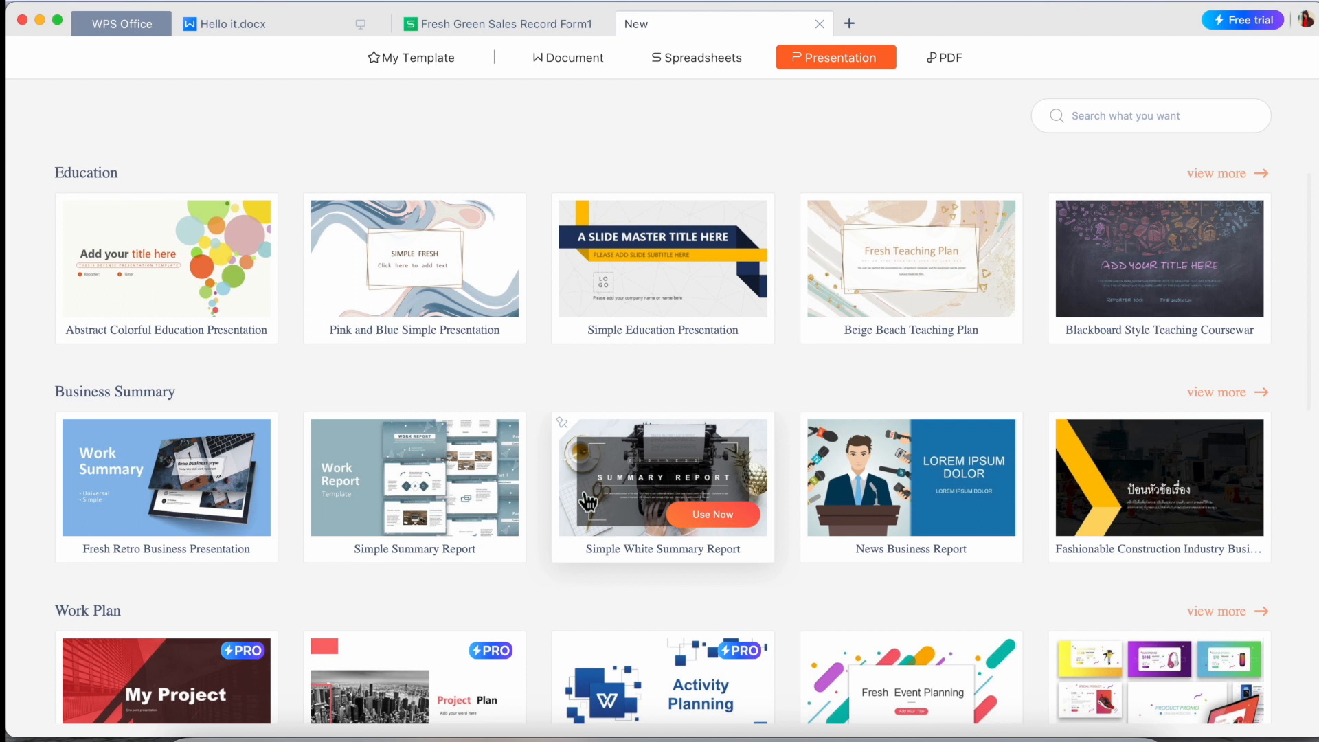
{"action": "left_click", "coordinate": [166, 478]}
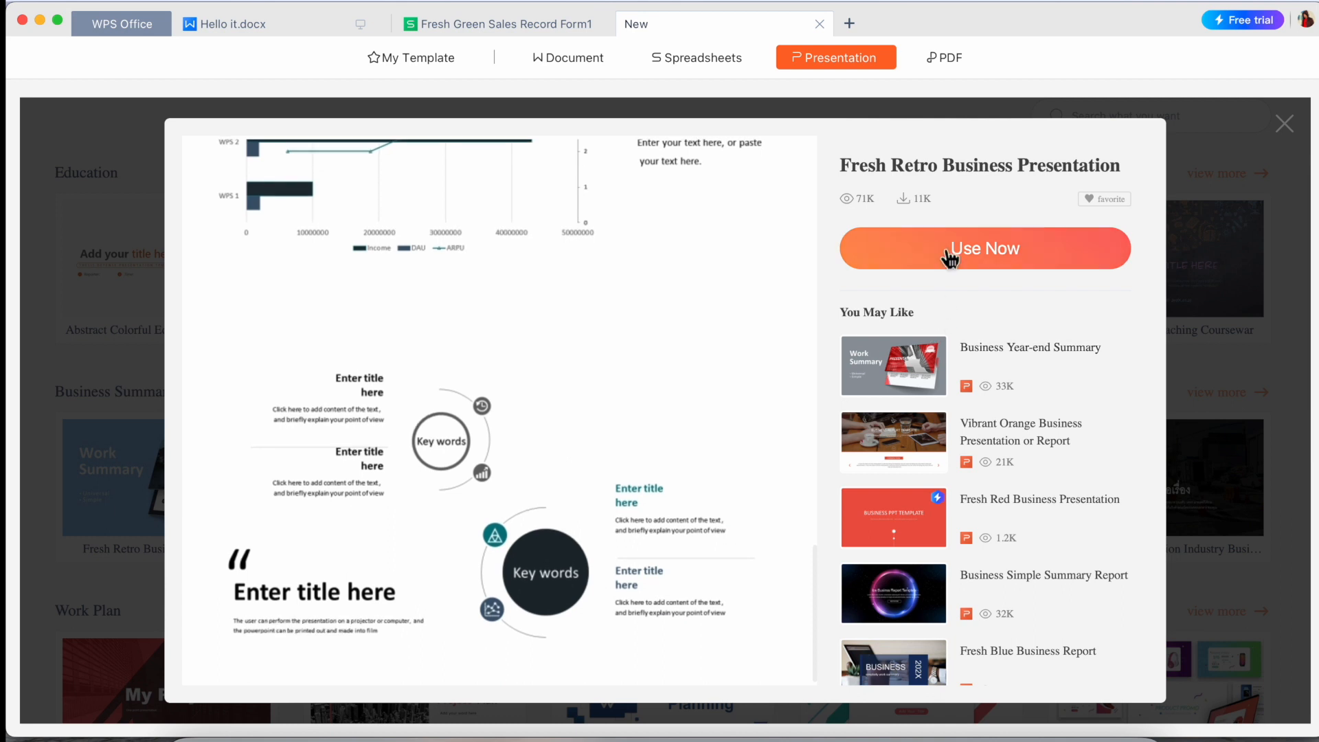
{"action": "left_click", "coordinate": [984, 247]}
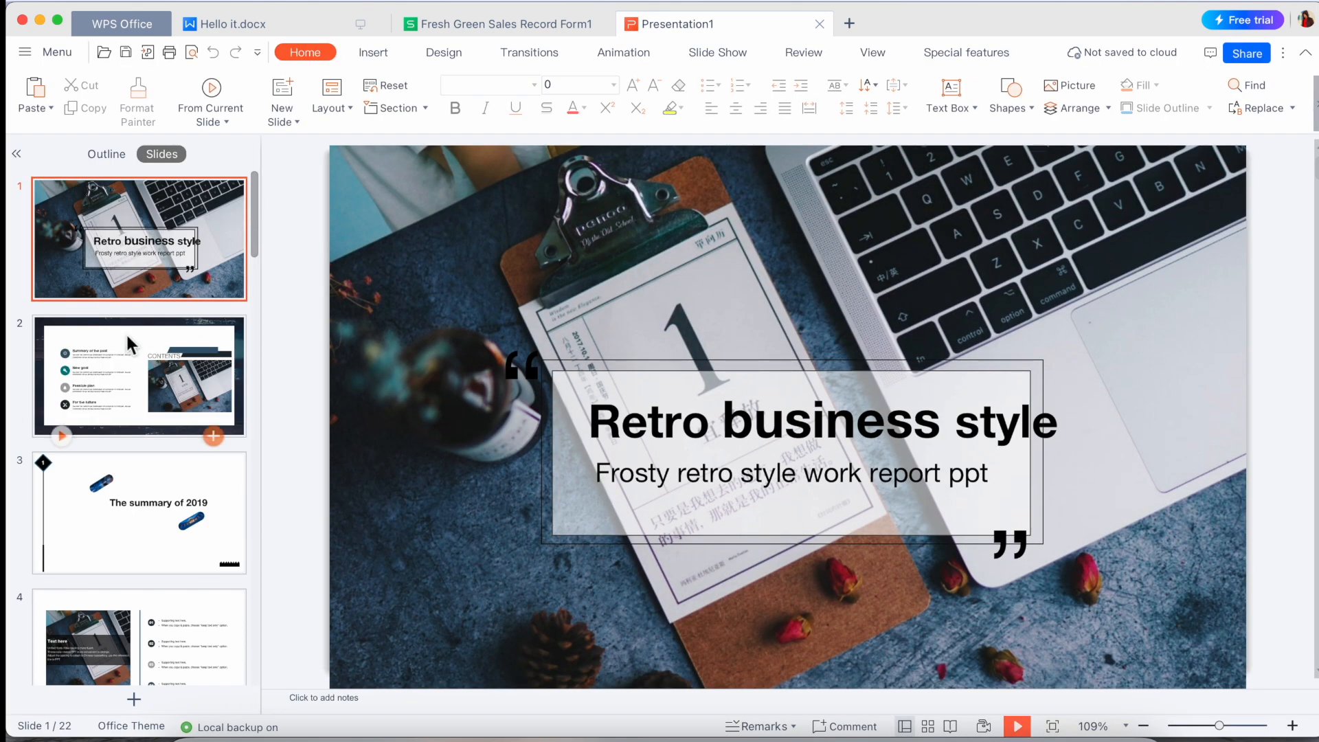
- Browse the new deck's slides, viewing CONTENTS and later slide thumbnails
{"action": "left_click", "coordinate": [139, 375]}
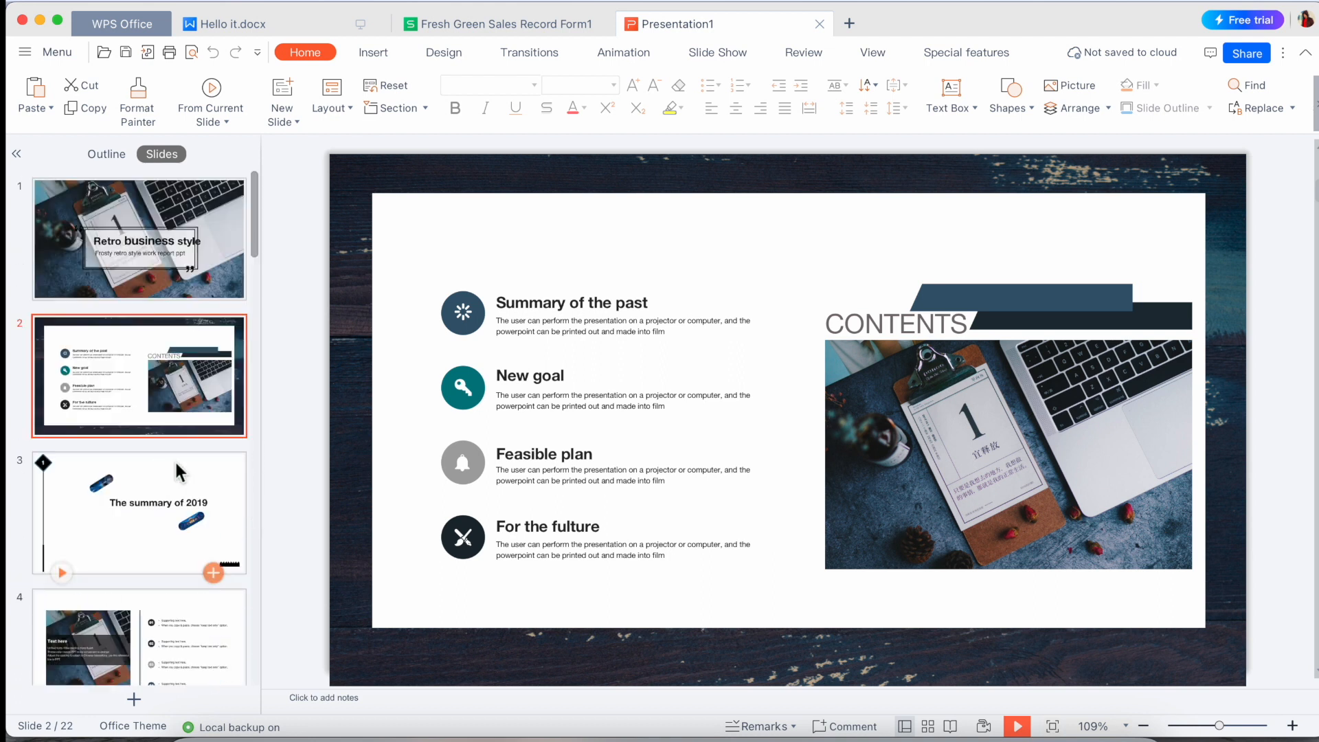
{"action": "left_click", "coordinate": [1017, 726]}
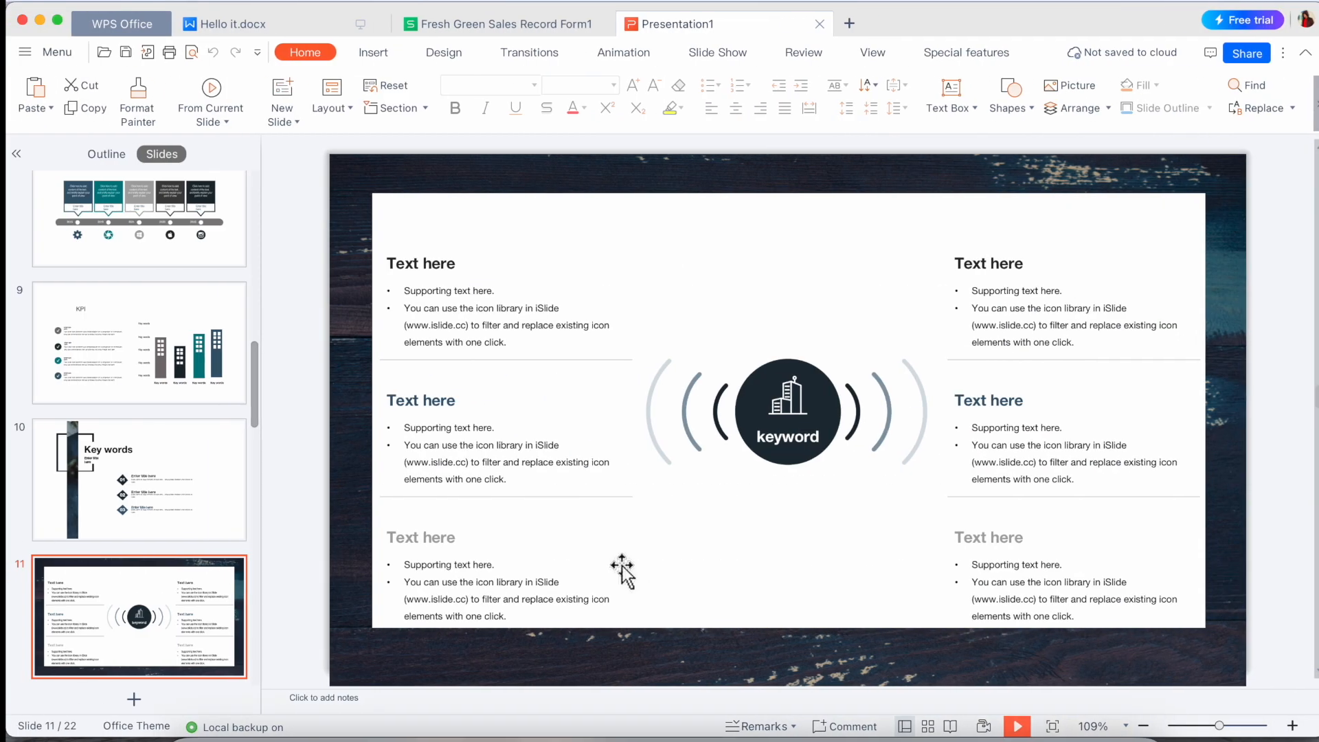
- Open the recent 'WPS Office is a free … on the market.pdf' from a new PDF tab
{"action": "left_click", "coordinate": [849, 23]}
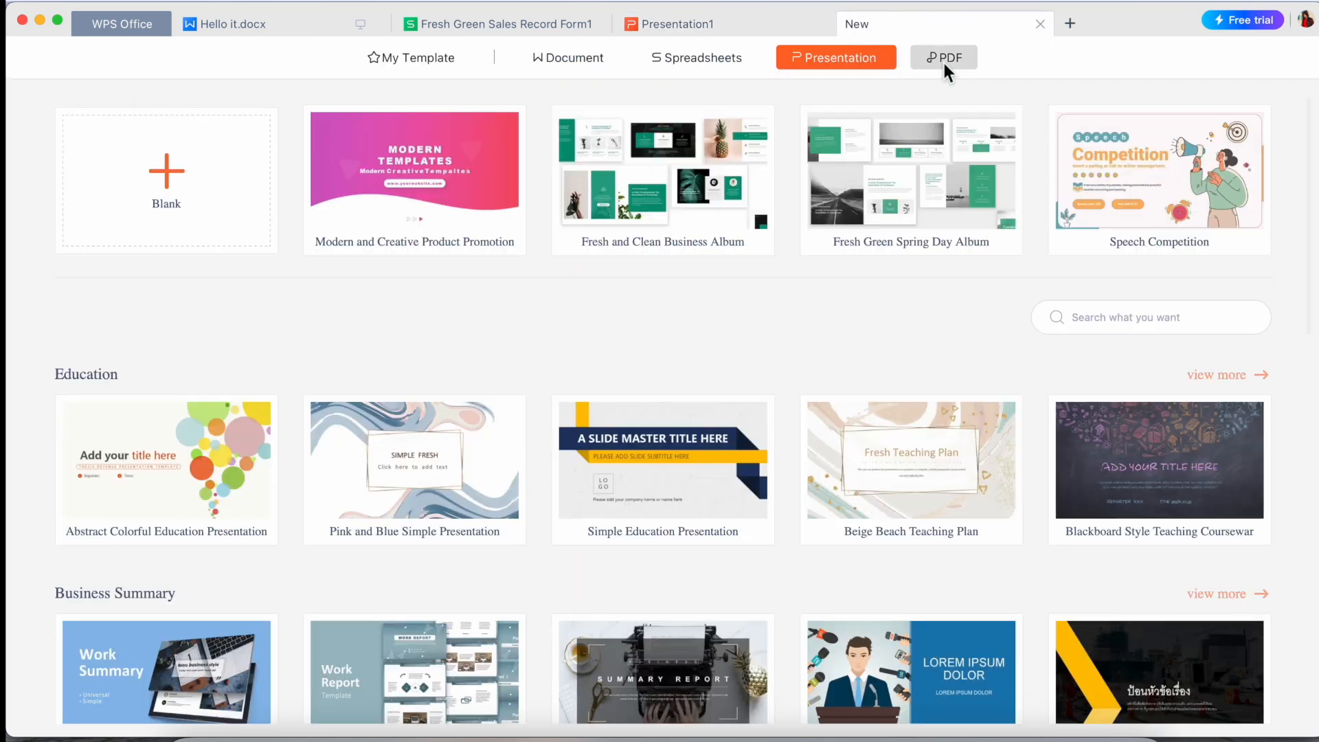
{"action": "left_click", "coordinate": [944, 58]}
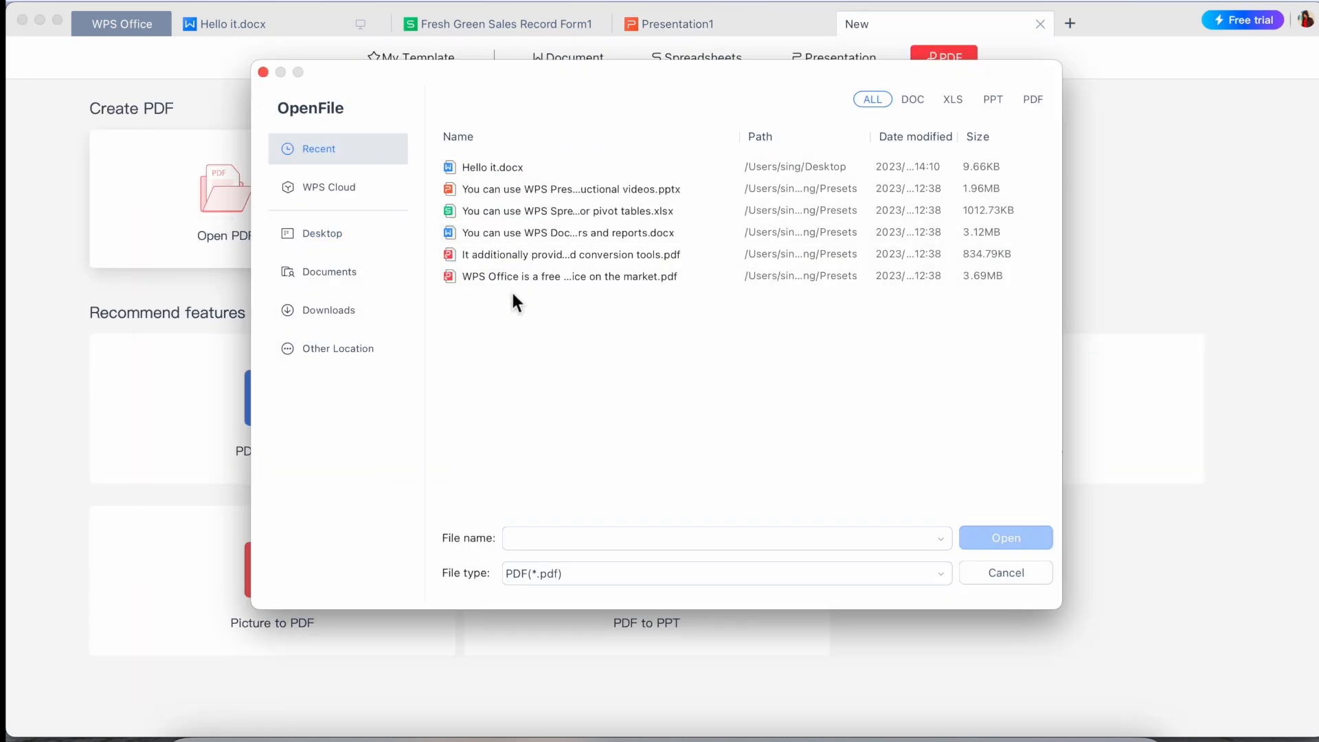
{"action": "double_click", "coordinate": [569, 276]}
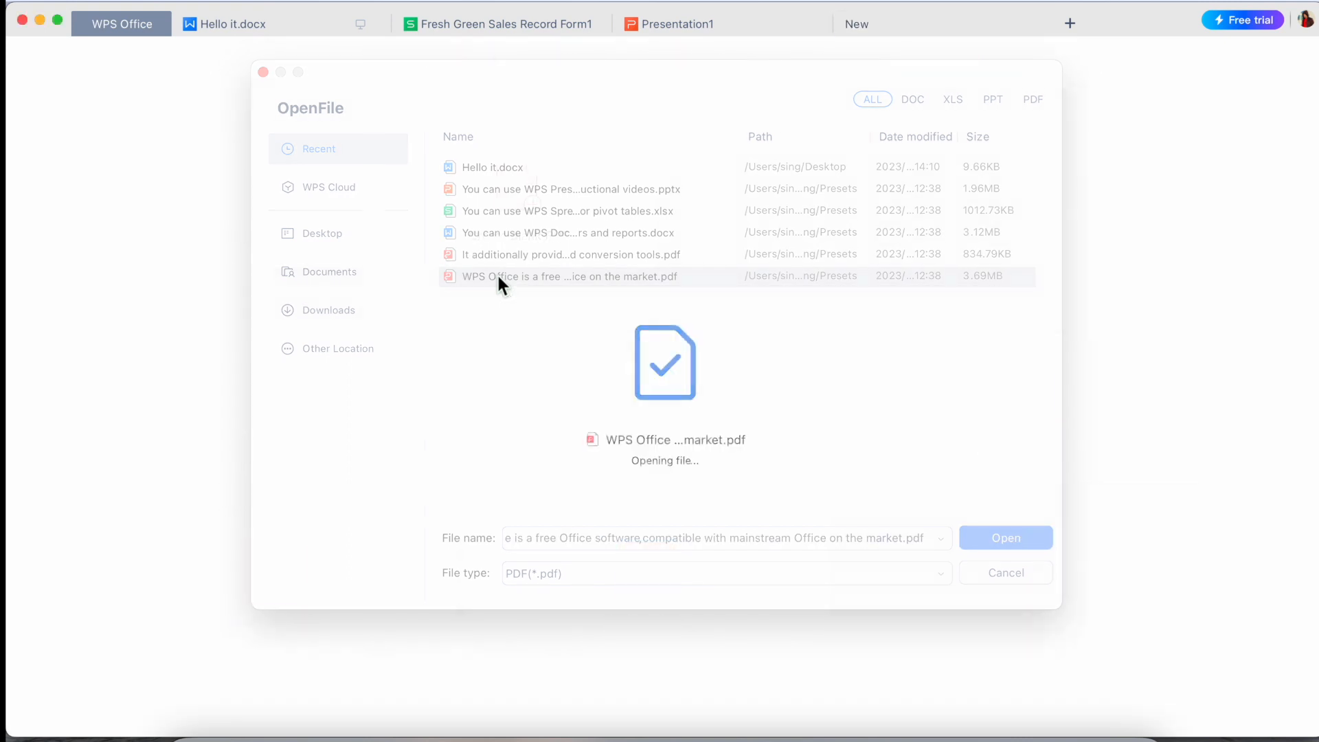
{"action": "left_click", "coordinate": [1006, 537]}
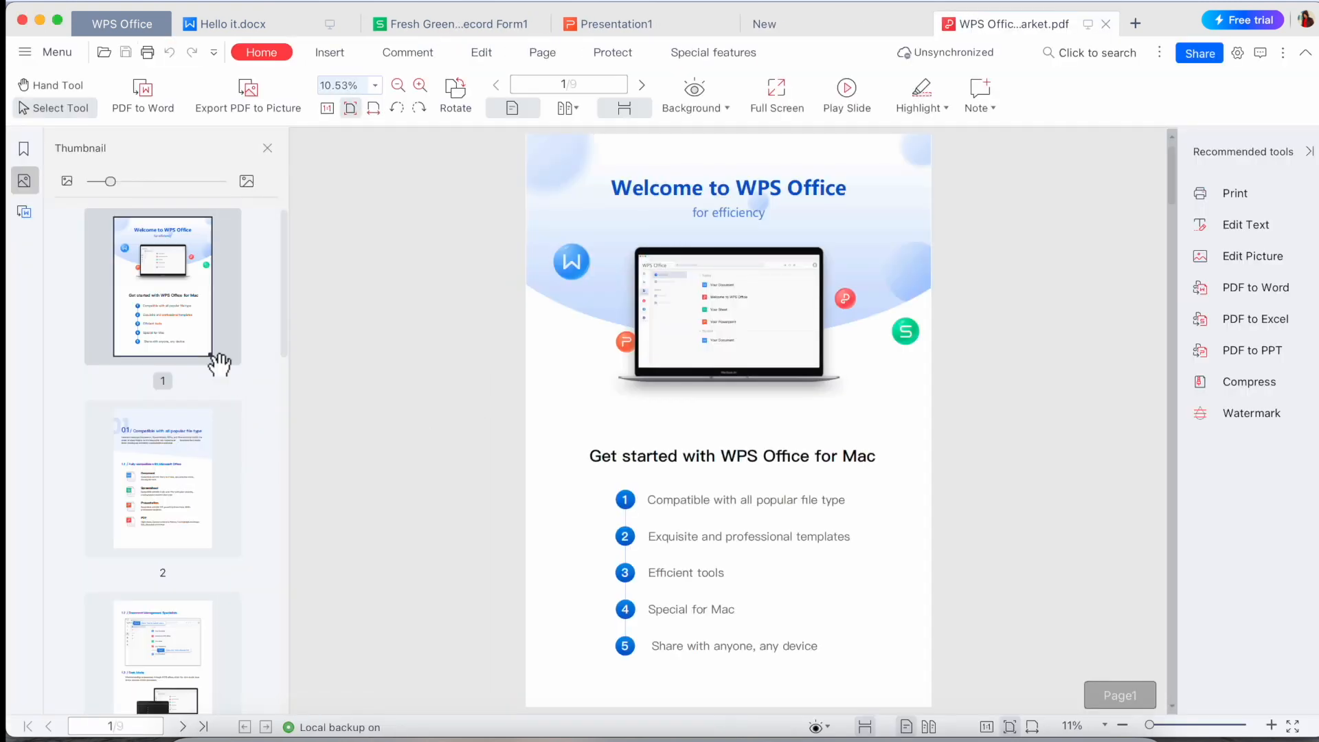
- Highlight the word 'experience' in yellow on page 2 of the PDF
{"action": "left_click", "coordinate": [641, 84]}
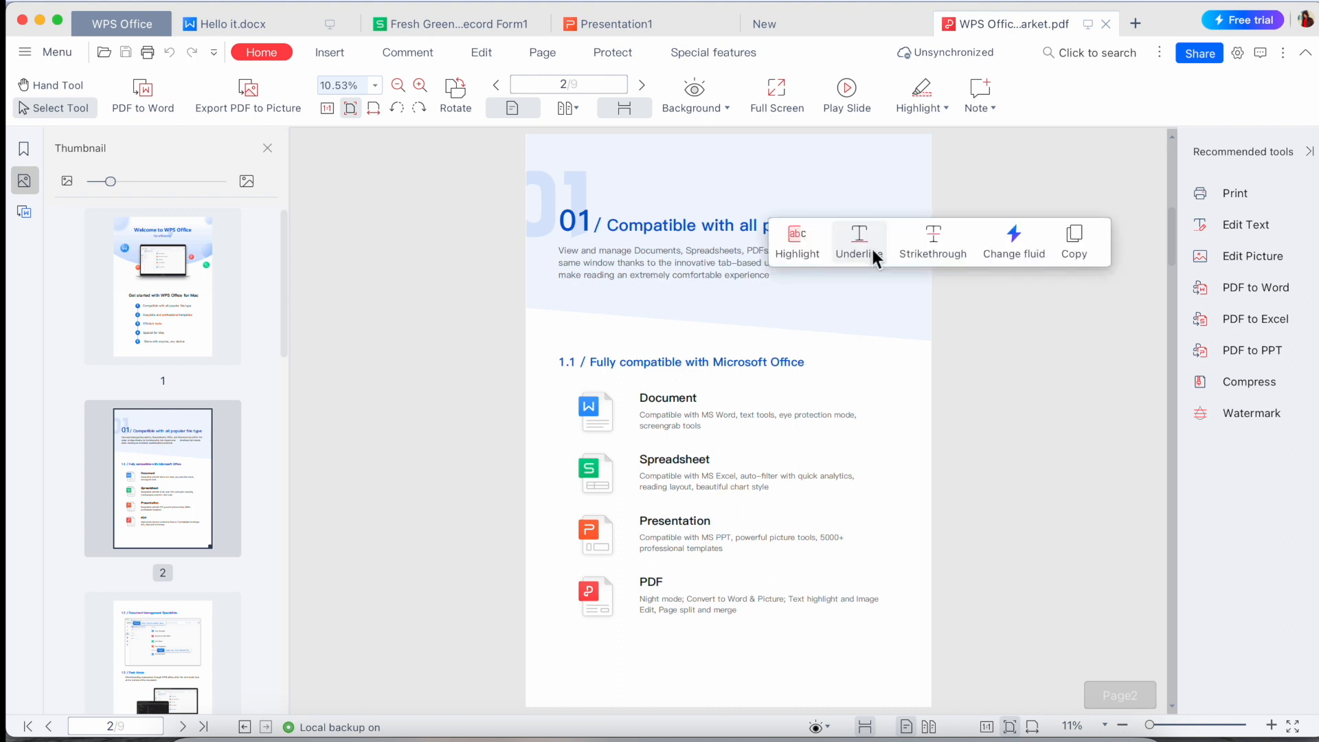
{"action": "mouse_move", "coordinate": [797, 242]}
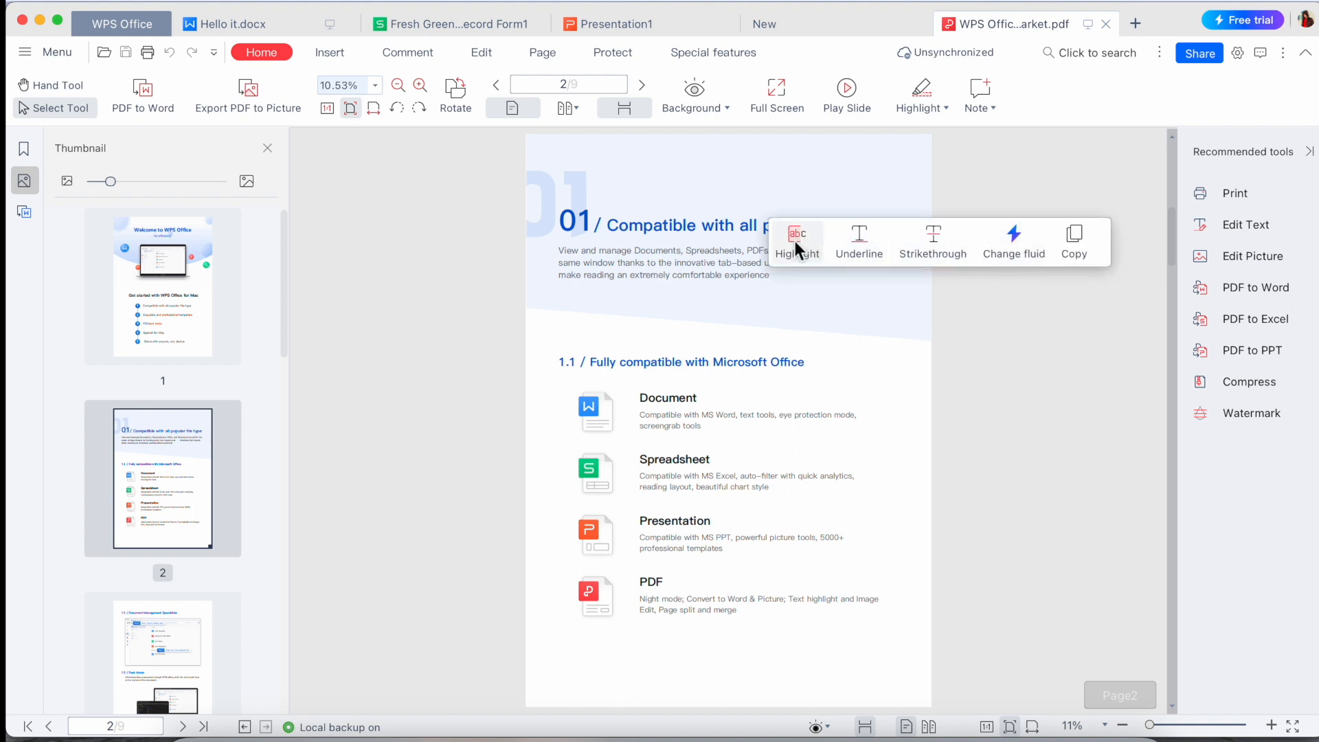
{"action": "left_click", "coordinate": [797, 244]}
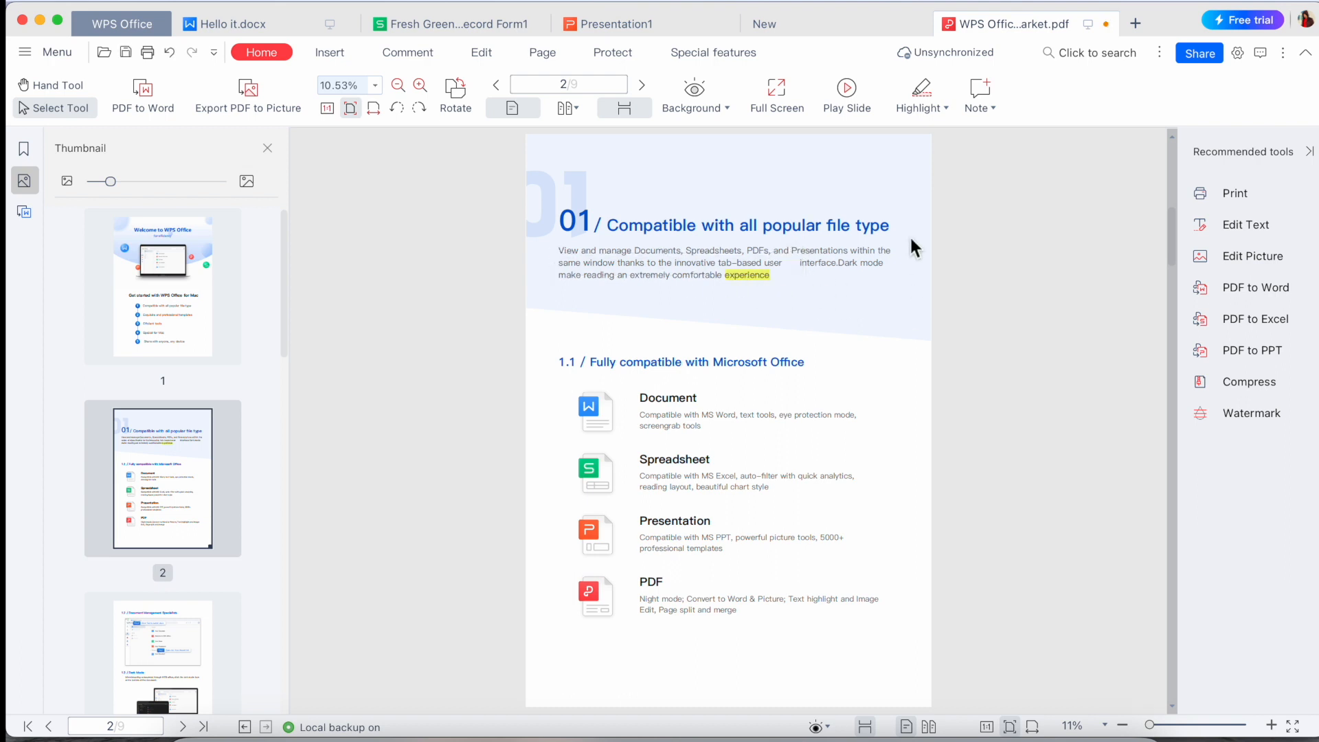
{"action": "mouse_move", "coordinate": [424, 210]}
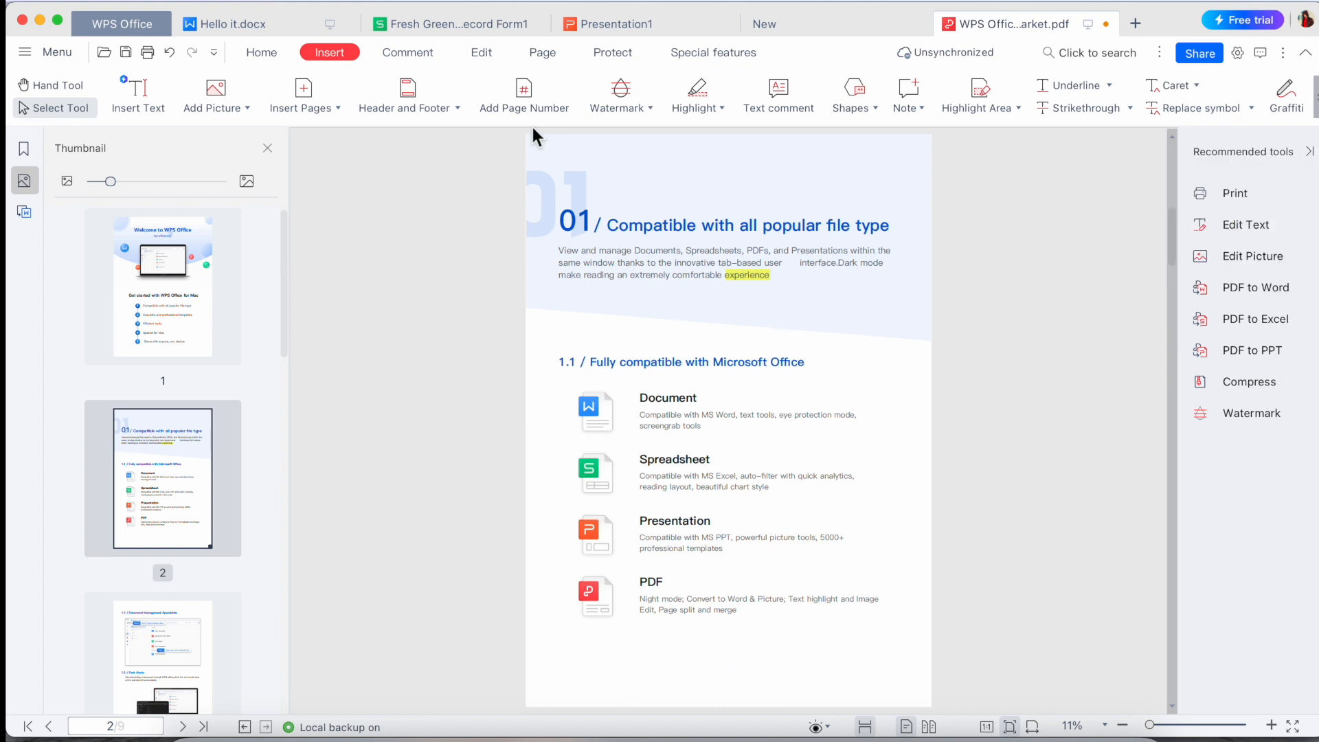
- Look over the PDF Comment and Home tools, then bring Hello it.docx back to the front
{"action": "left_click", "coordinate": [407, 52]}
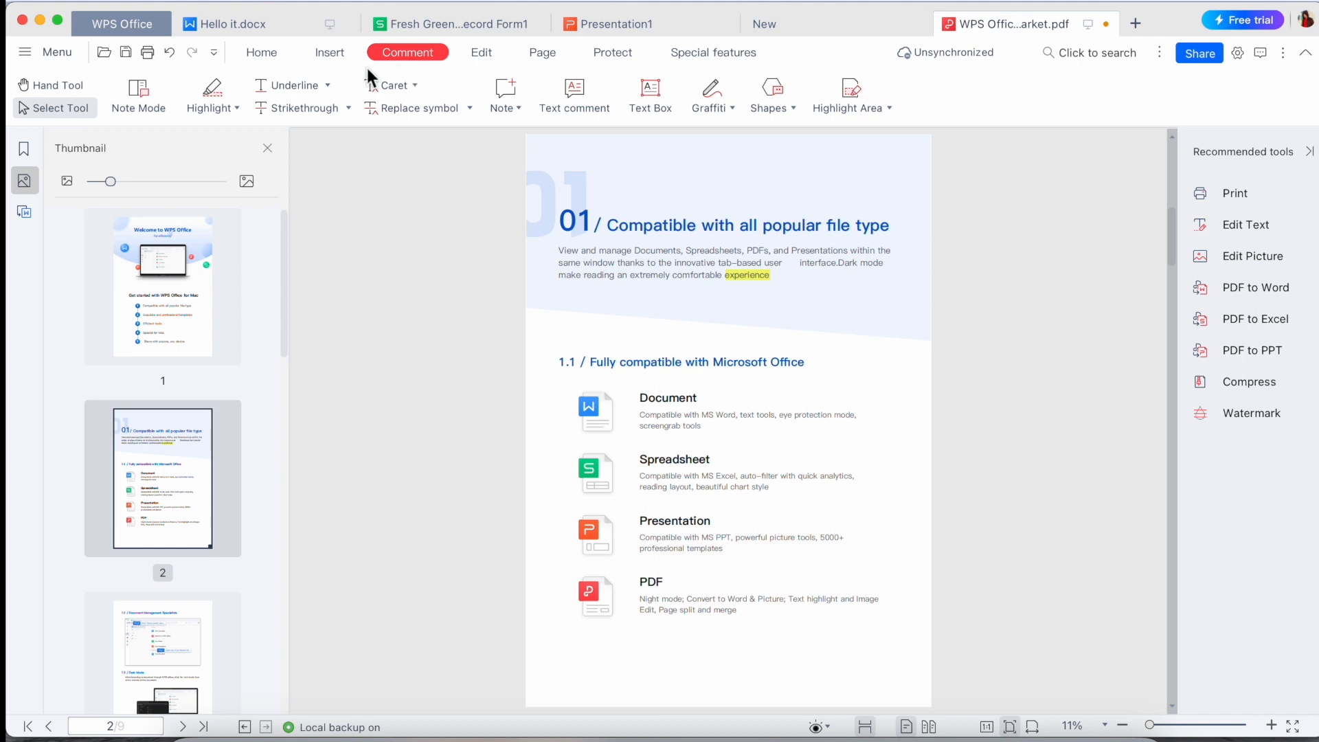
{"action": "left_click", "coordinate": [261, 52]}
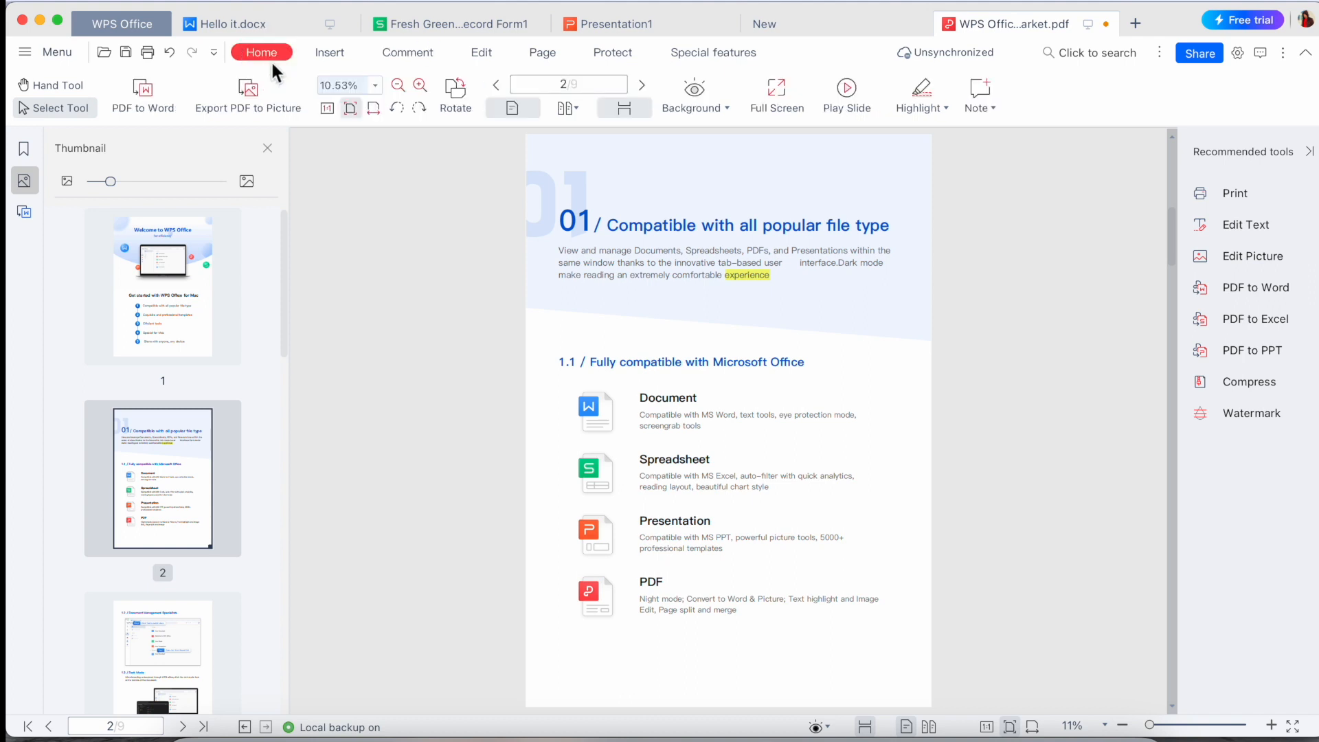
{"action": "left_click", "coordinate": [234, 24]}
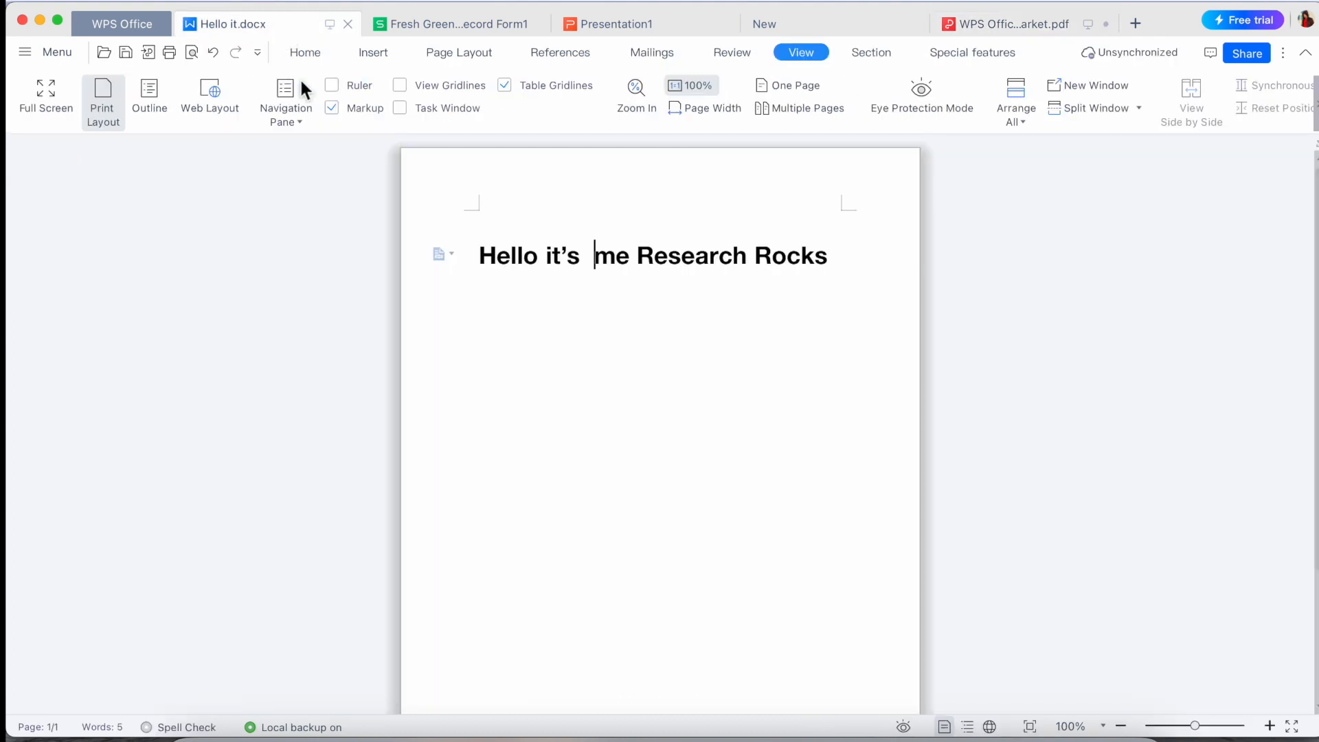